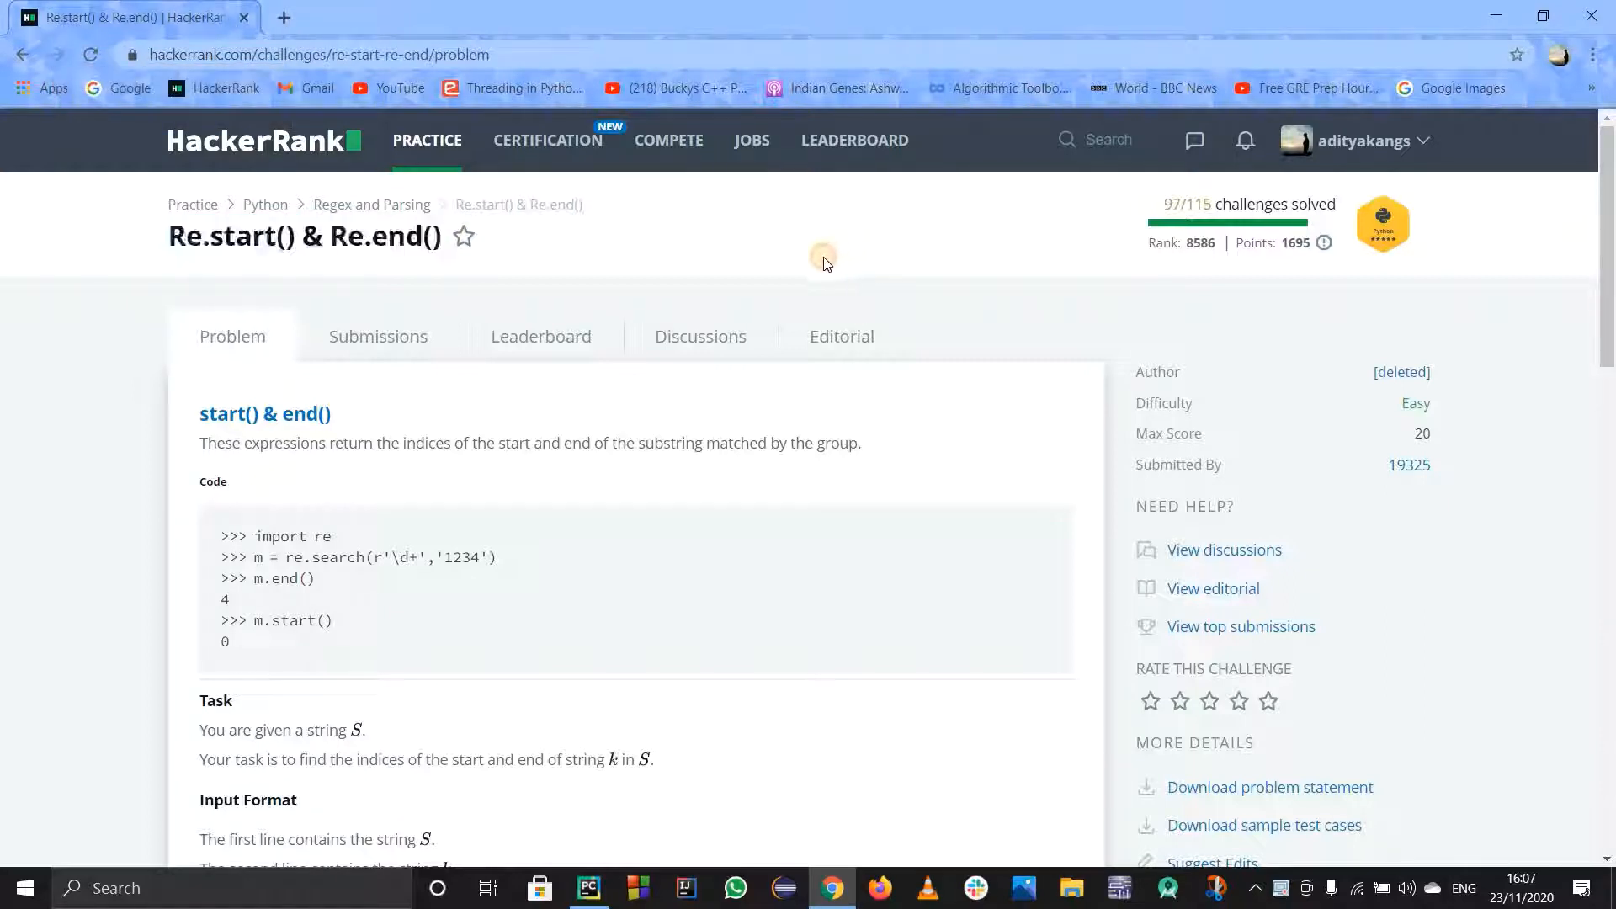
# - Scroll through the HackerRank problem statement, then switch to the PyCharm solution file
pyautogui.scroll(-3)
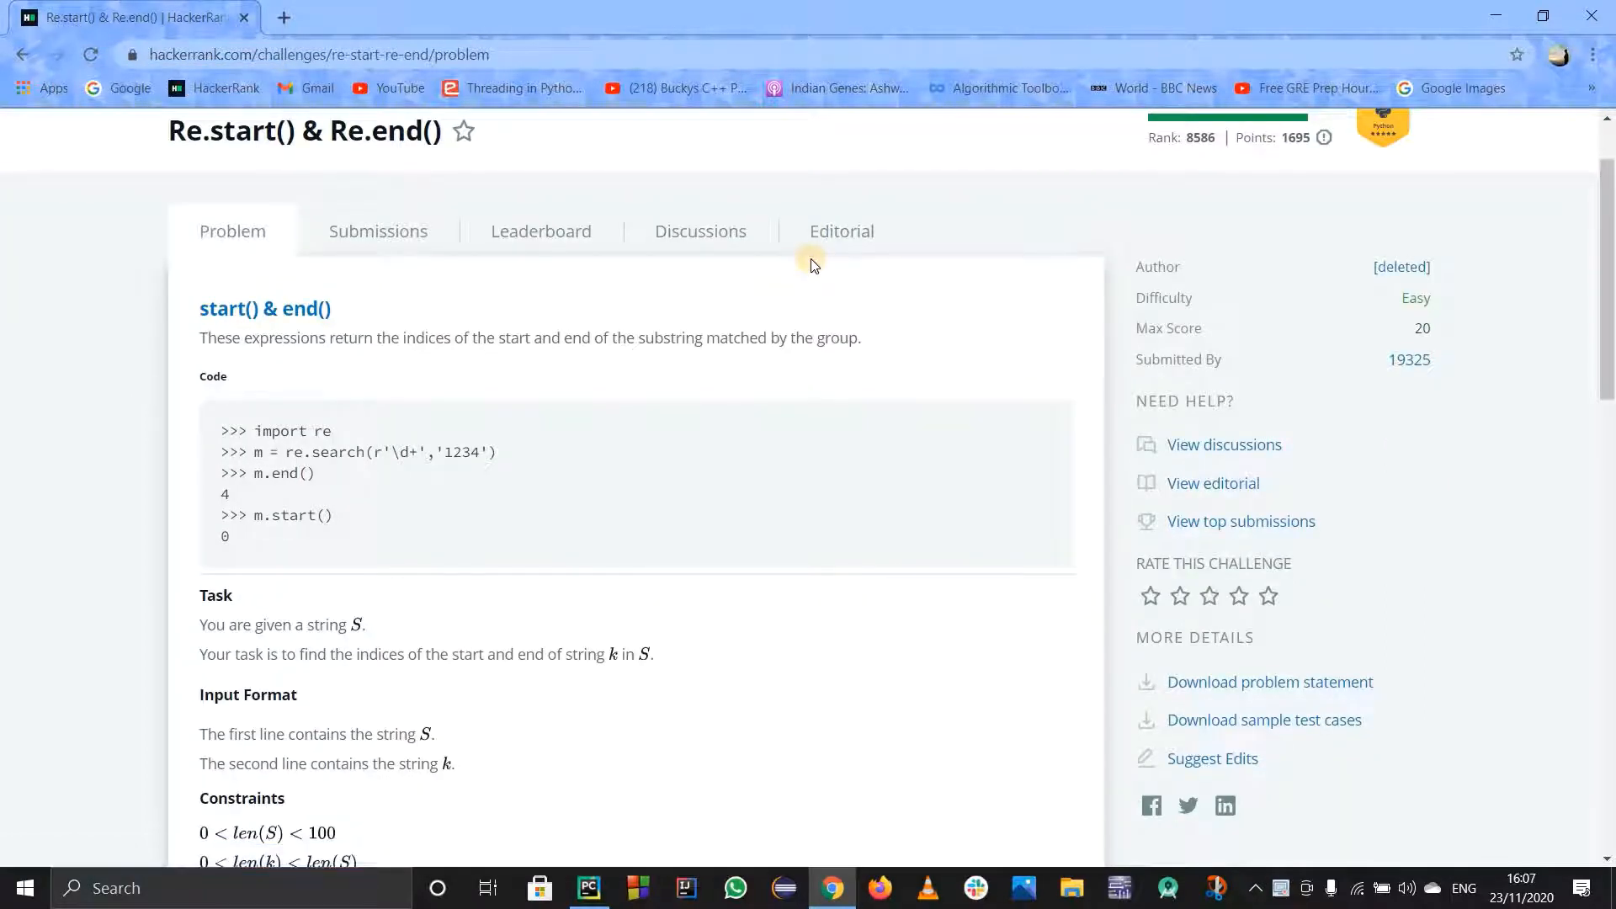
pyautogui.moveTo(342, 361)
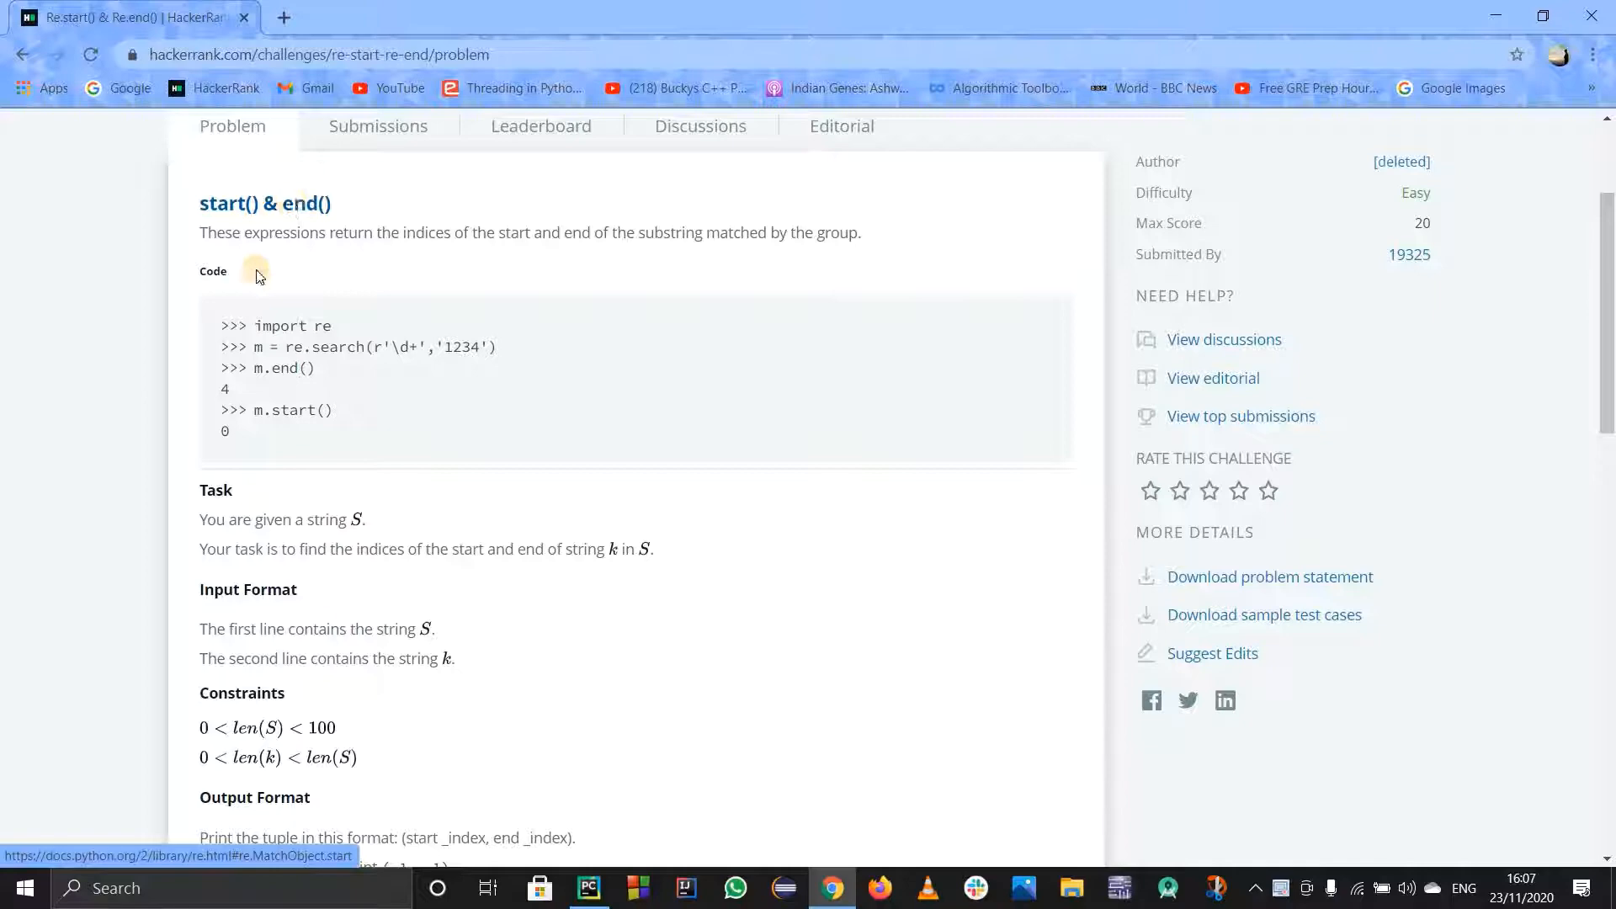
pyautogui.scroll(-3)
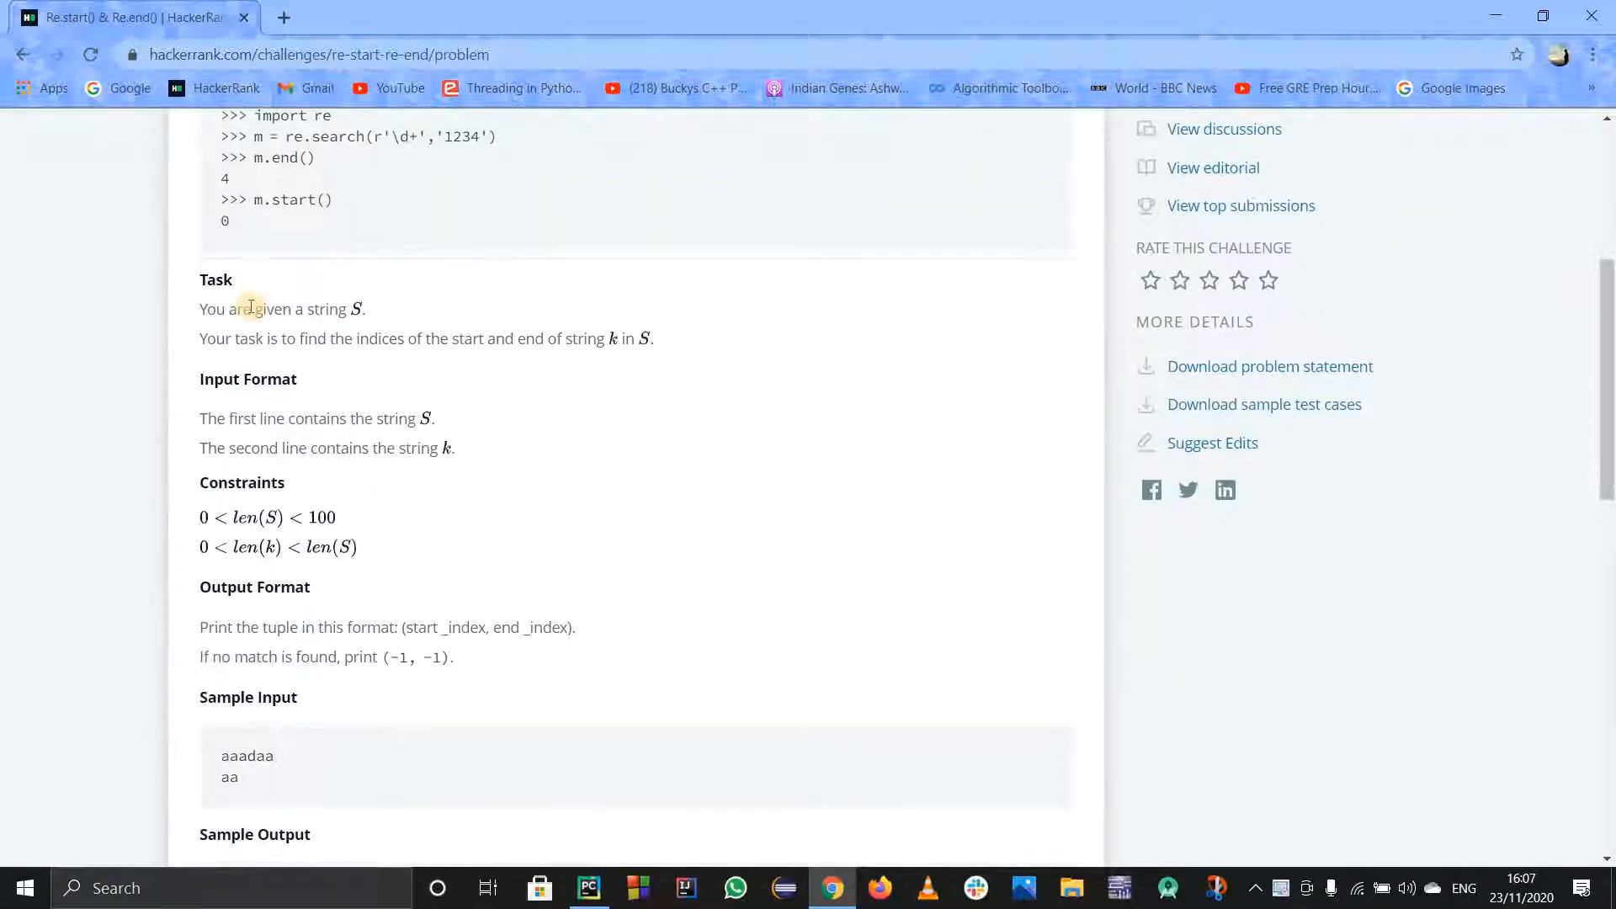
pyautogui.scroll(-3)
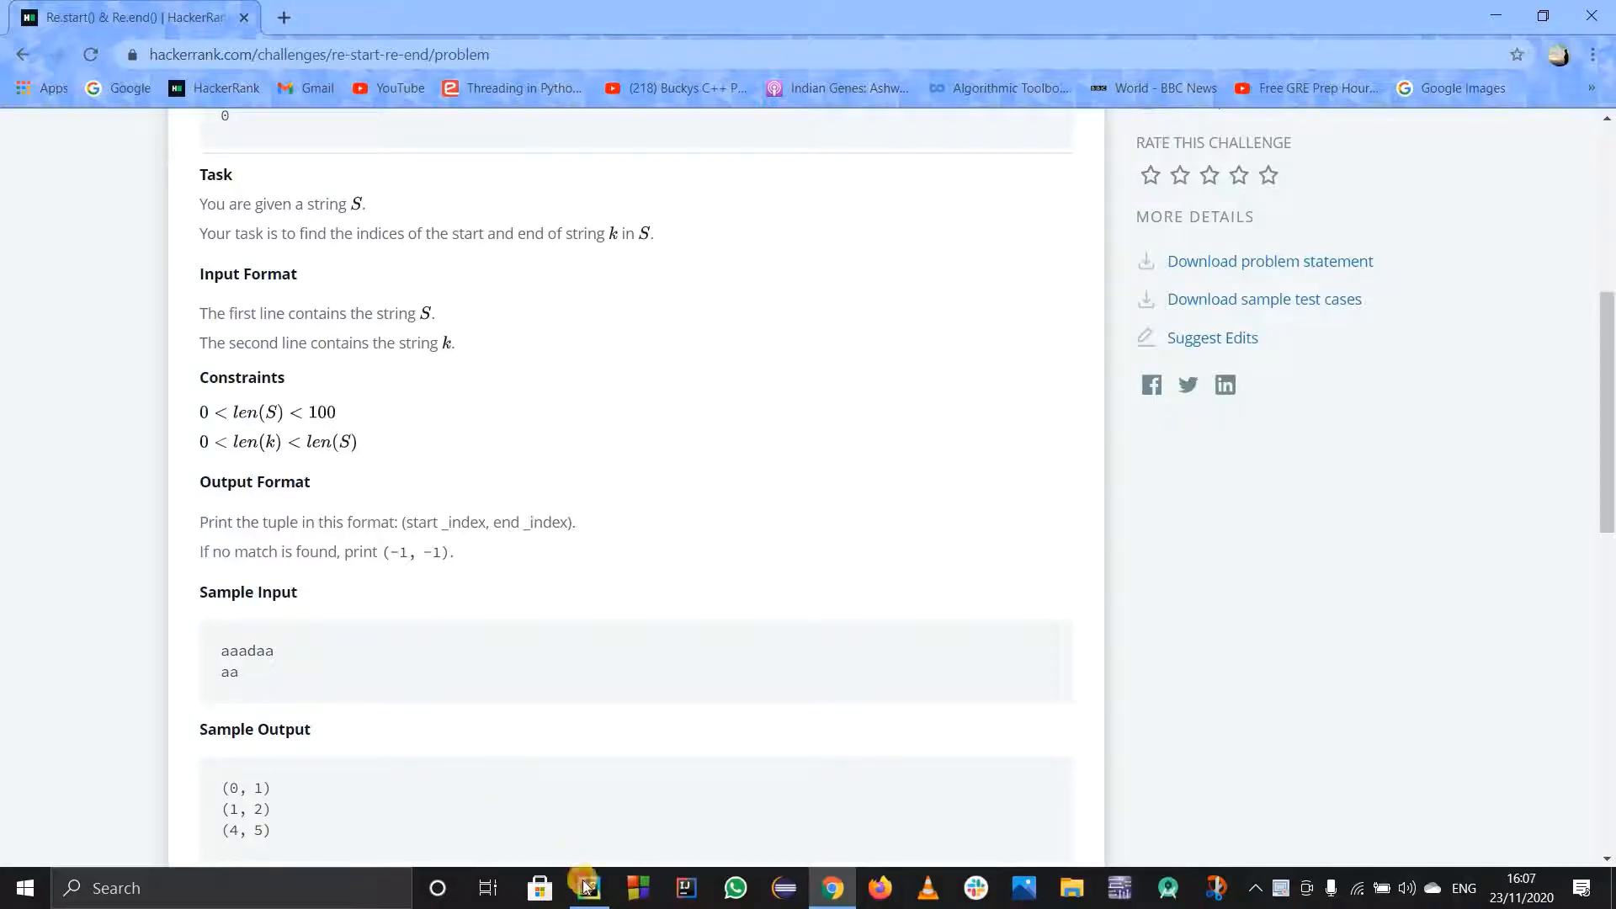
pyautogui.click(588, 887)
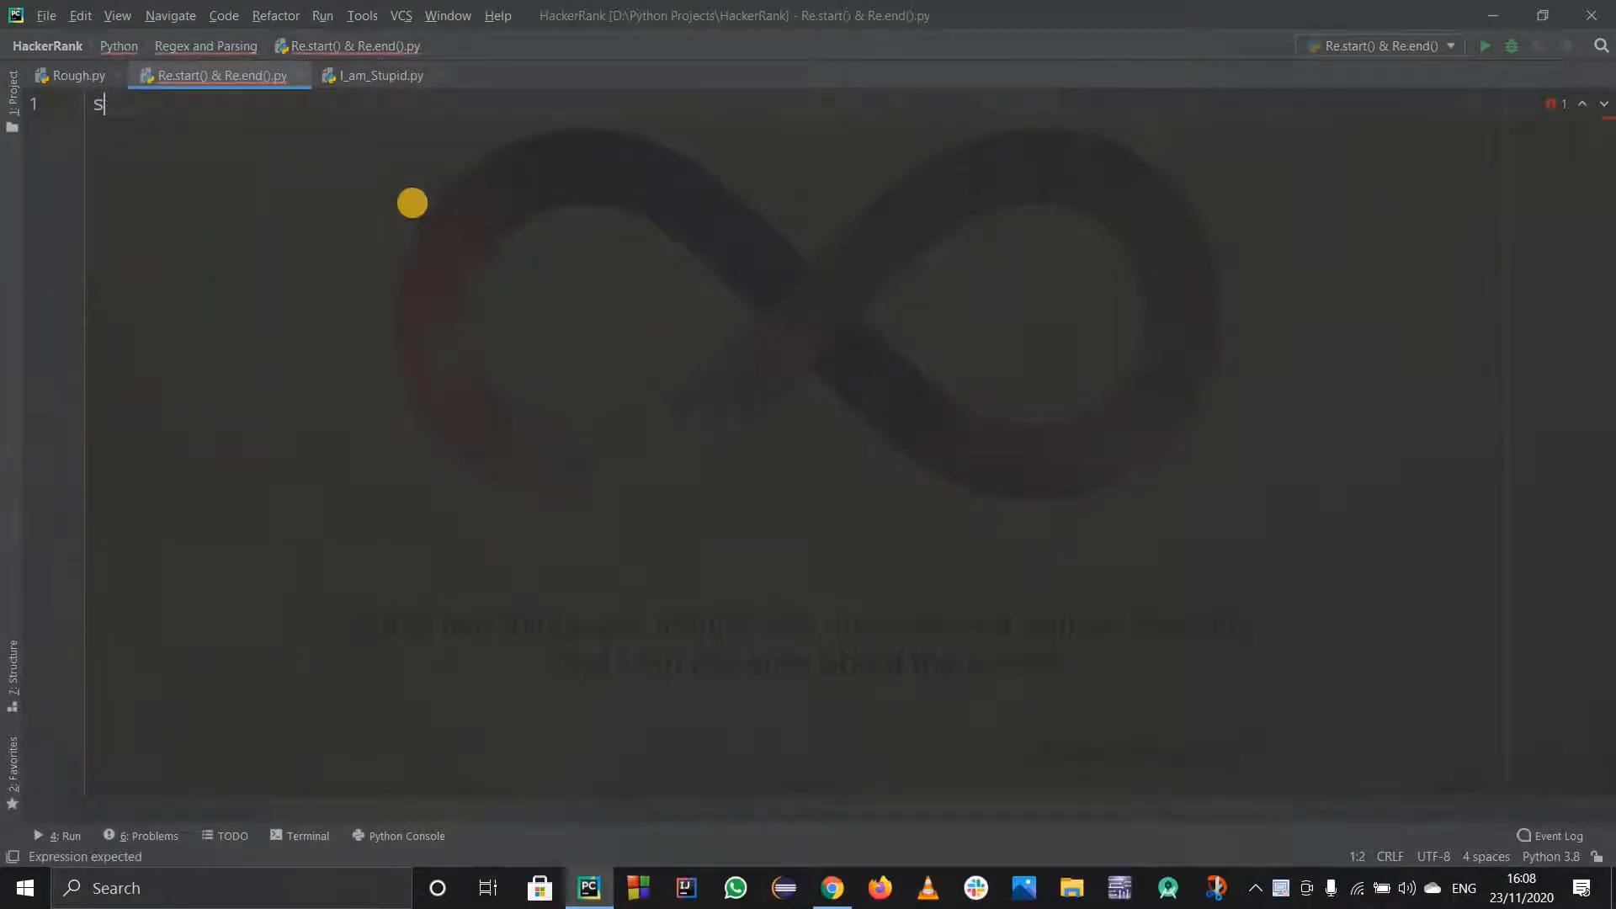
# - Read s and k with input() and begin adding import re at the top
pyautogui.write('= input()')
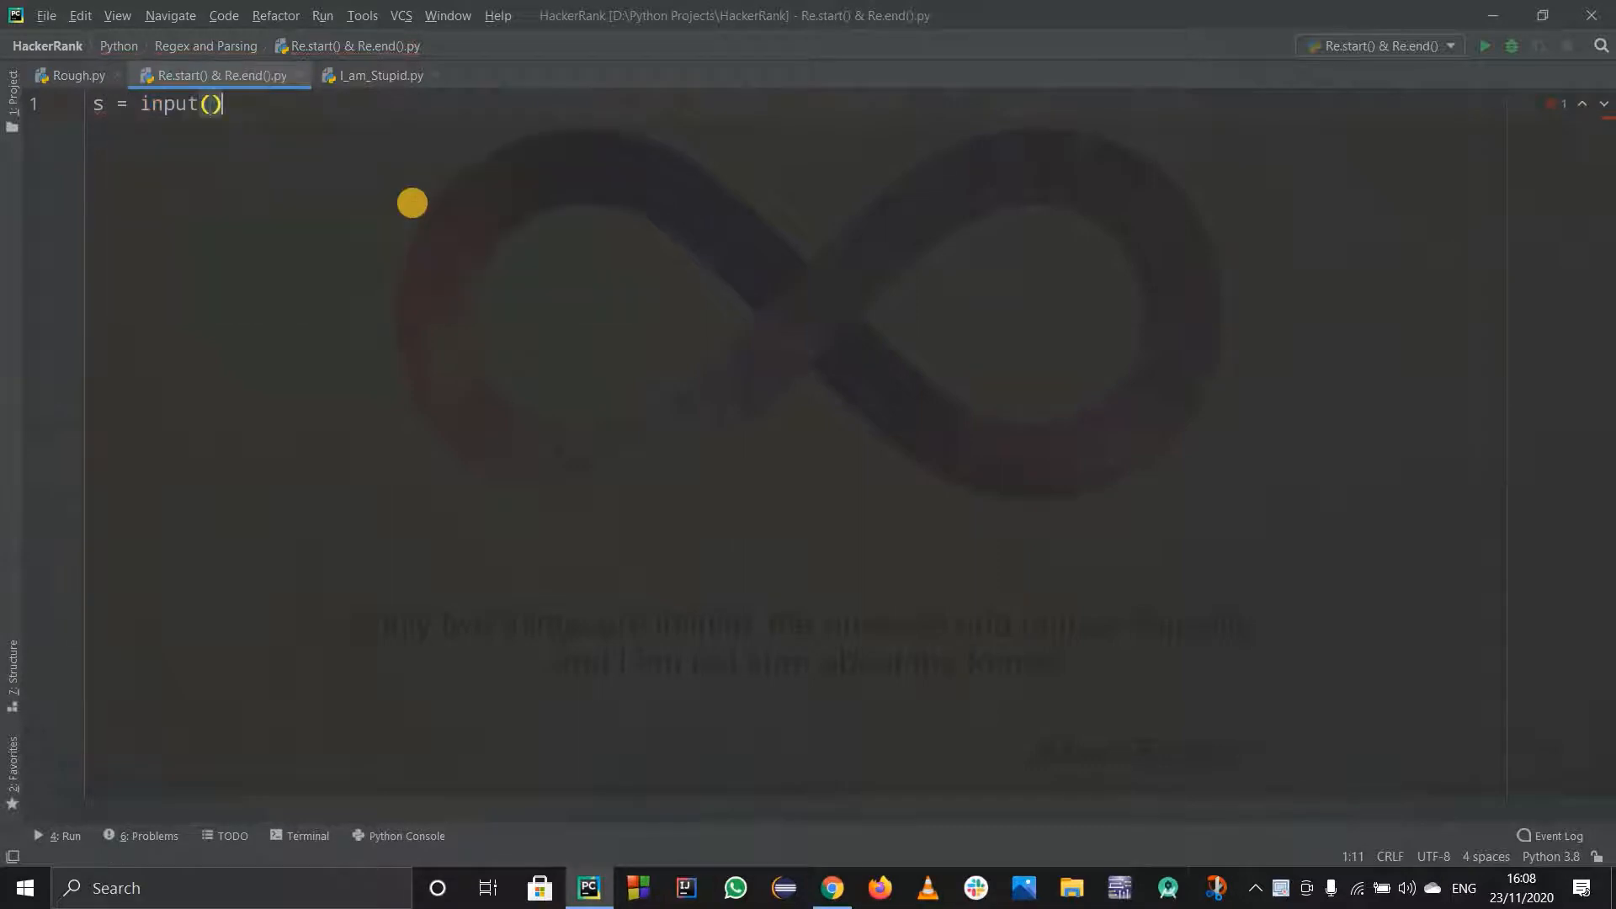
pyautogui.write('k =')
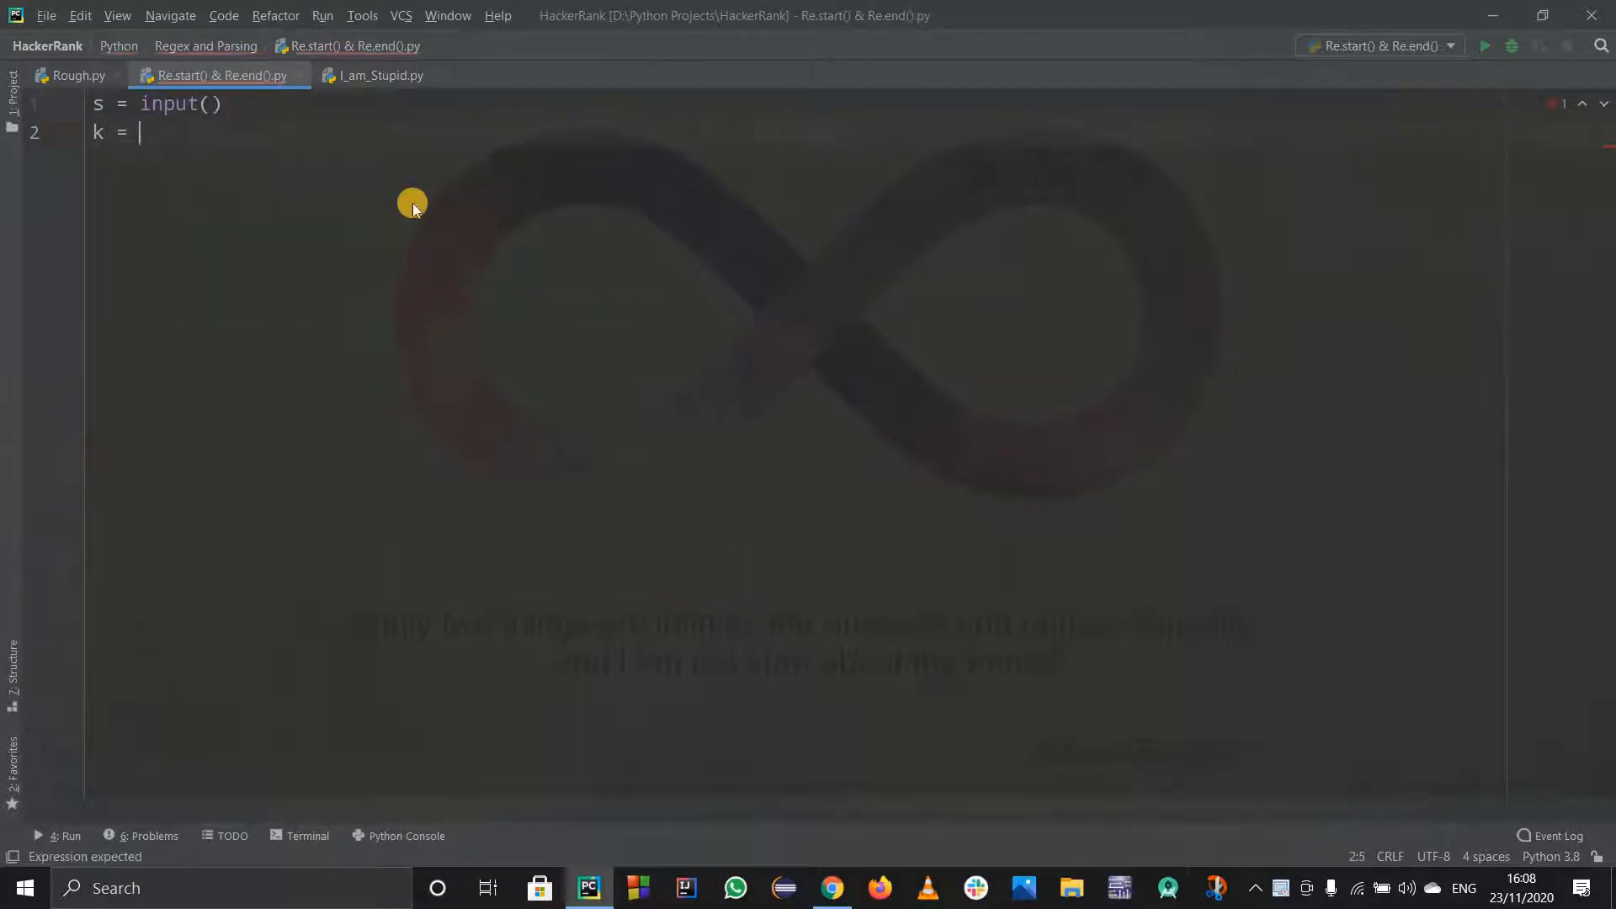
pyautogui.write('input()')
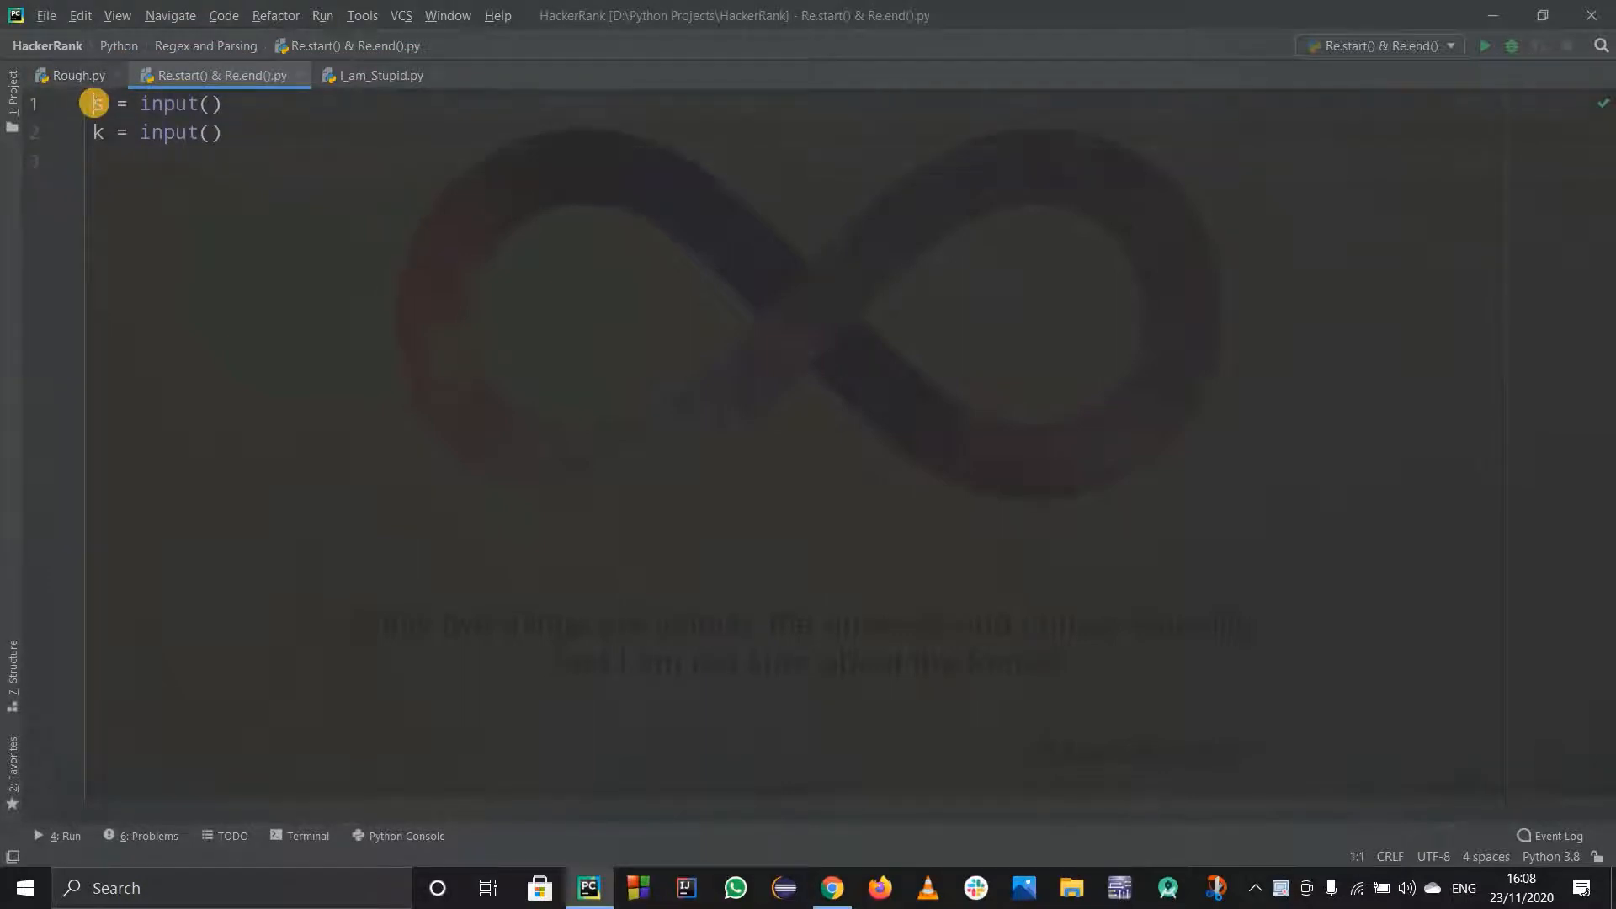
pyautogui.write('impoe')
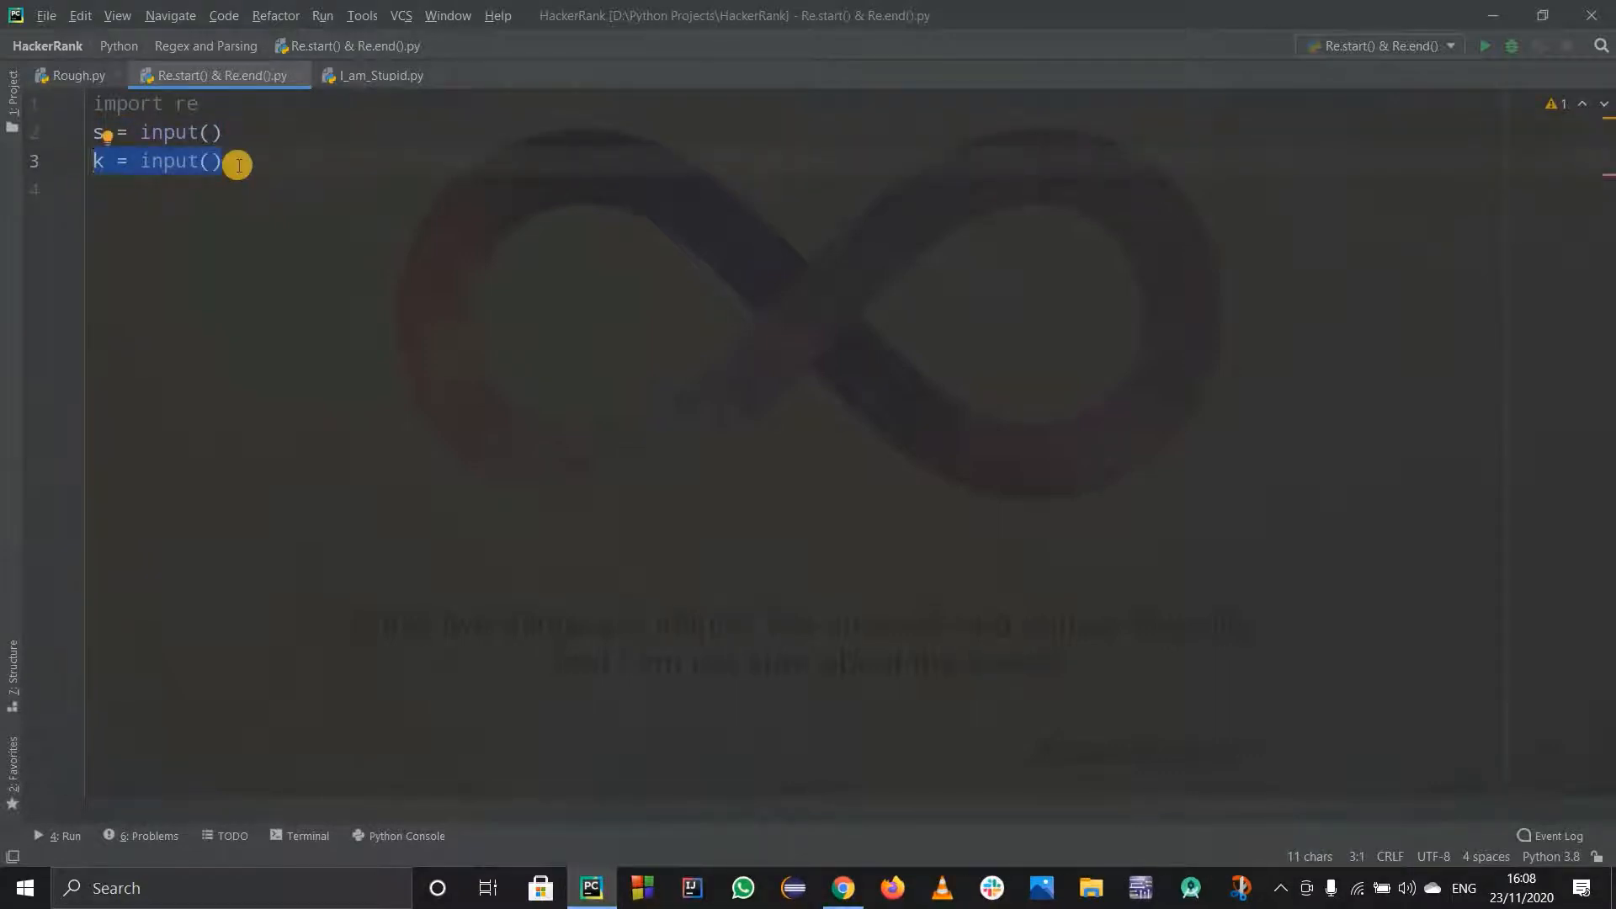
# - Compile the pattern with pattern = re.compile(k)
pyautogui.press('enter')
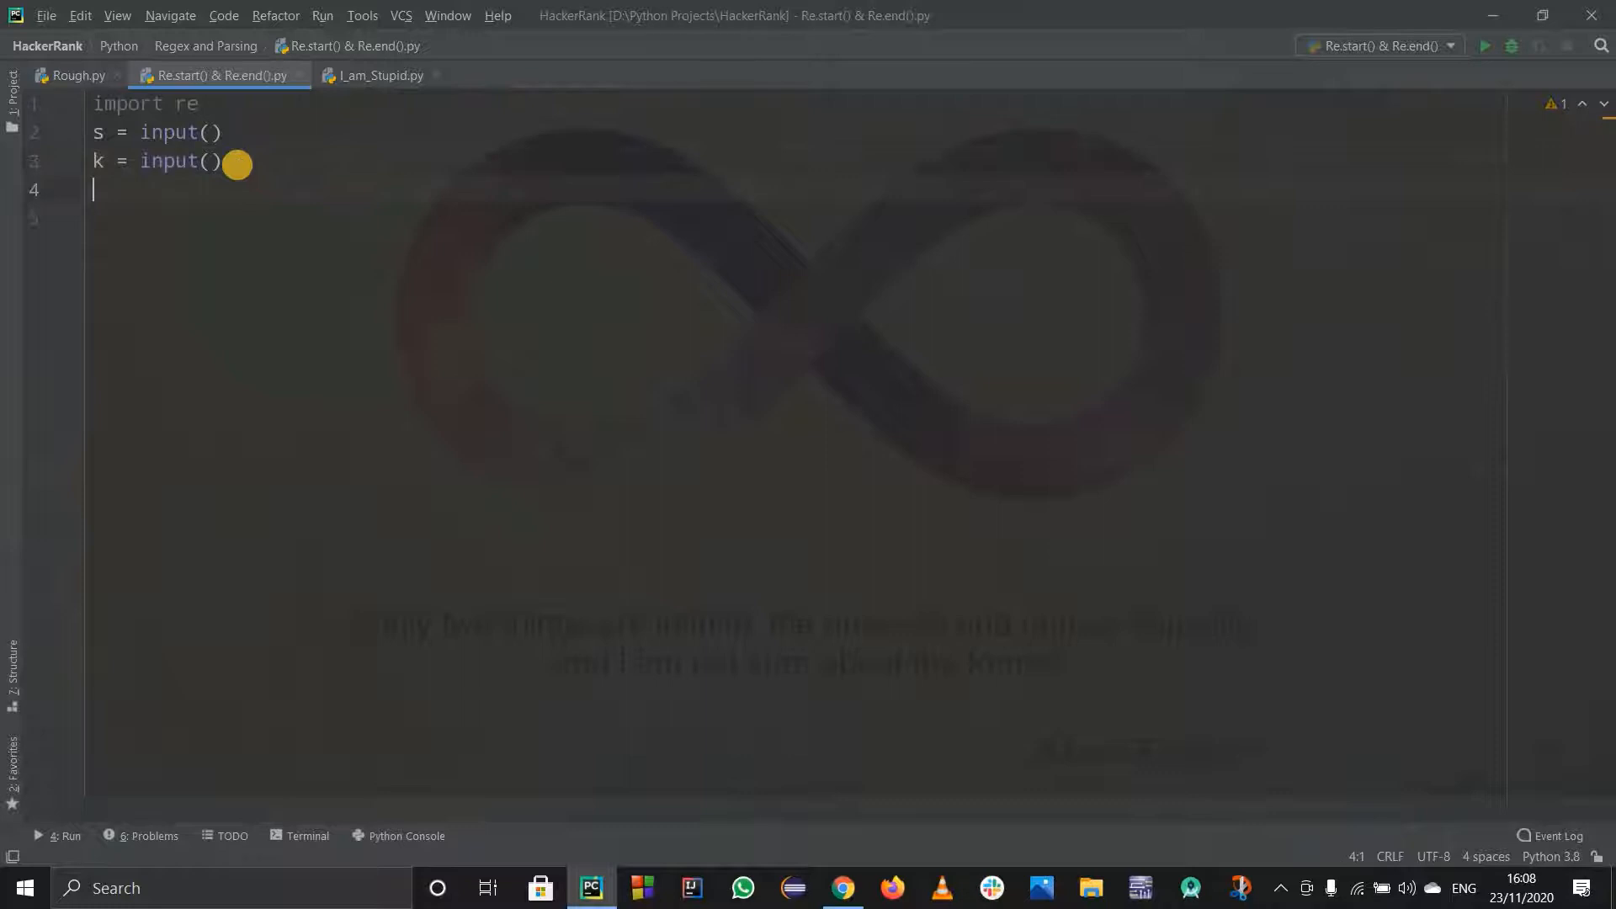
pyautogui.write('patter')
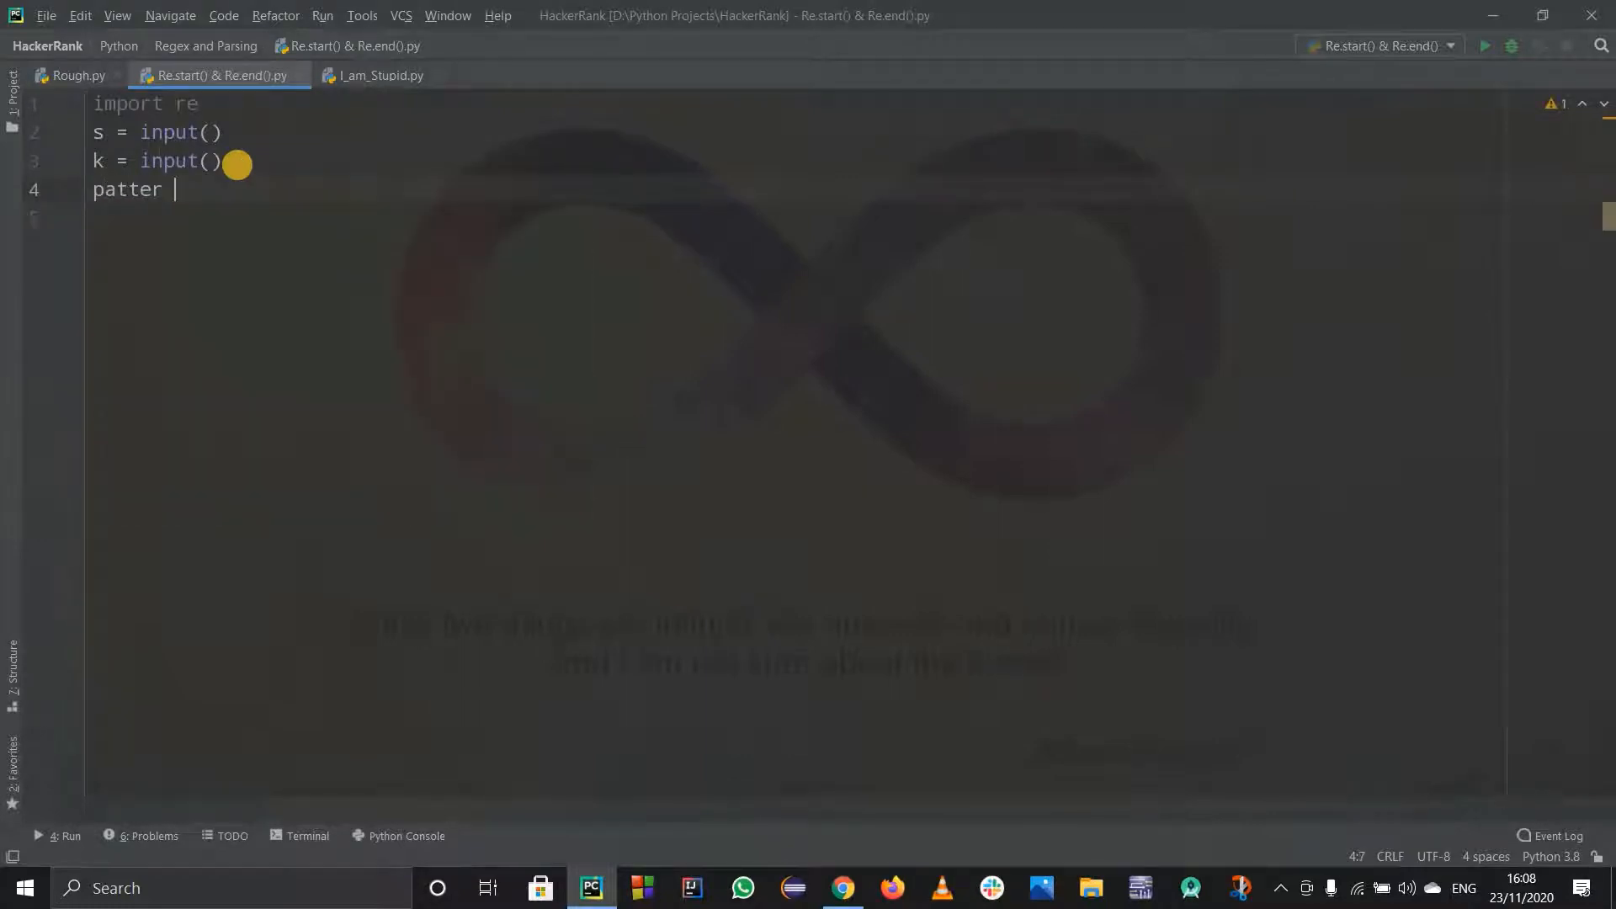
pyautogui.write('n')
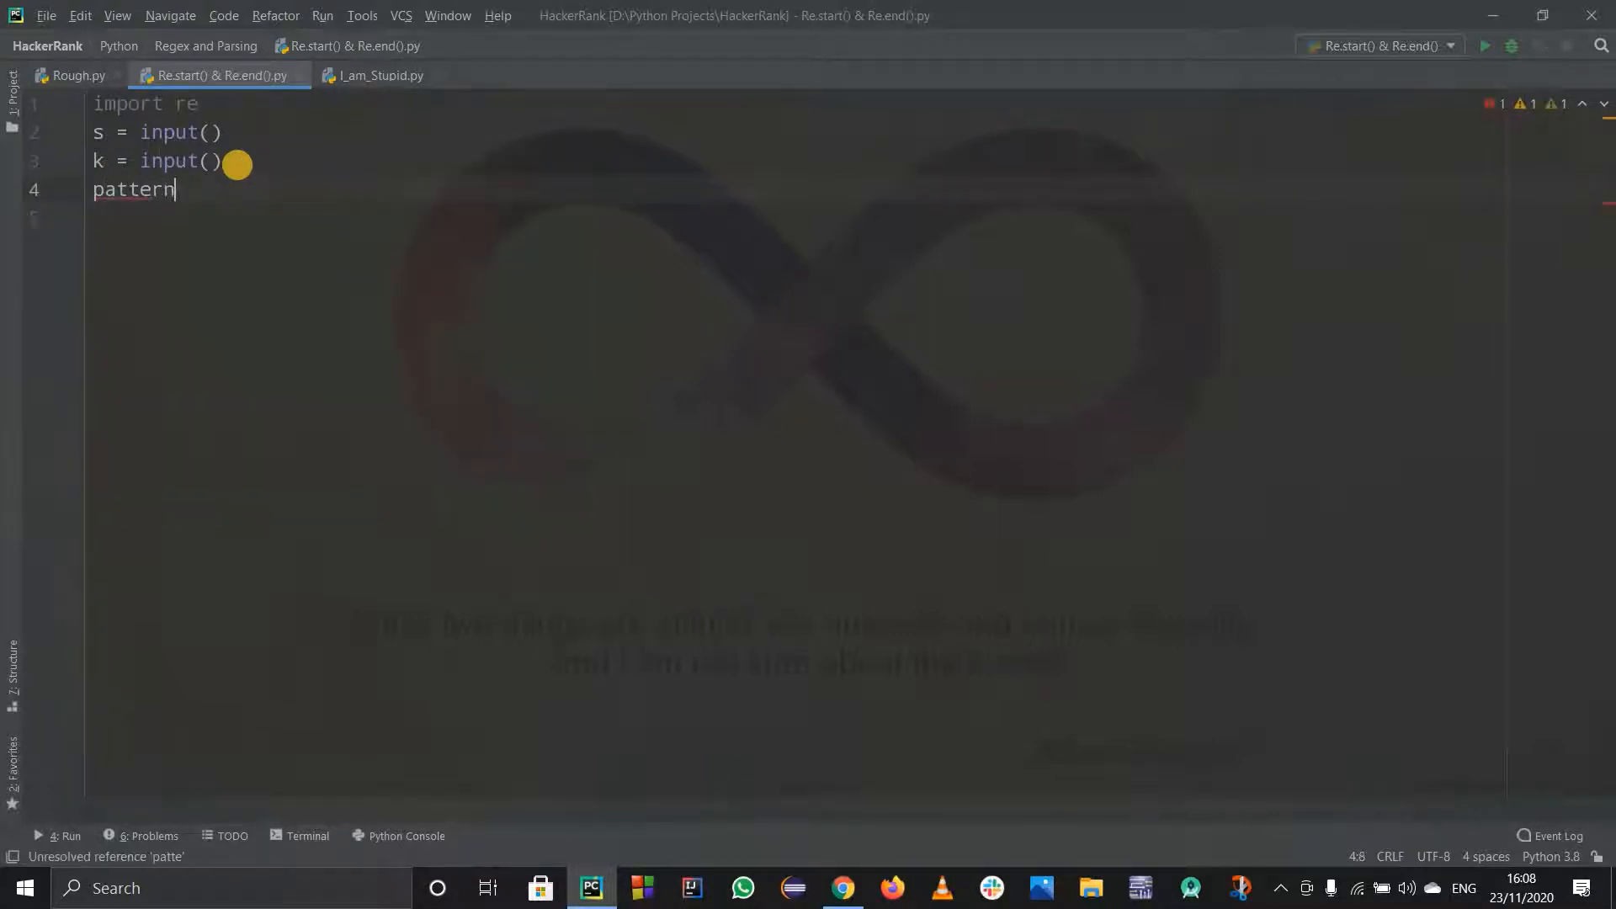
pyautogui.write('=')
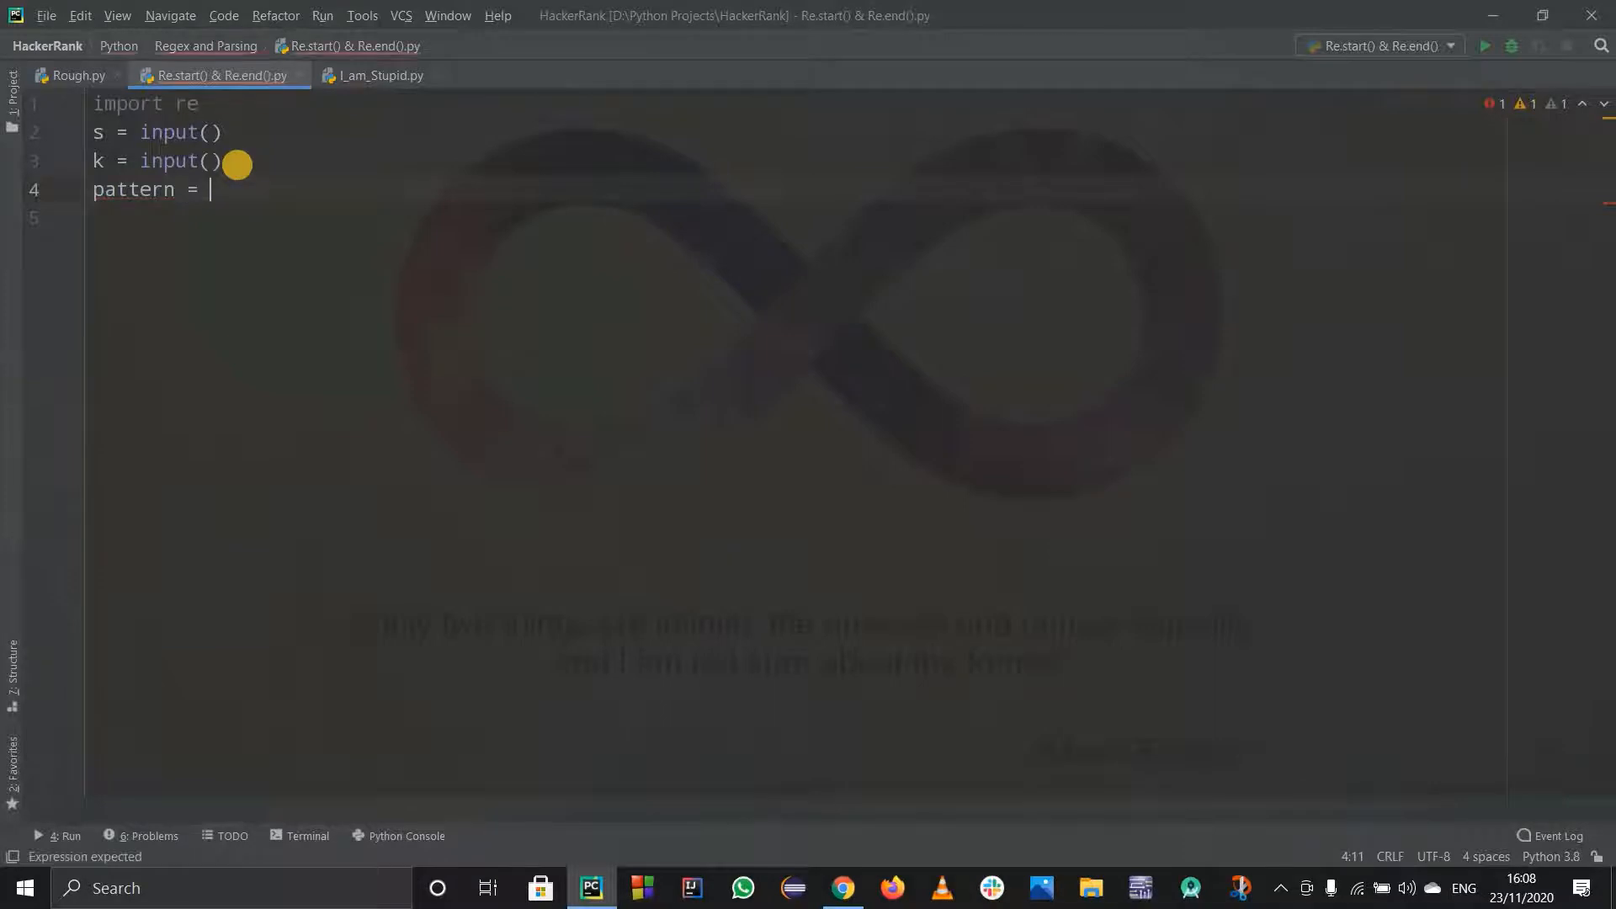
pyautogui.write('re,')
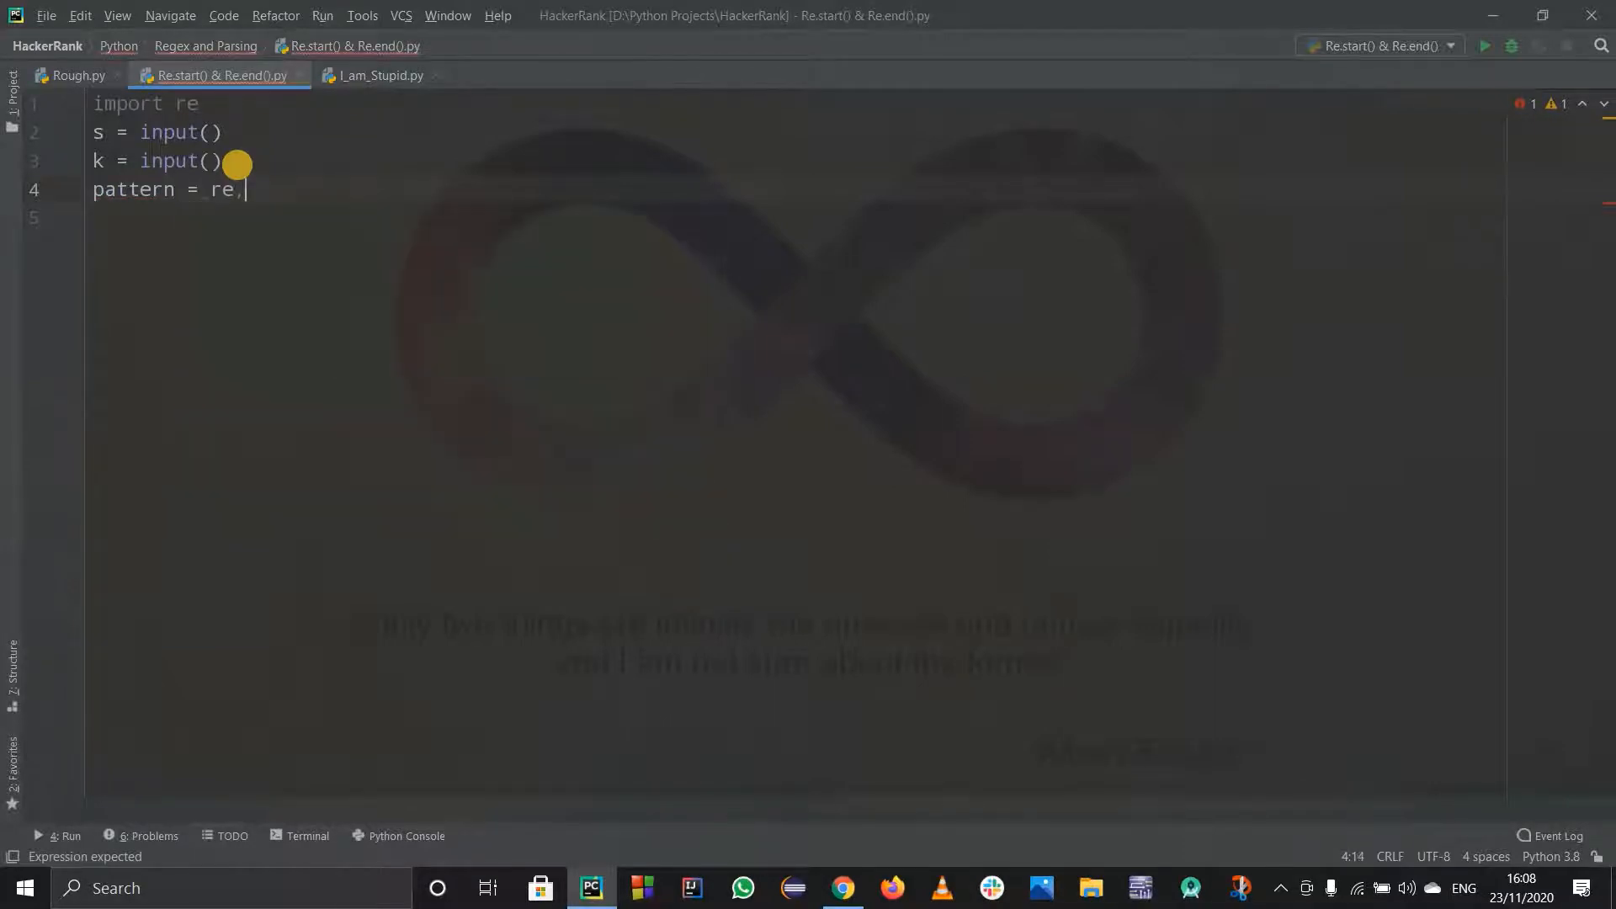
pyautogui.write('.com')
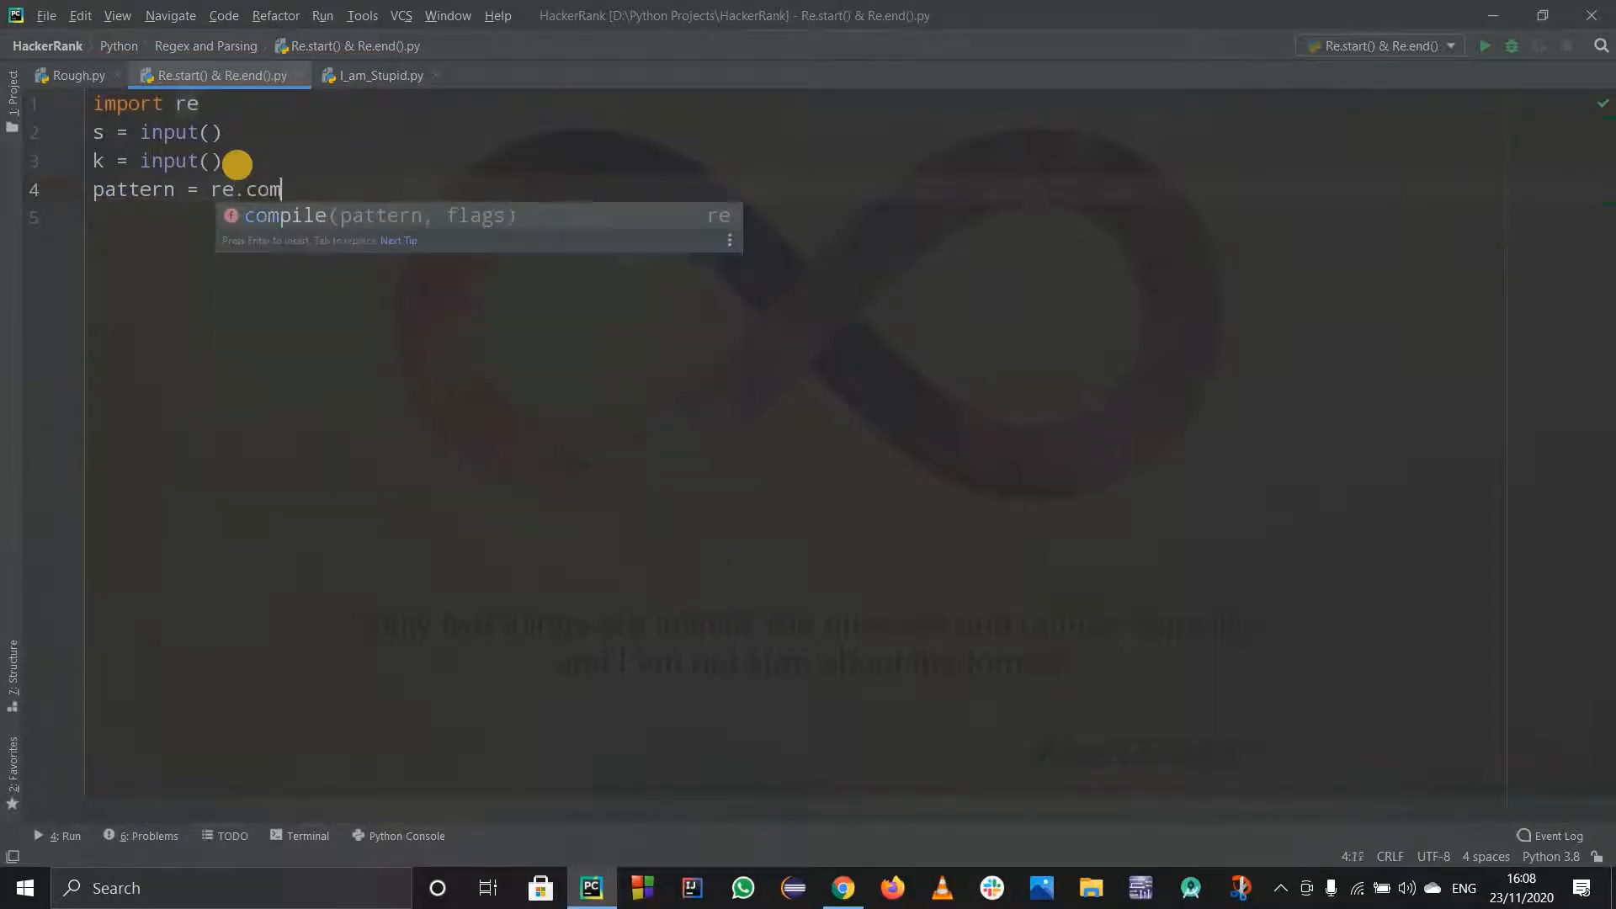
pyautogui.write('pile(k)')
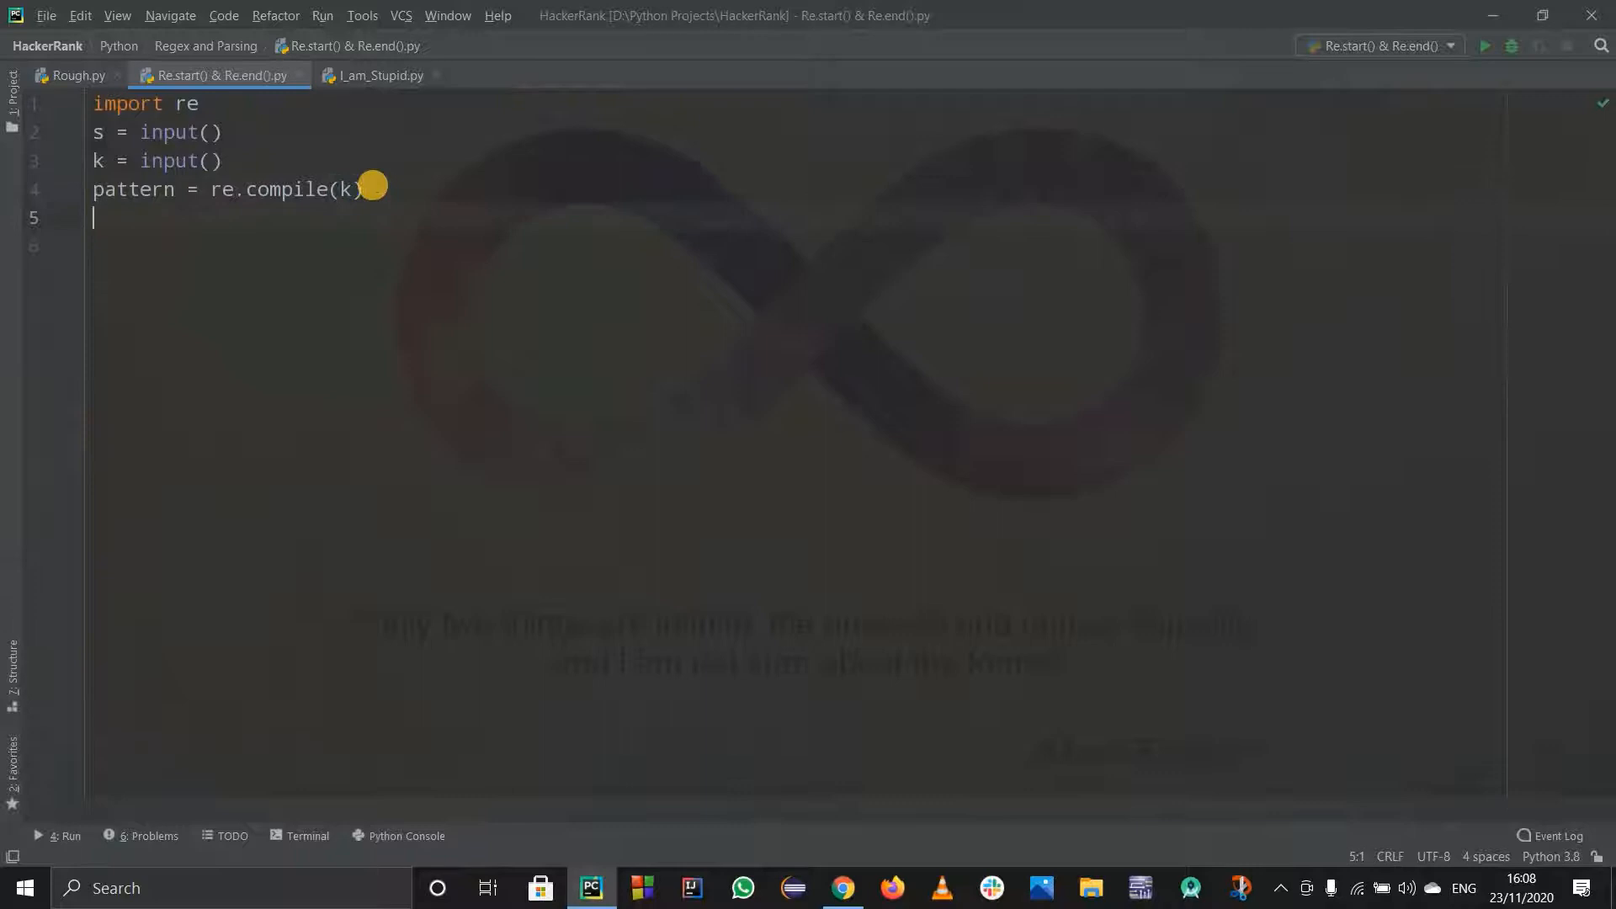
# - Store the first match as m = pattern.search(s)
pyautogui.write('m =')
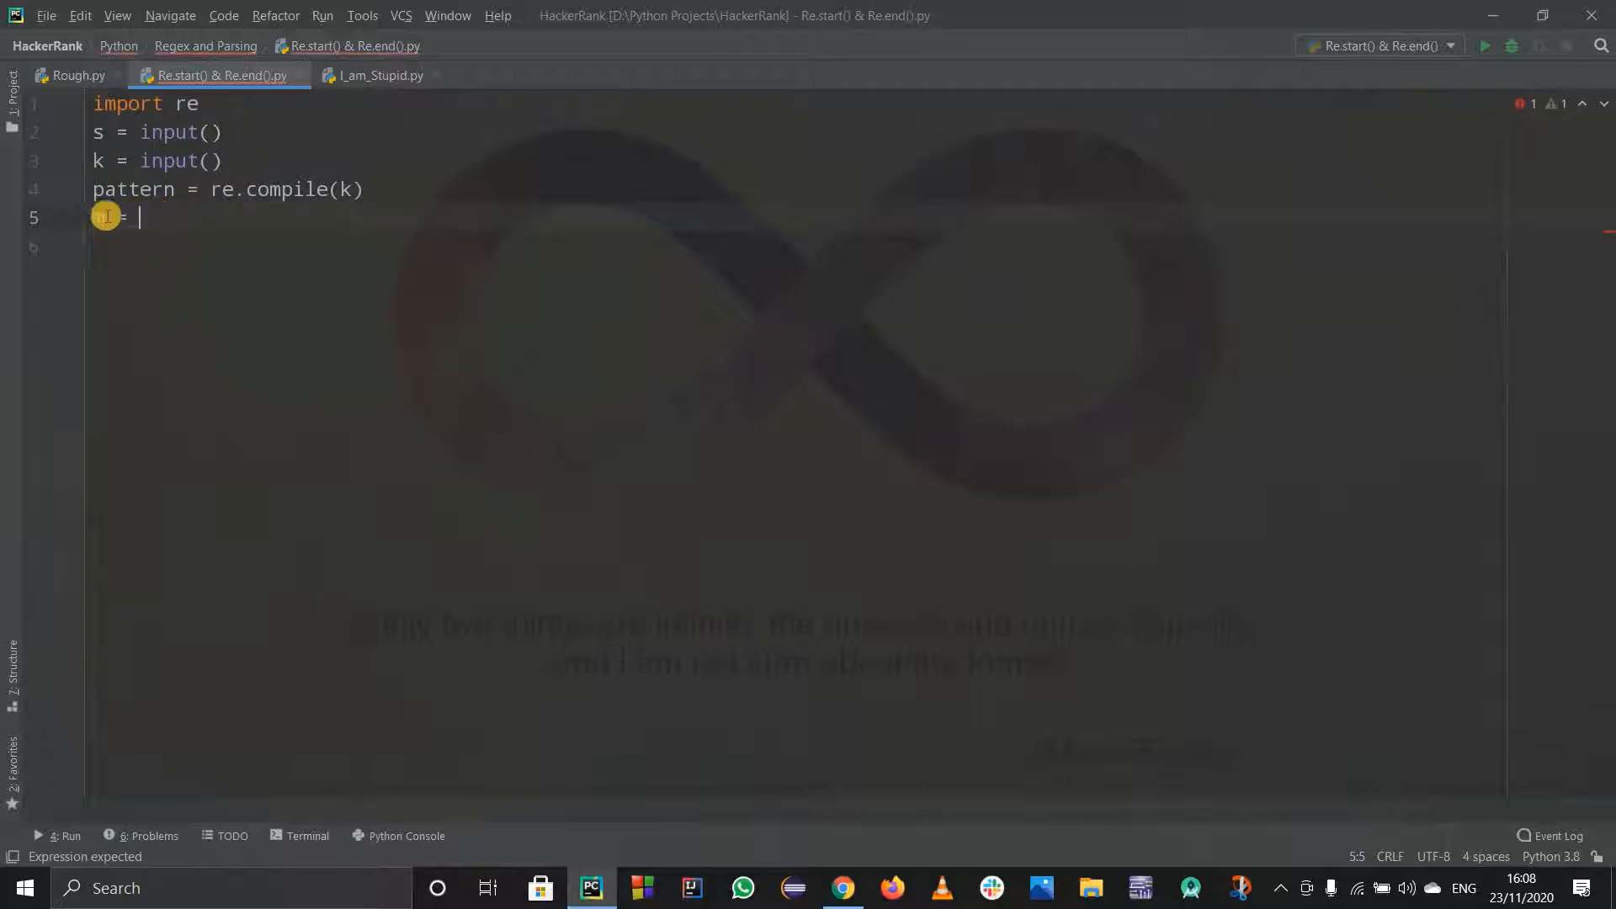
pyautogui.write('m')
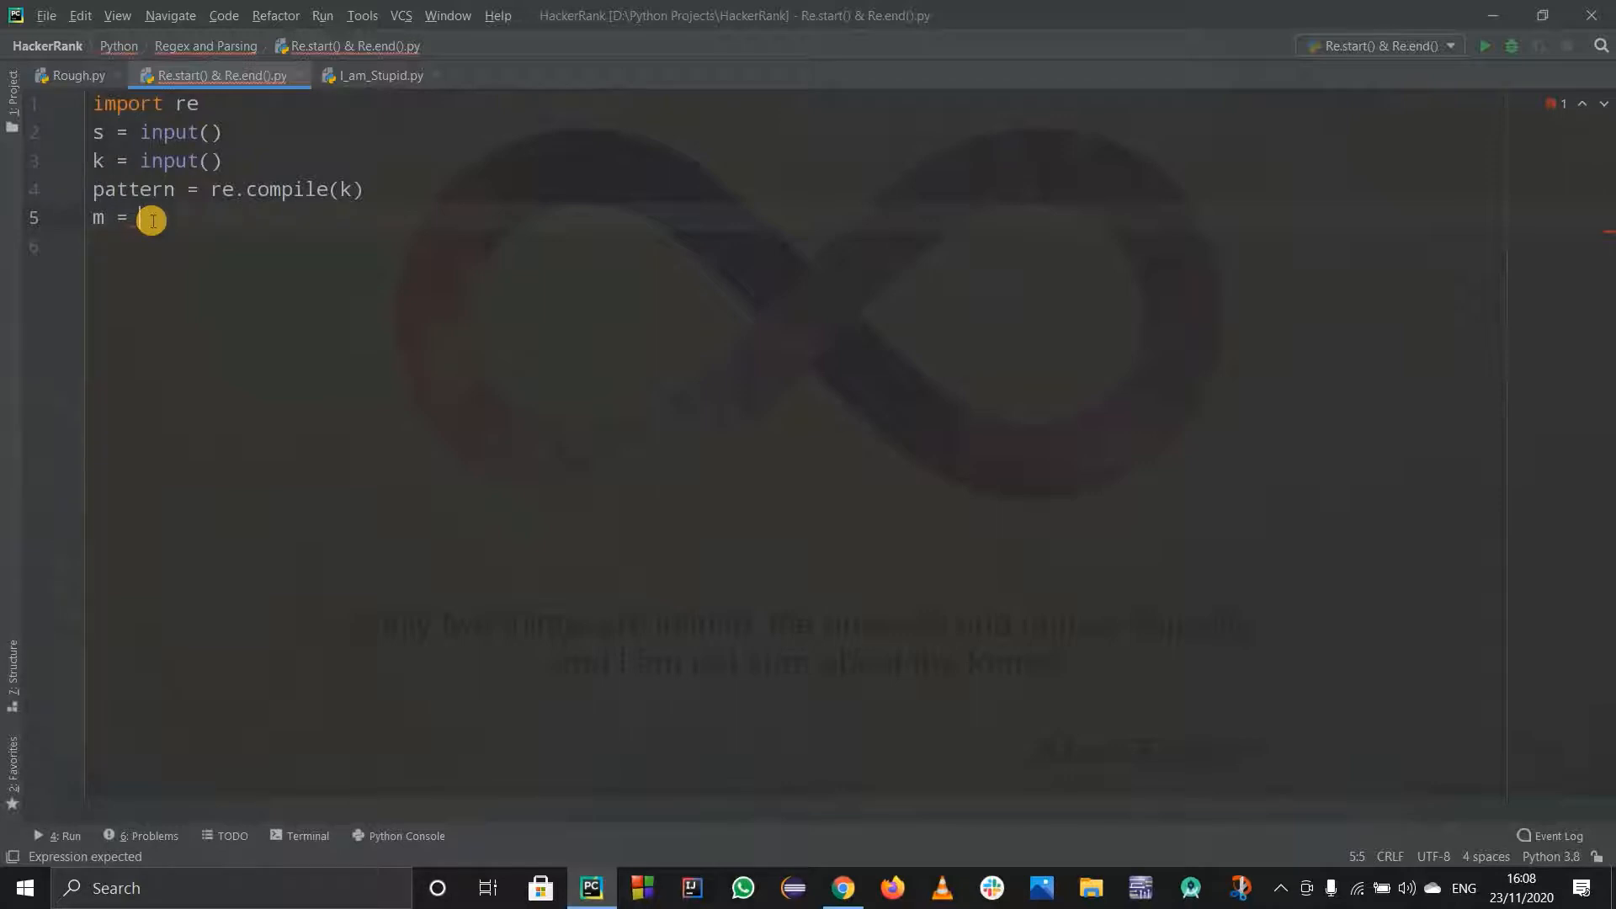
pyautogui.write('pattern.')
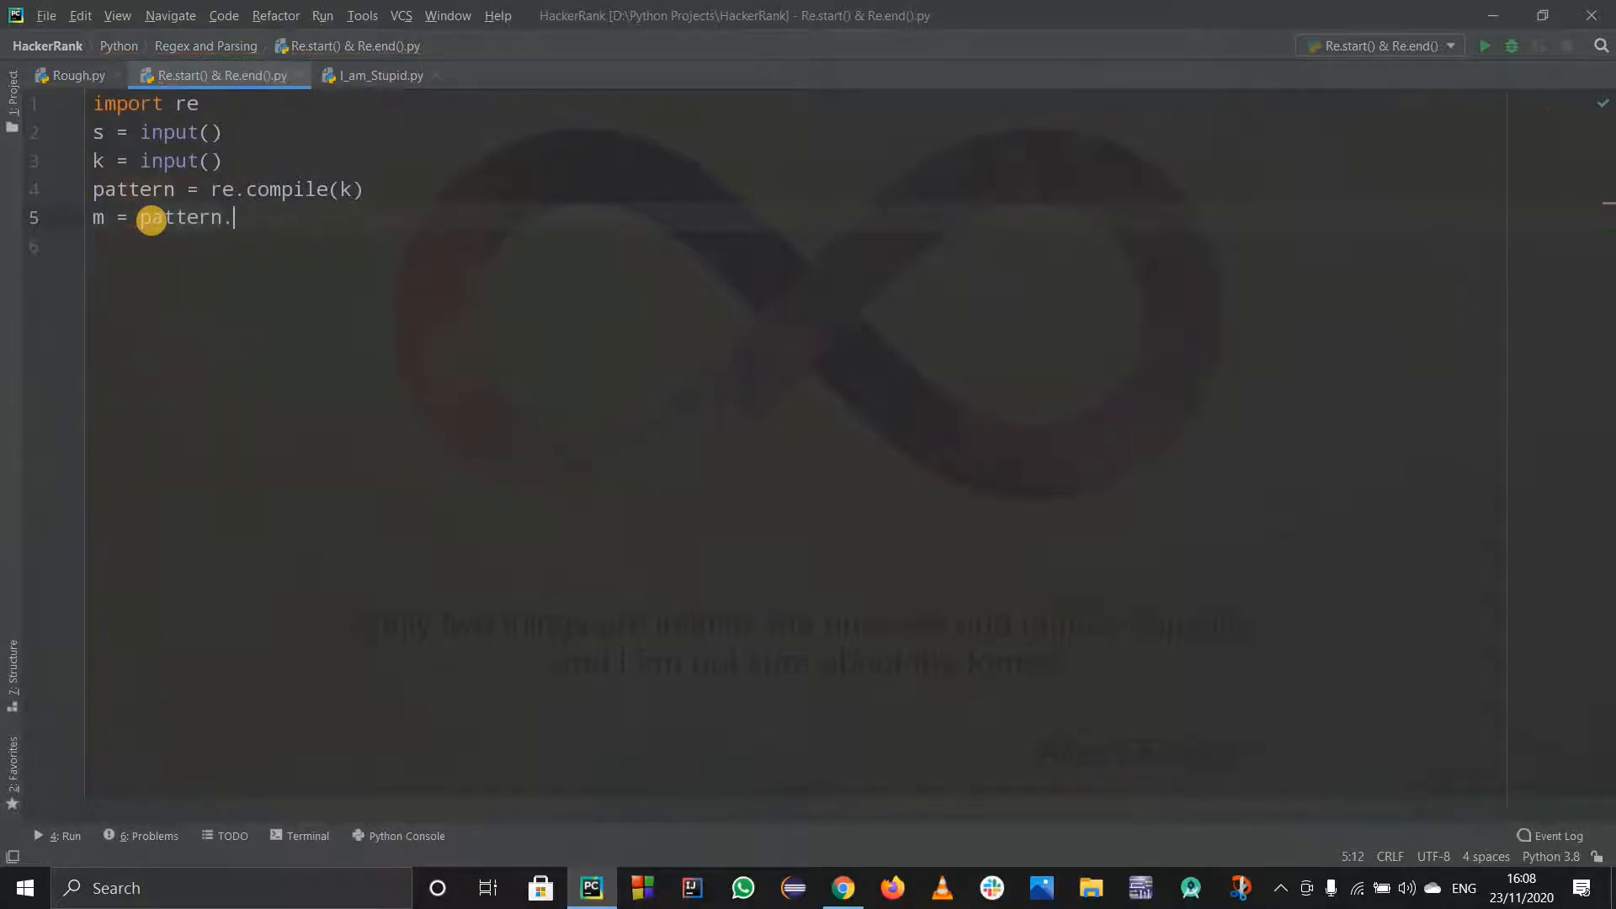
pyautogui.write('search(')
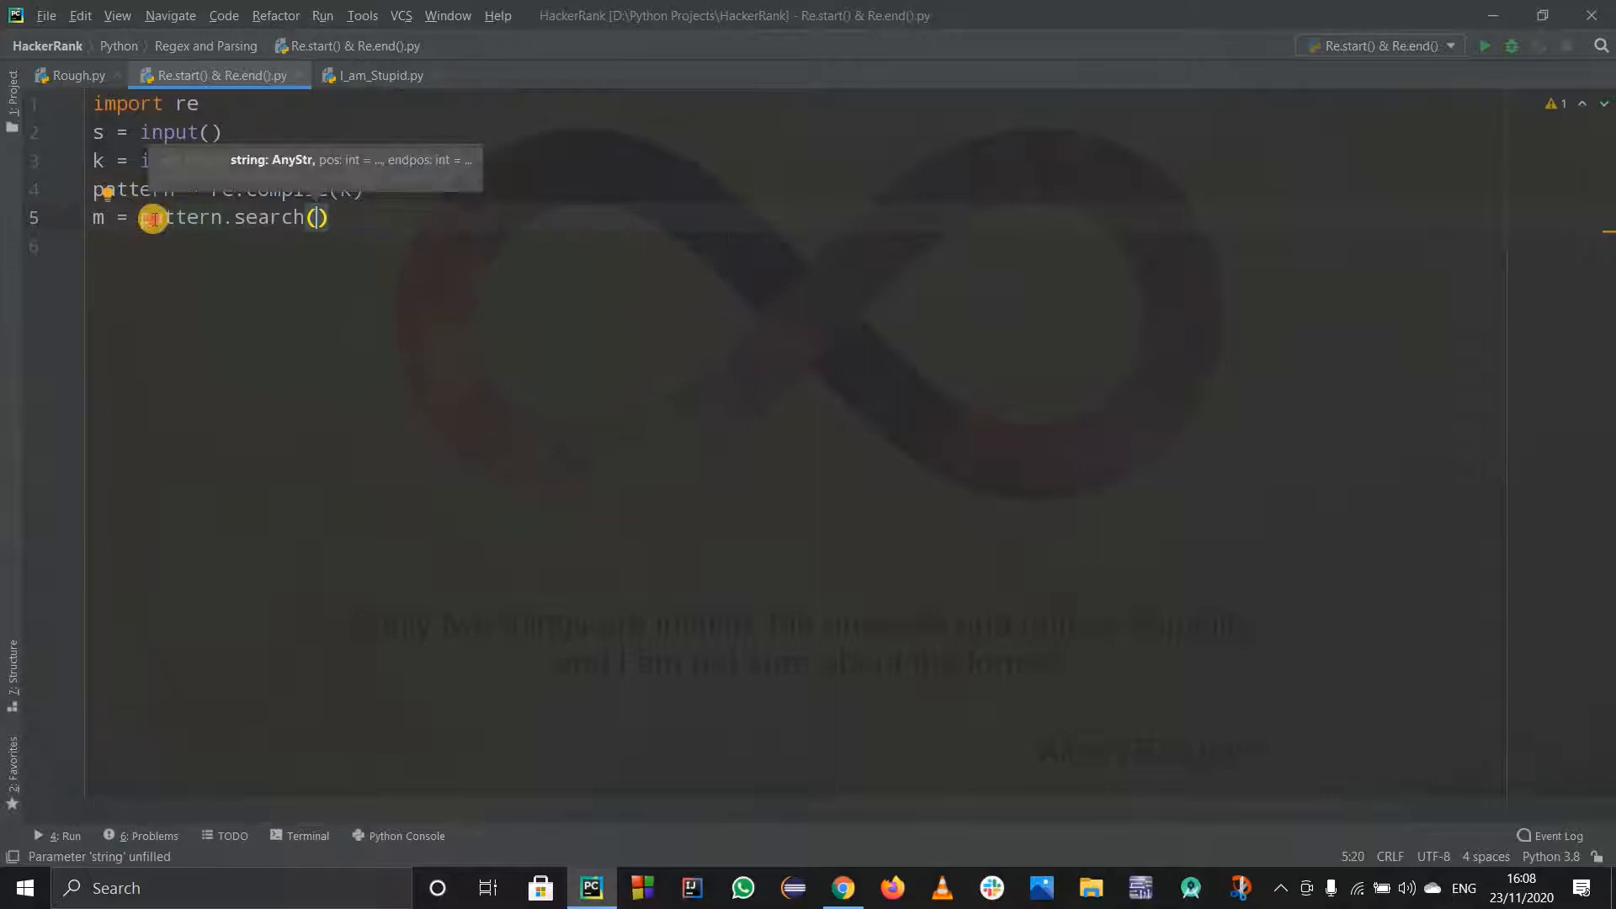
pyautogui.doubleClick(177, 217)
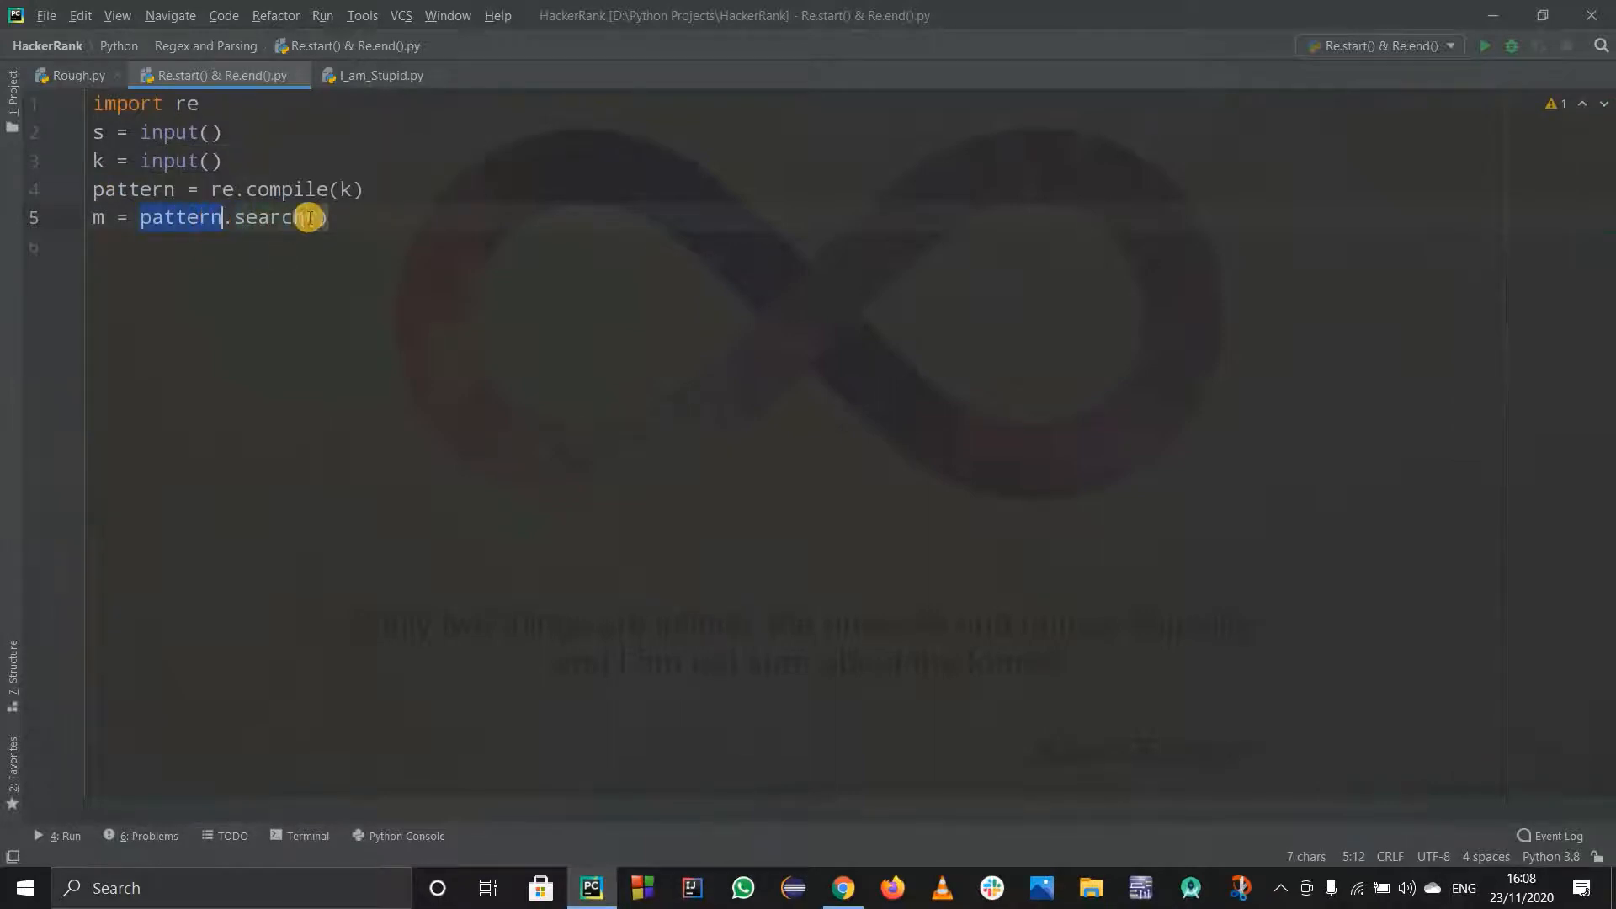
pyautogui.write('(s')
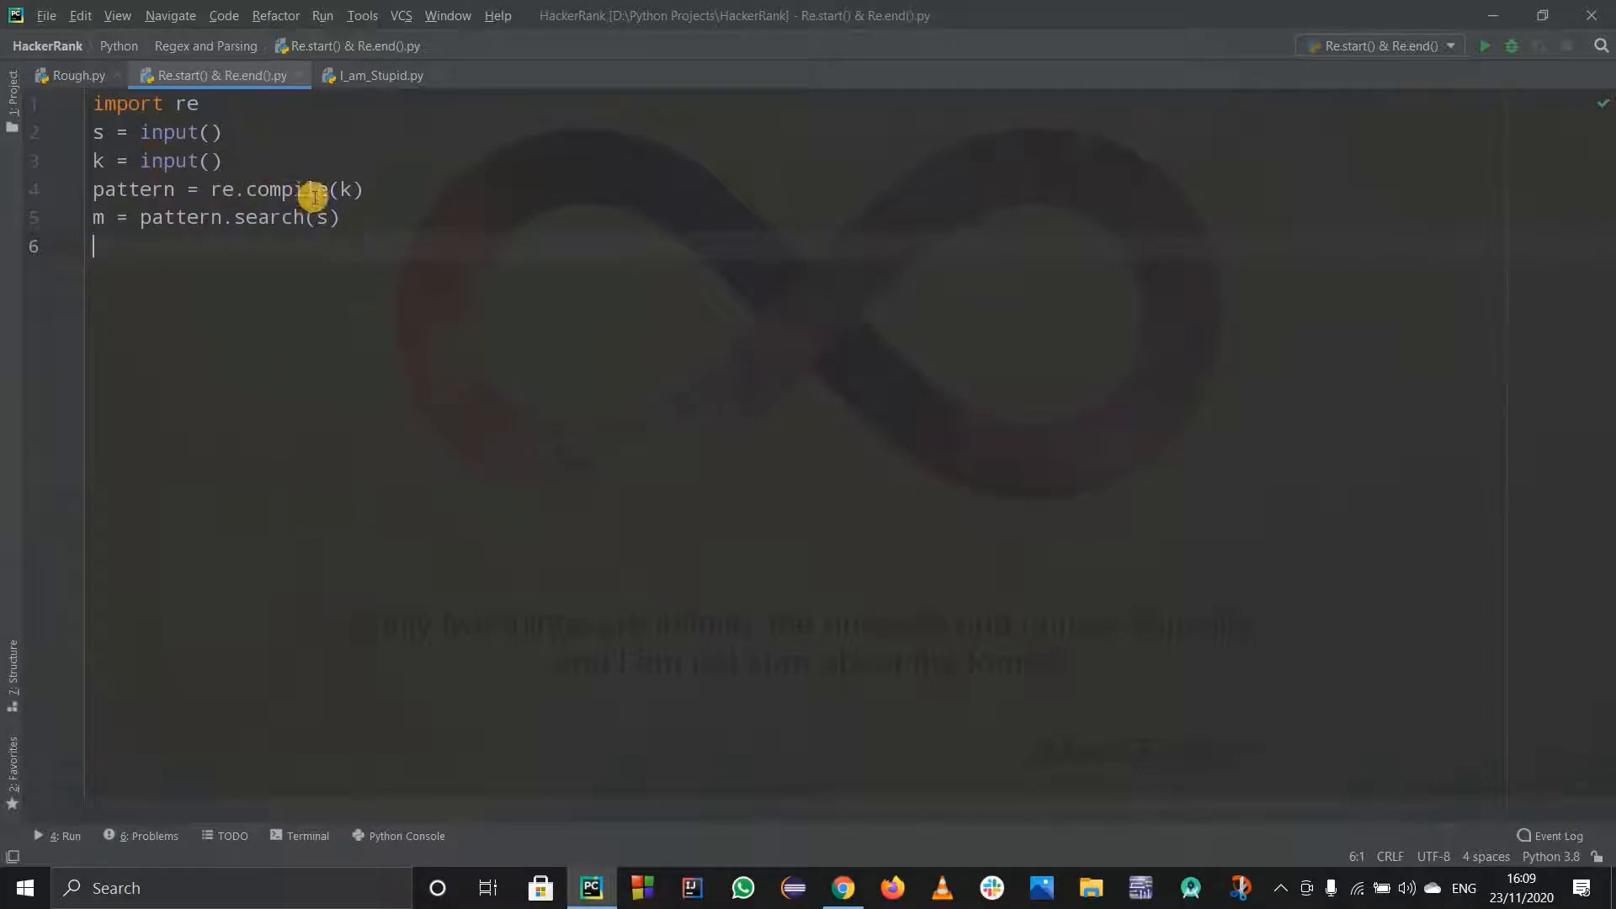
pyautogui.tripleClick(226, 190)
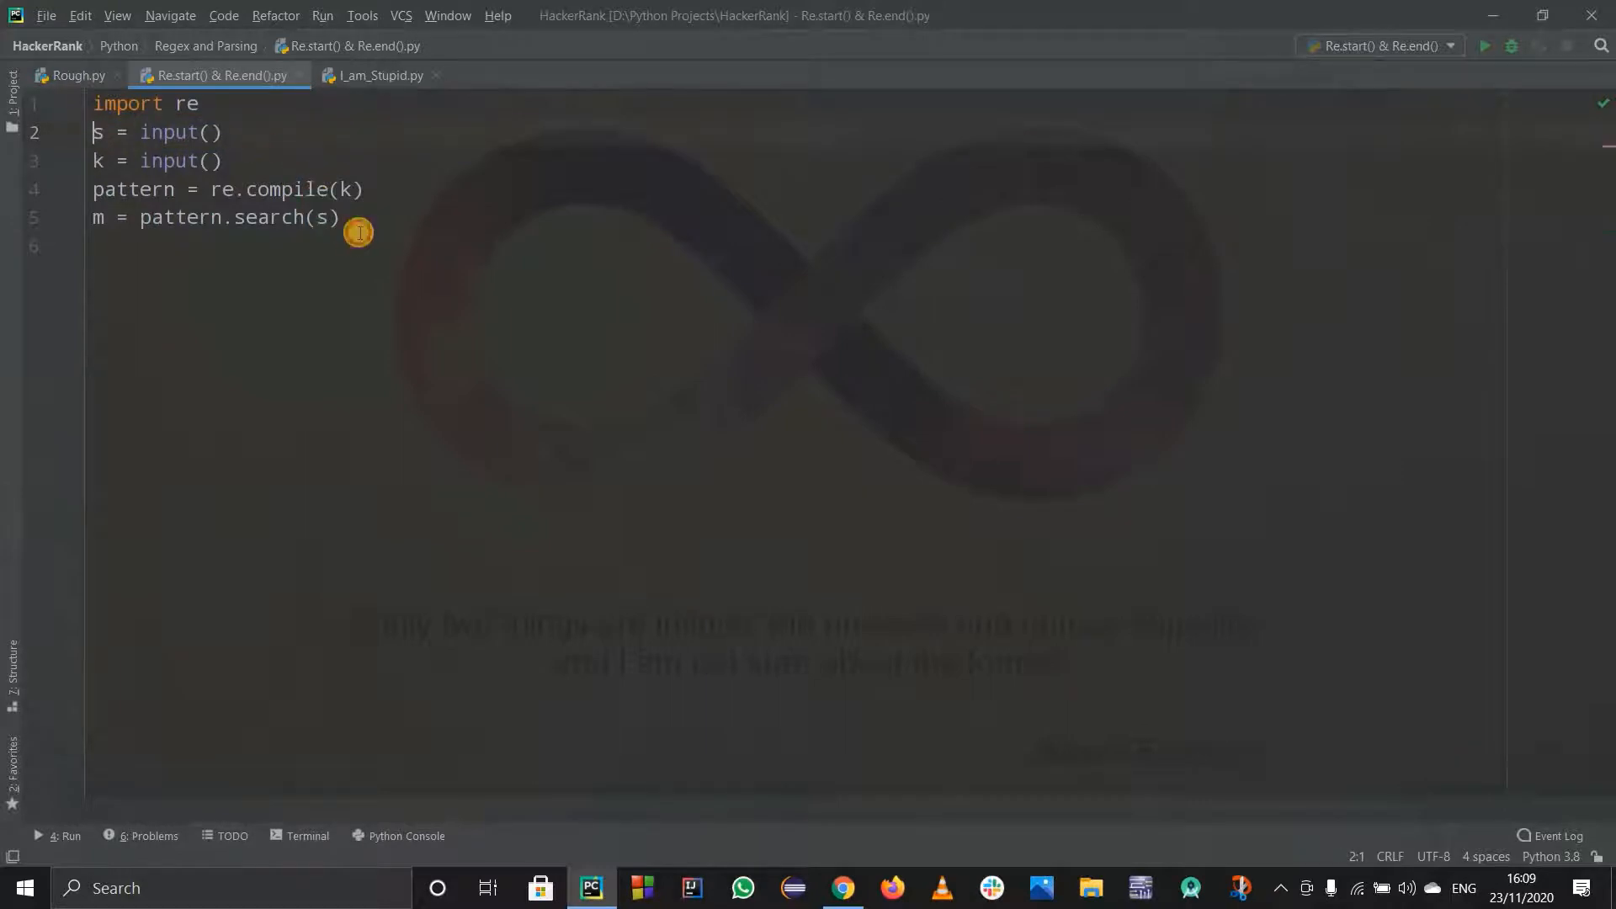
# - Add an if not m: branch that prints (-1, -1) when nothing matches
pyautogui.write('if')
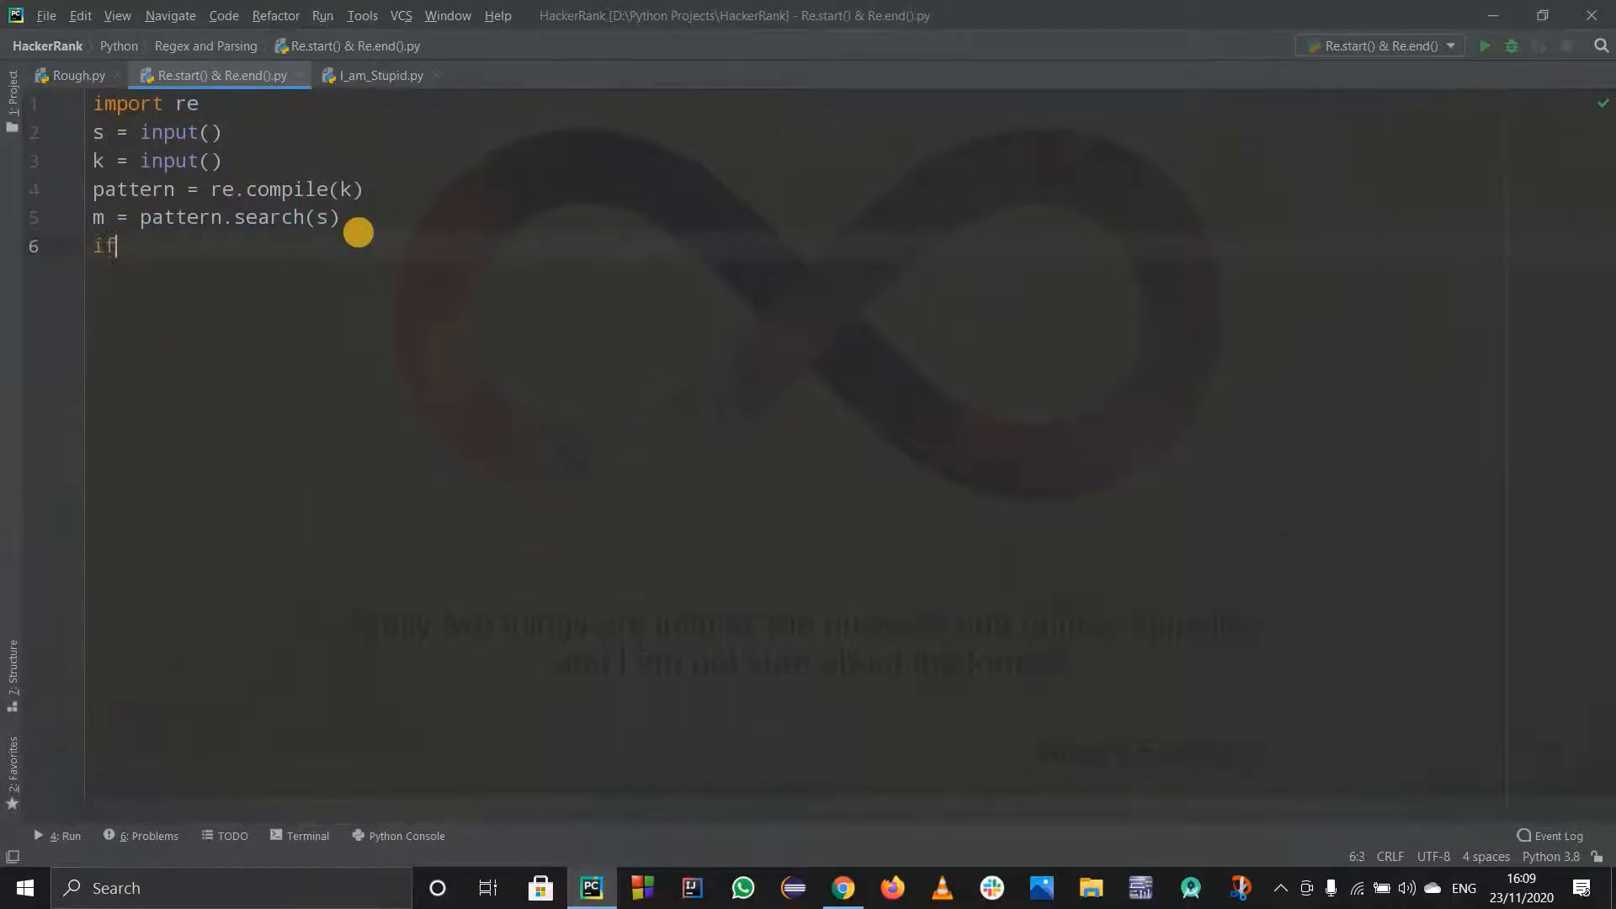
pyautogui.write('not')
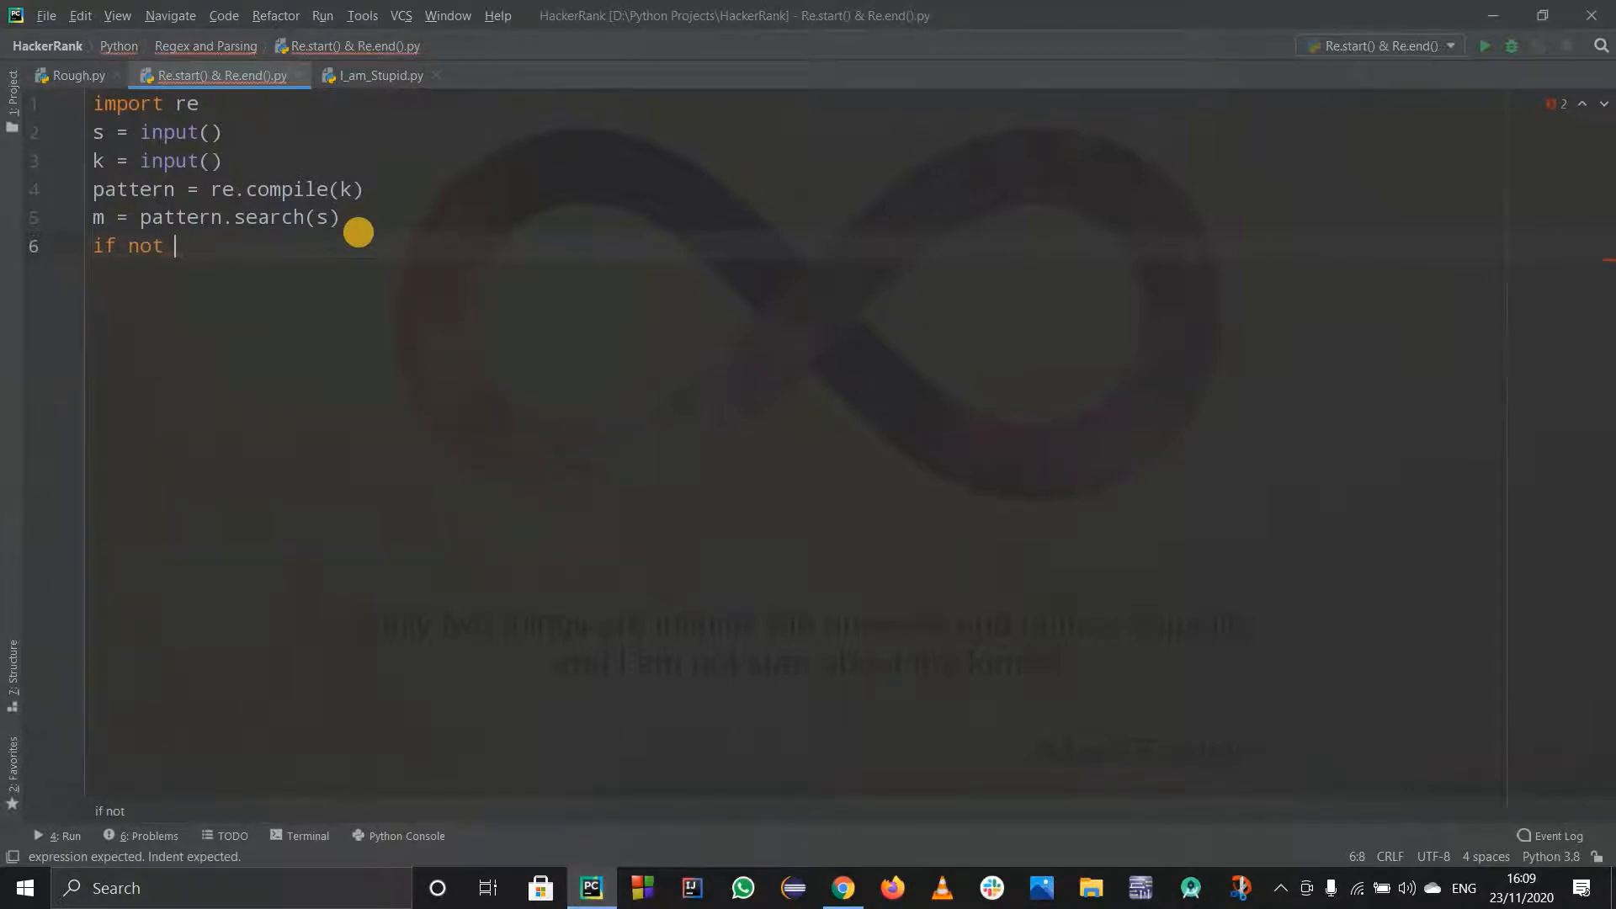
pyautogui.write('m:')
pyautogui.write('print("')
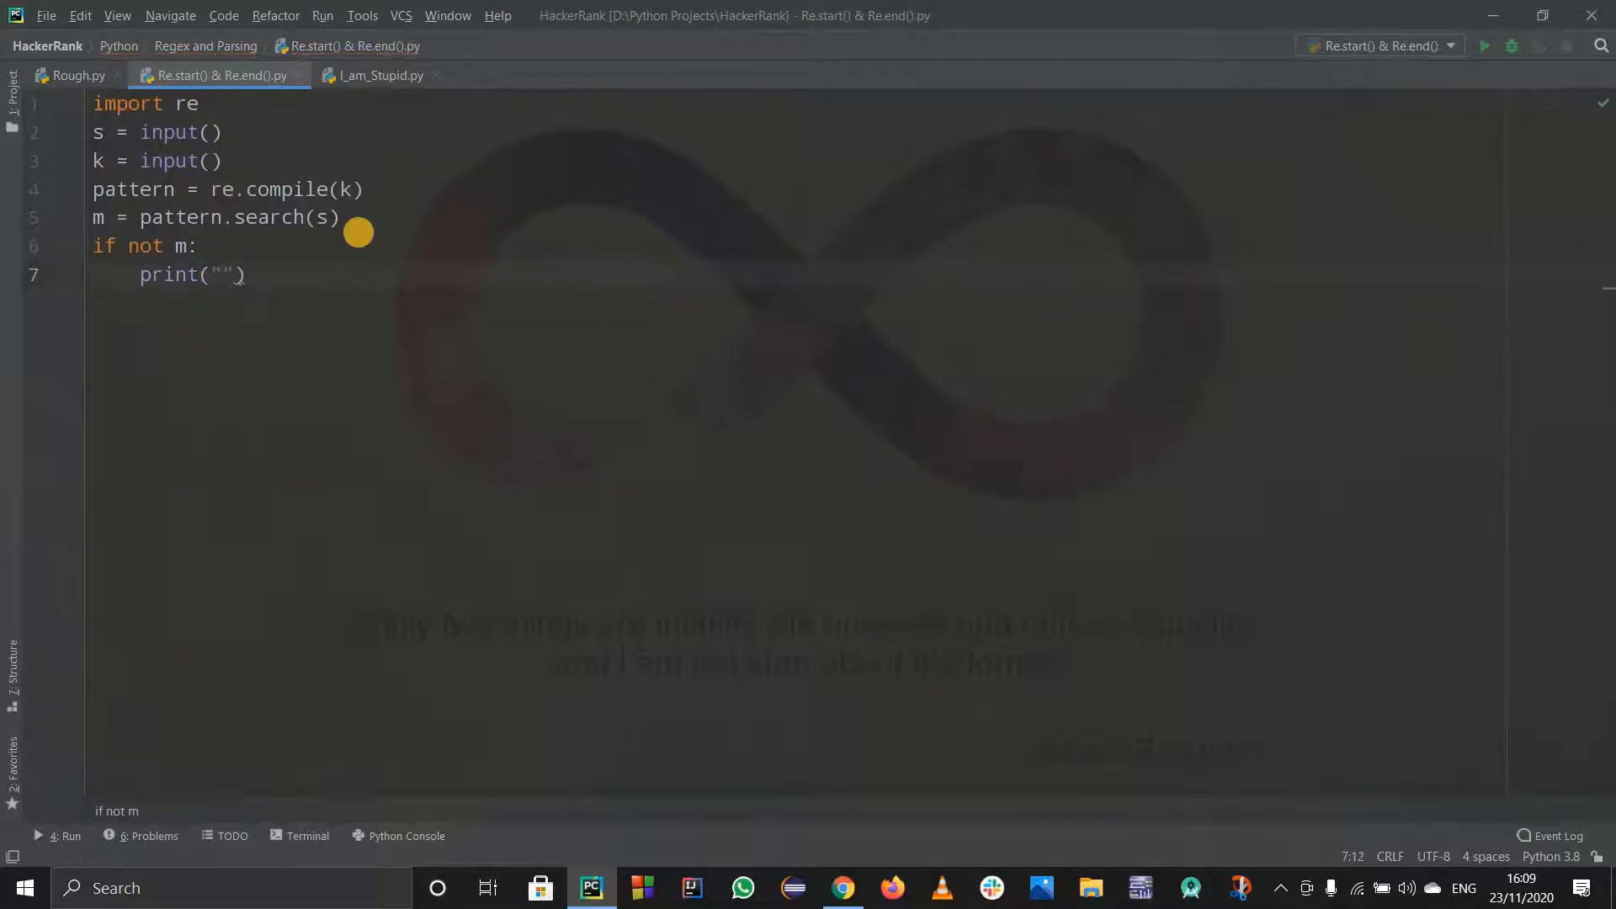
pyautogui.write('(-1,')
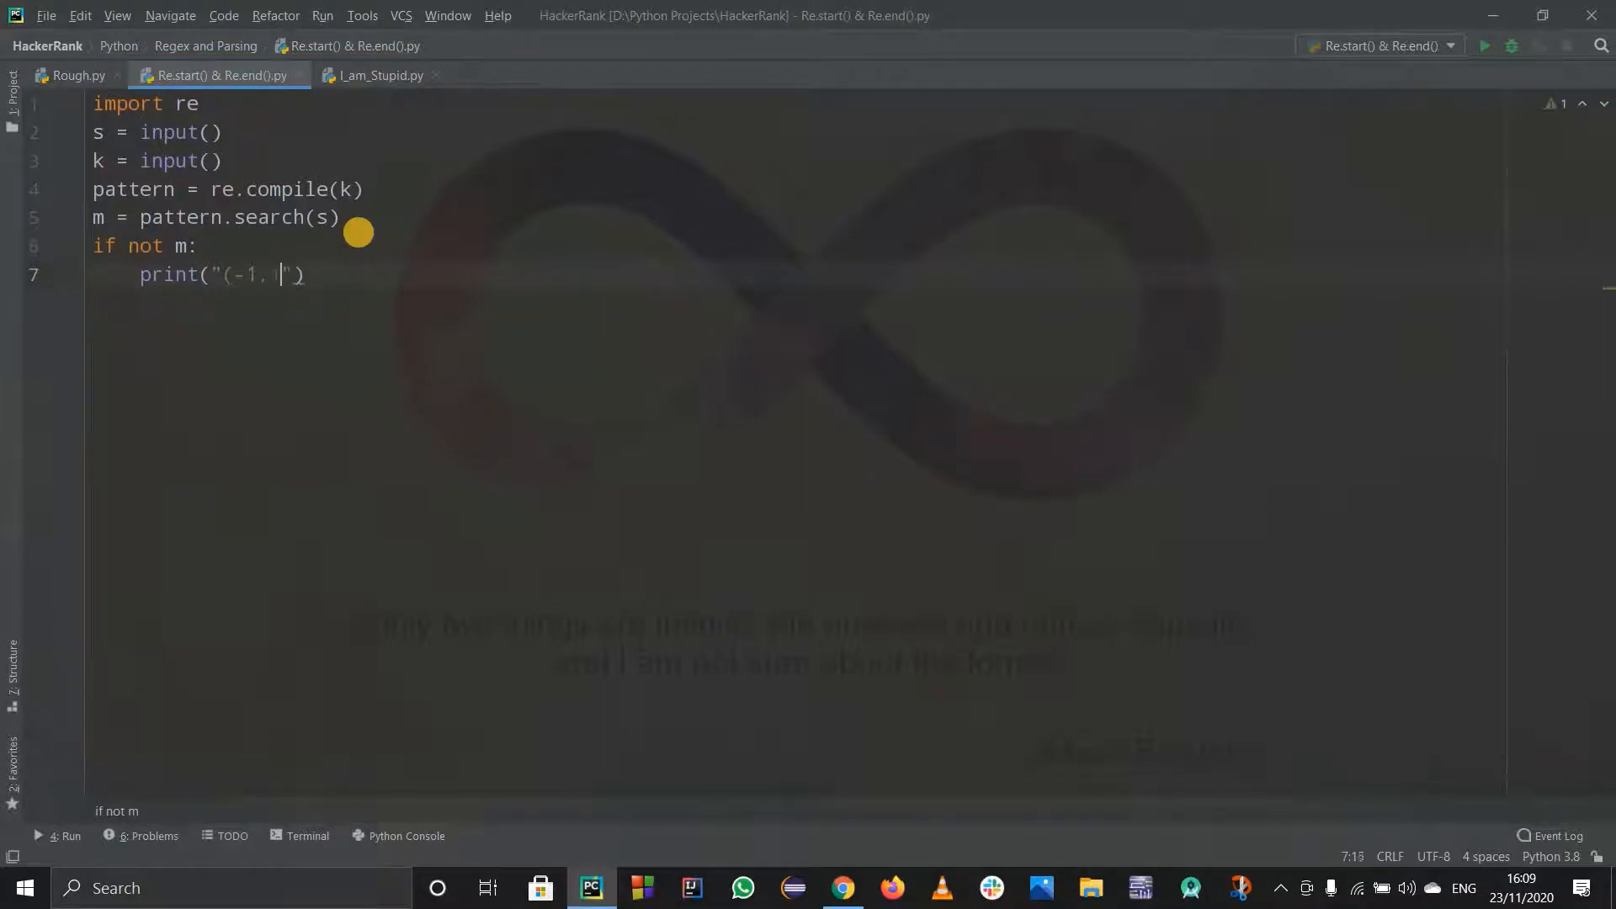
pyautogui.write('-1')
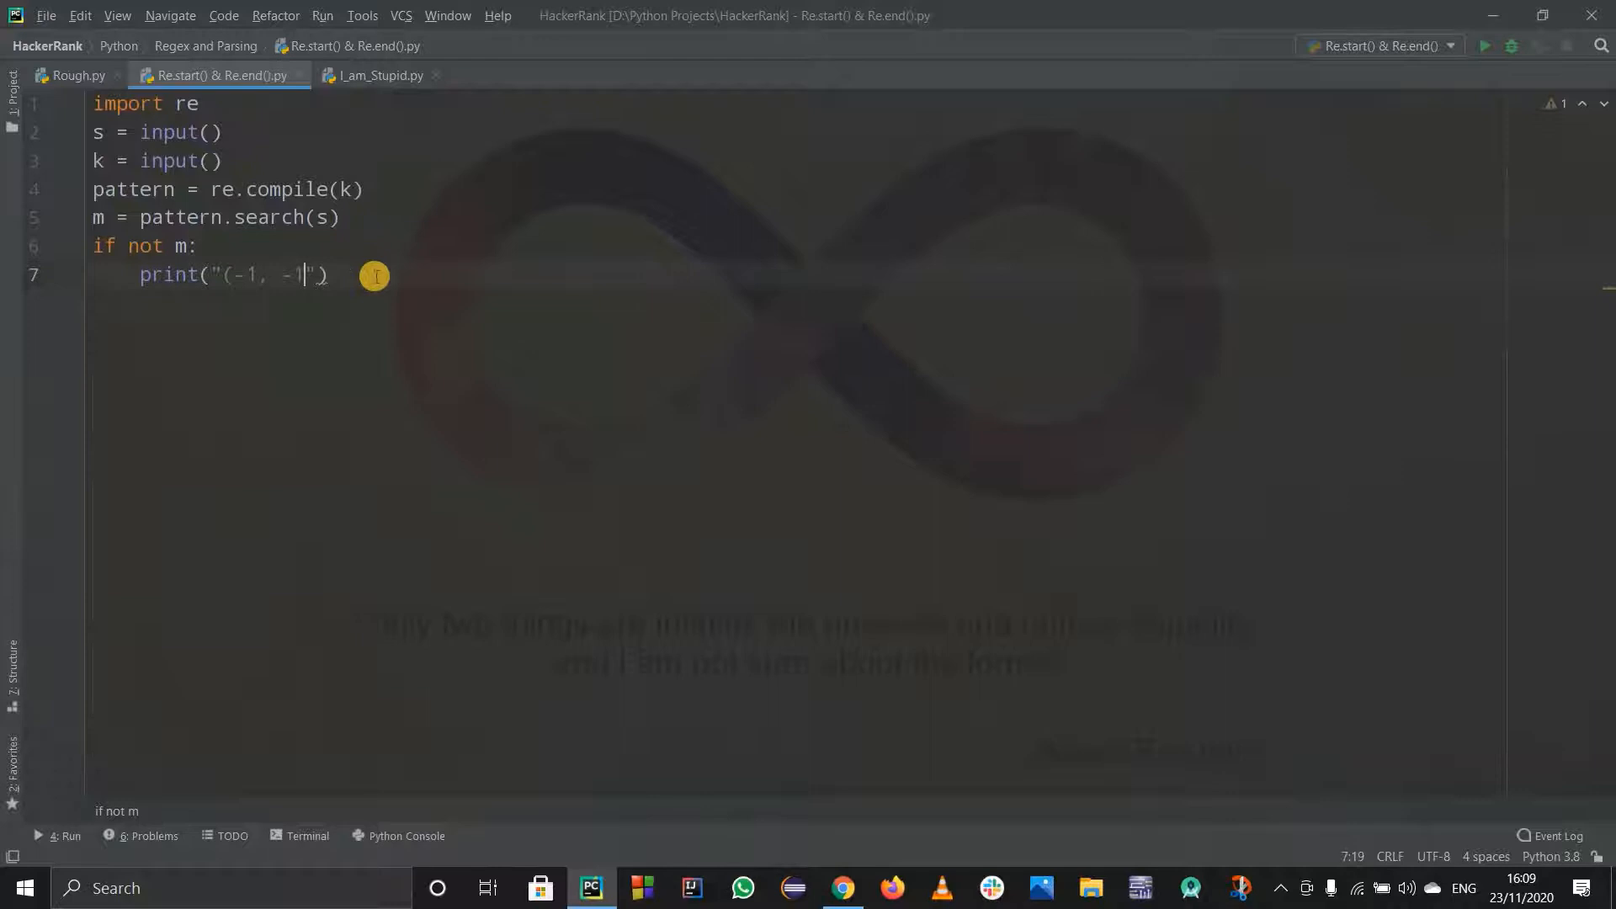
# - Add else: with while m: printing "({0}, {1})".format(m.start(), m.end()), then switch to HackerRank
pyautogui.write('els')
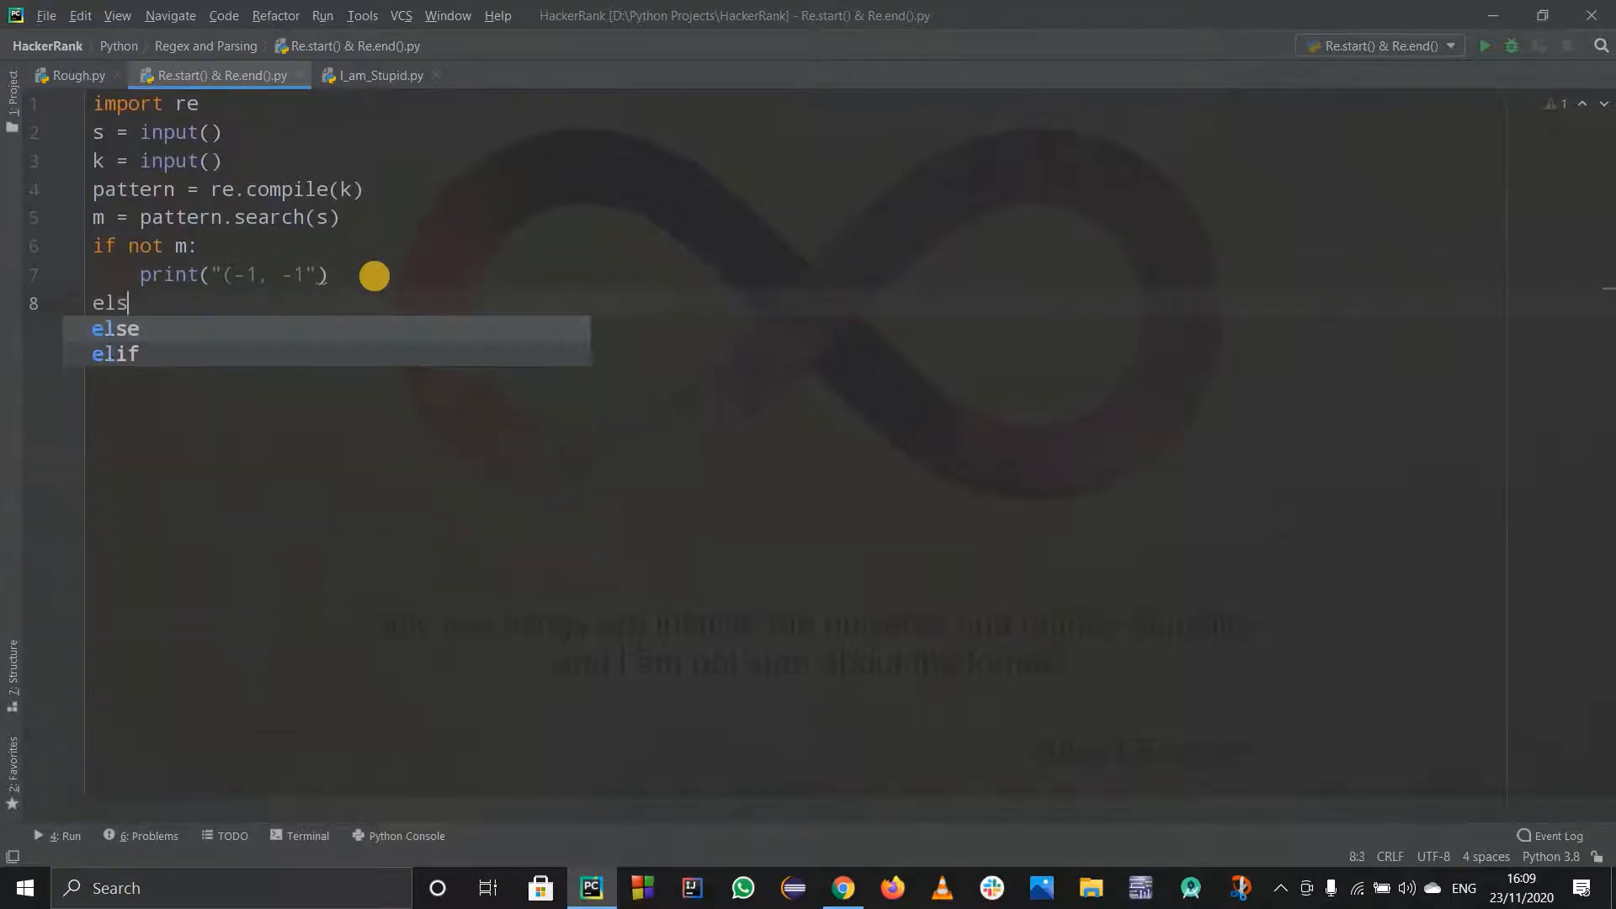
pyautogui.press('Return')
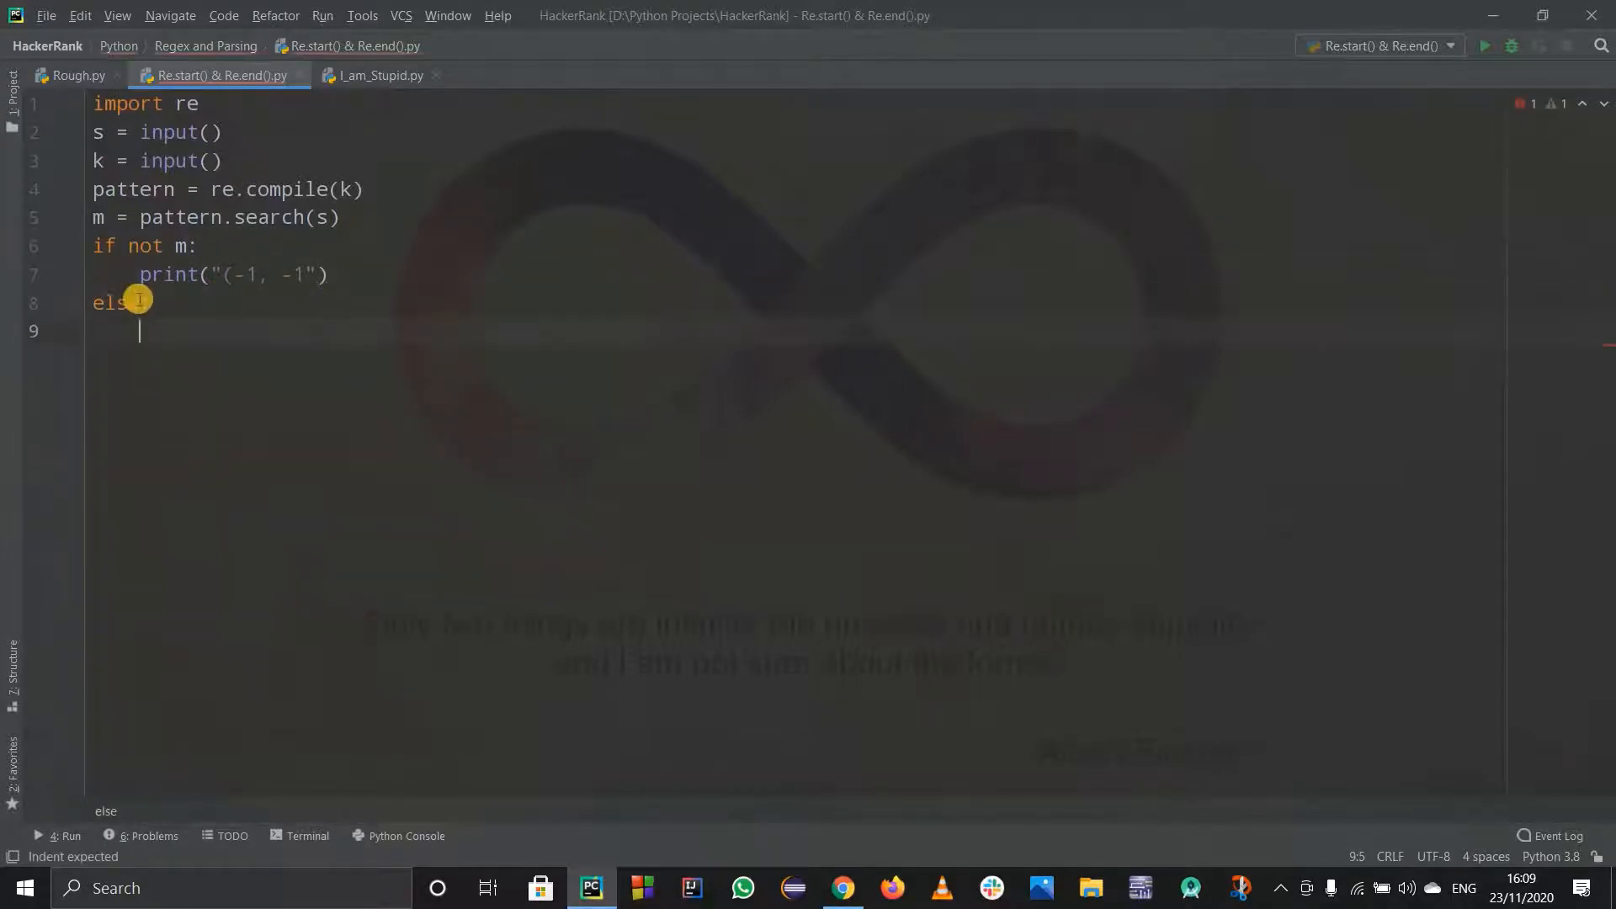
pyautogui.write('while m')
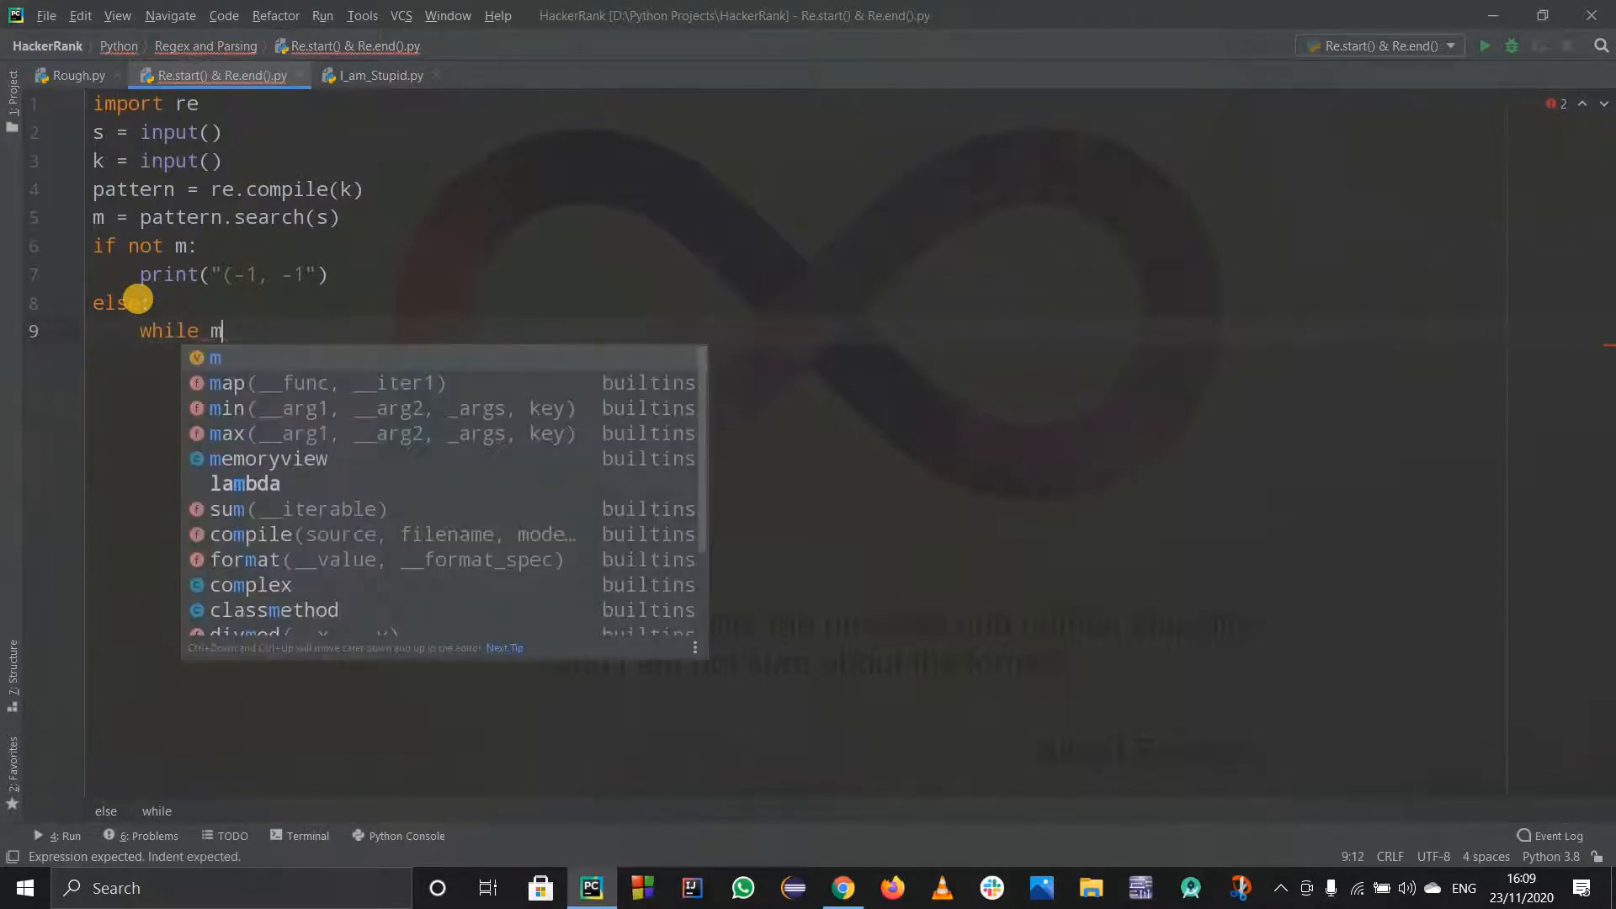
pyautogui.write(':')
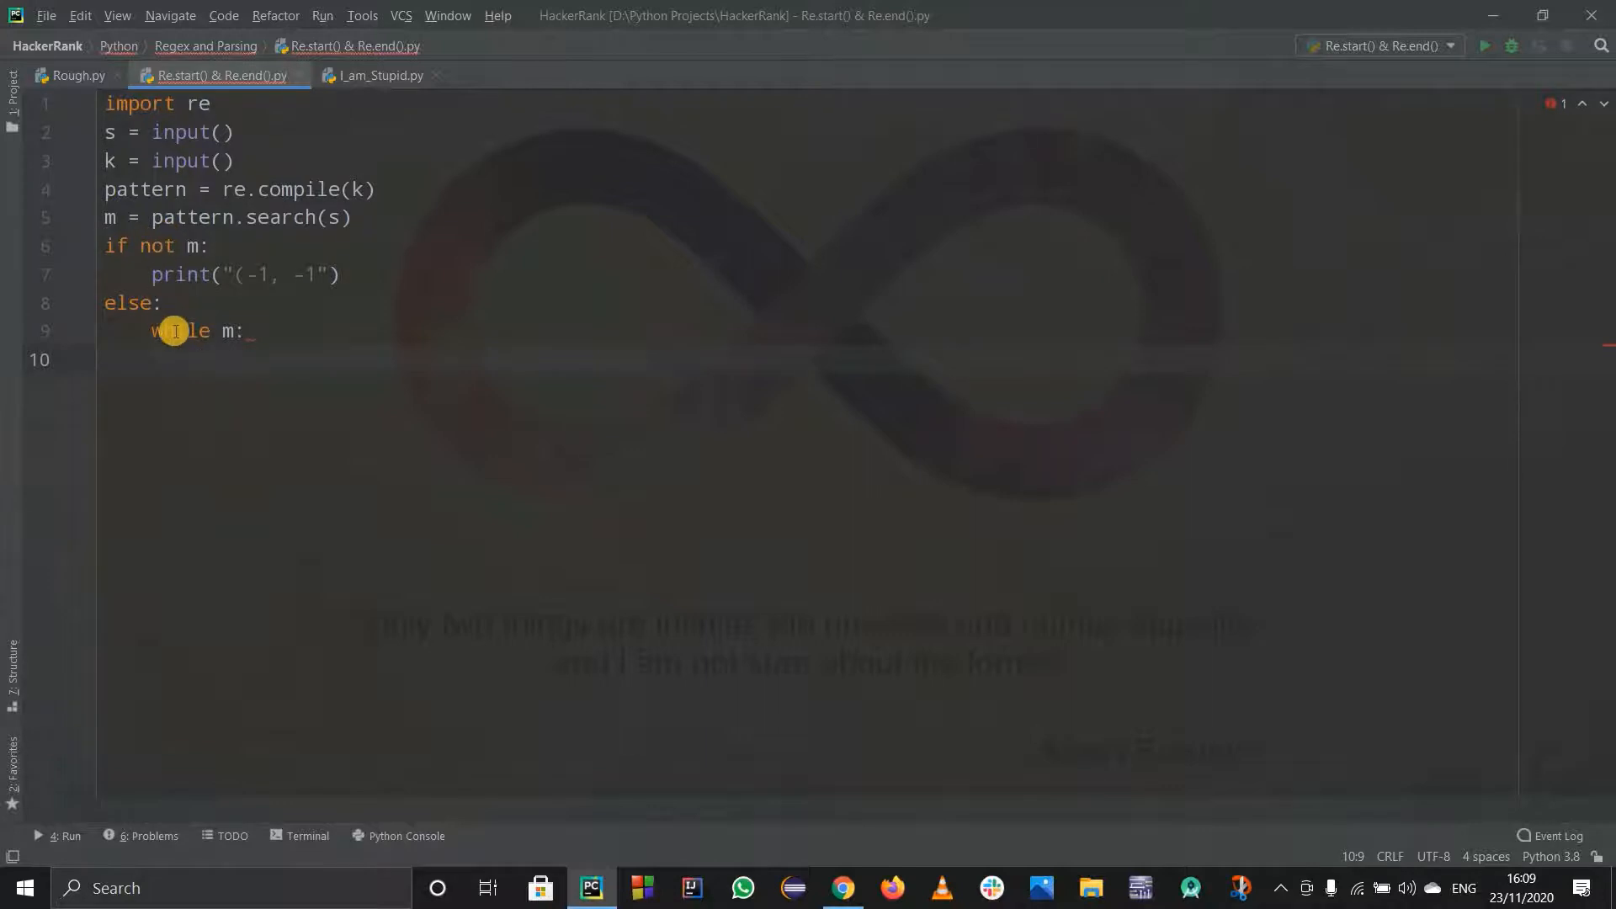
pyautogui.write('print(')
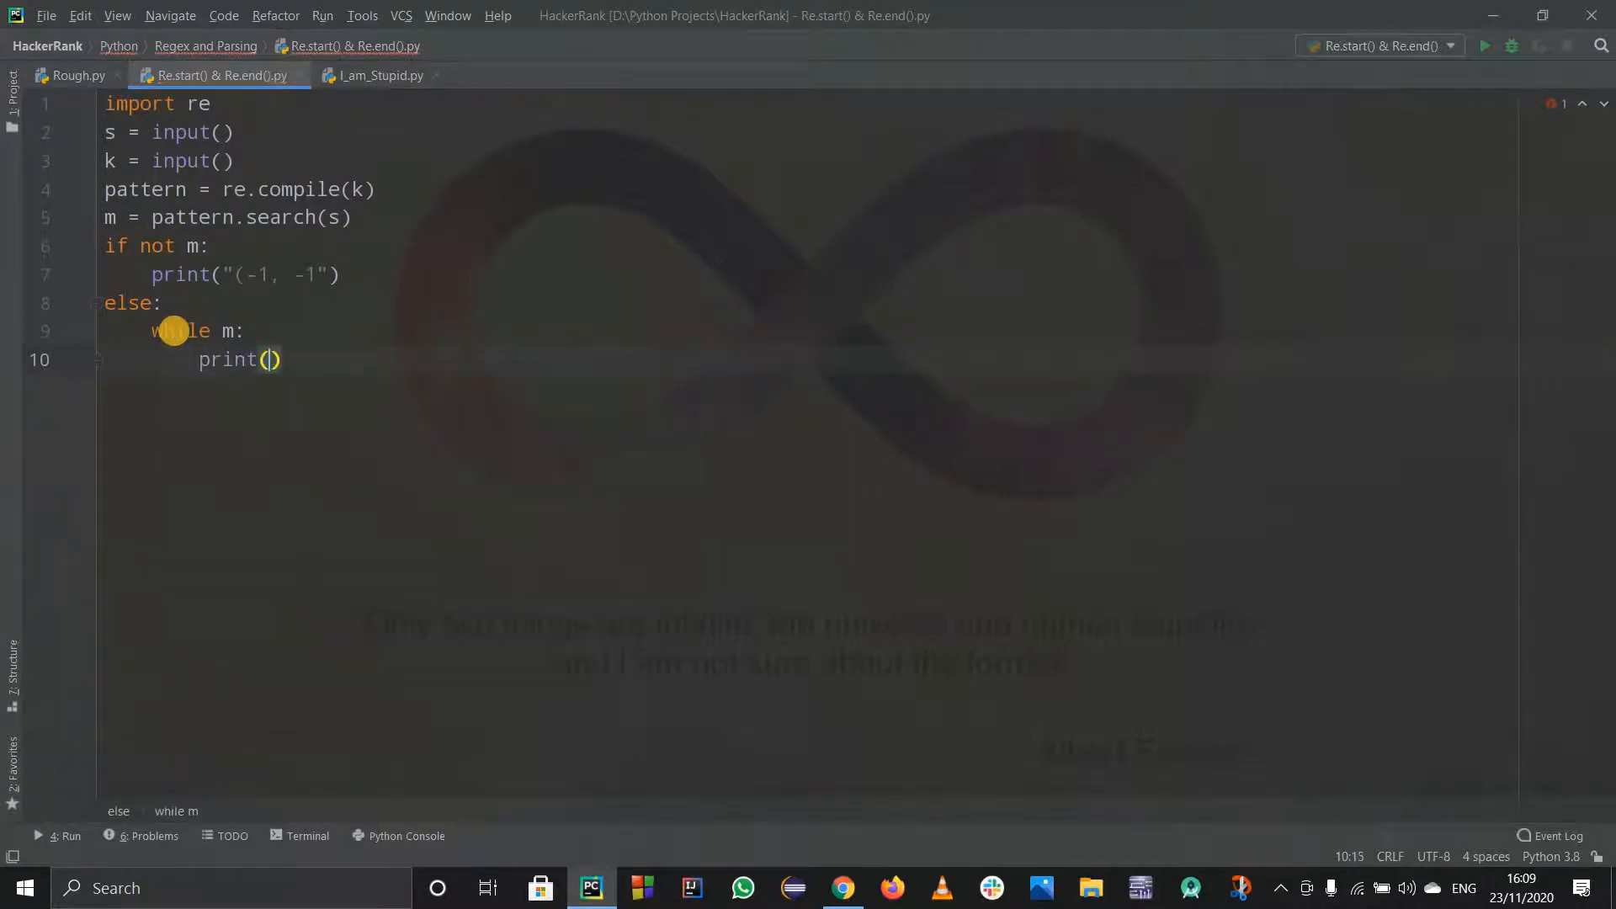
pyautogui.write('"')
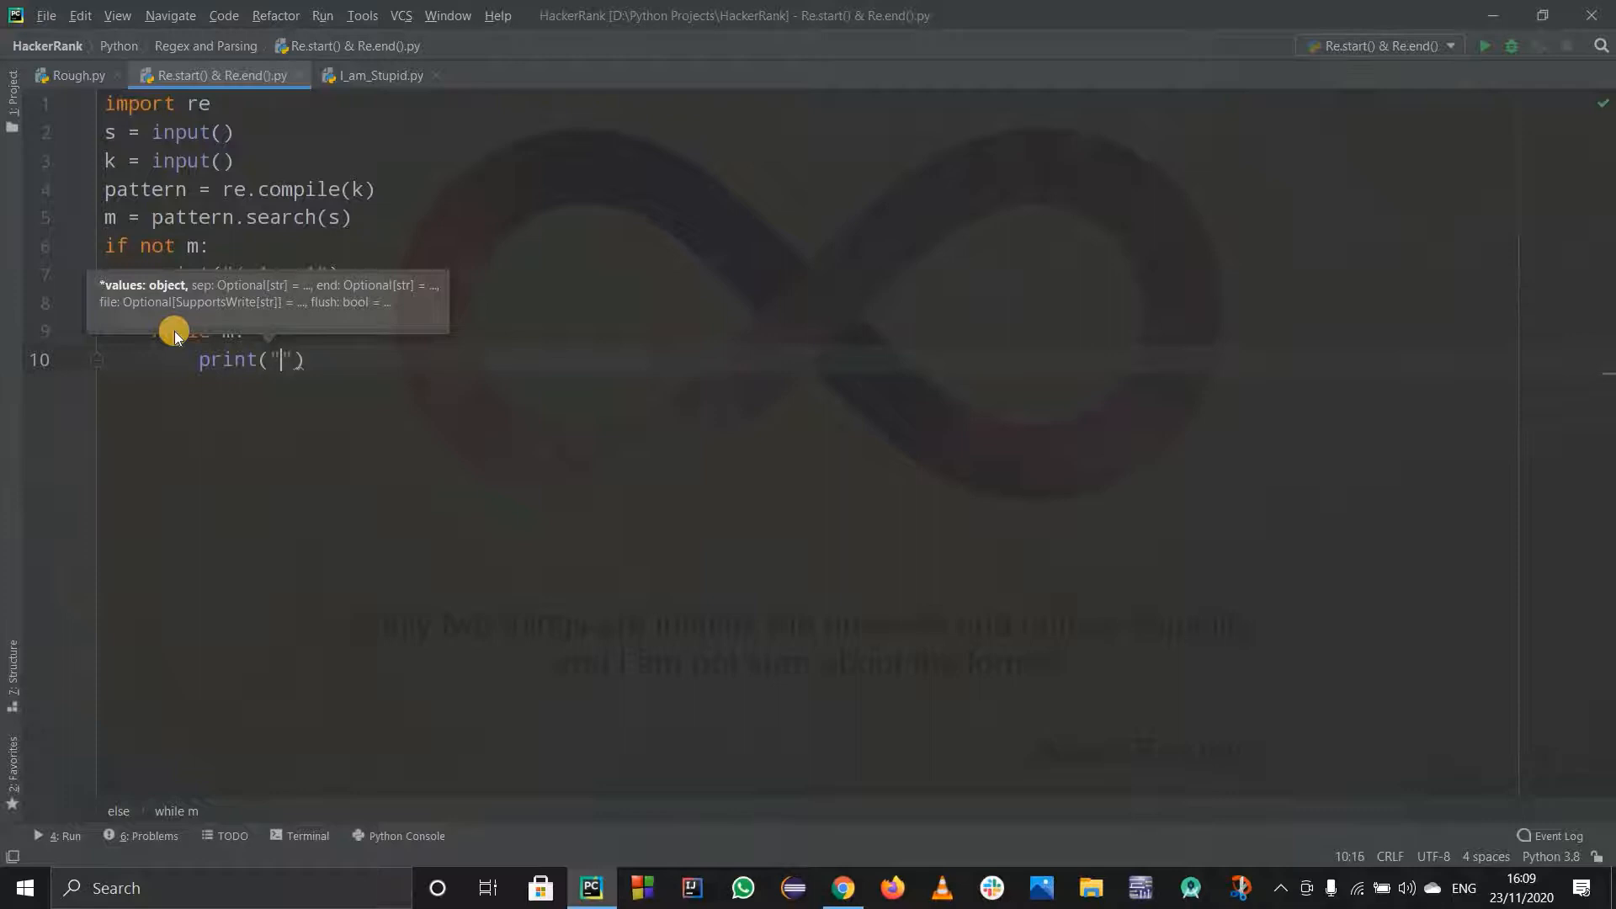
pyautogui.write('()')
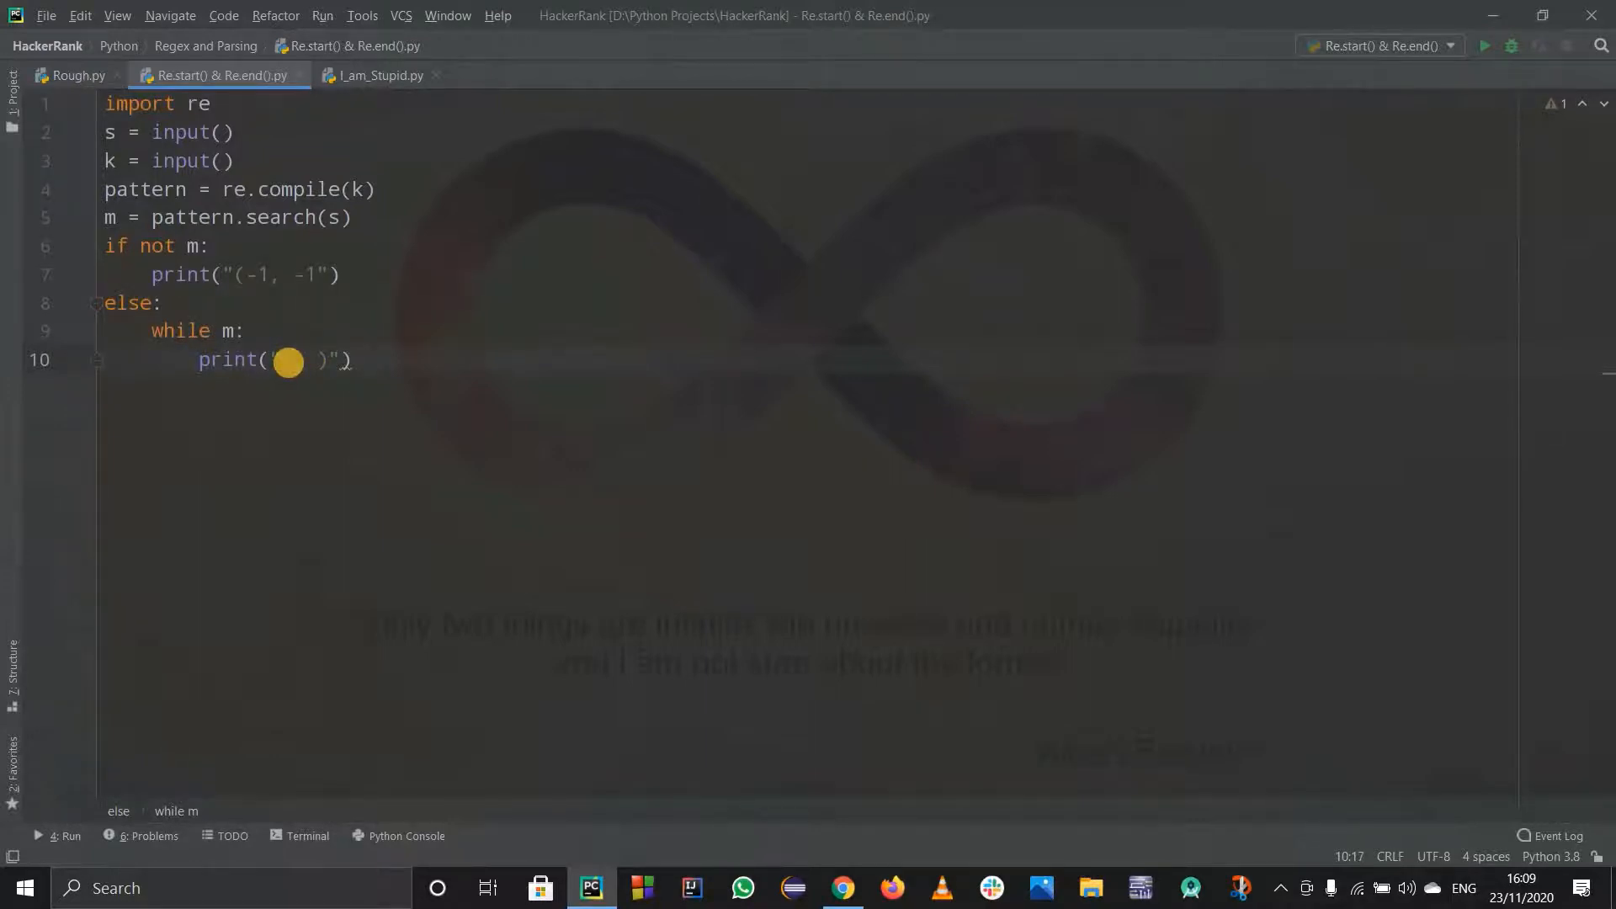
pyautogui.write('}0')
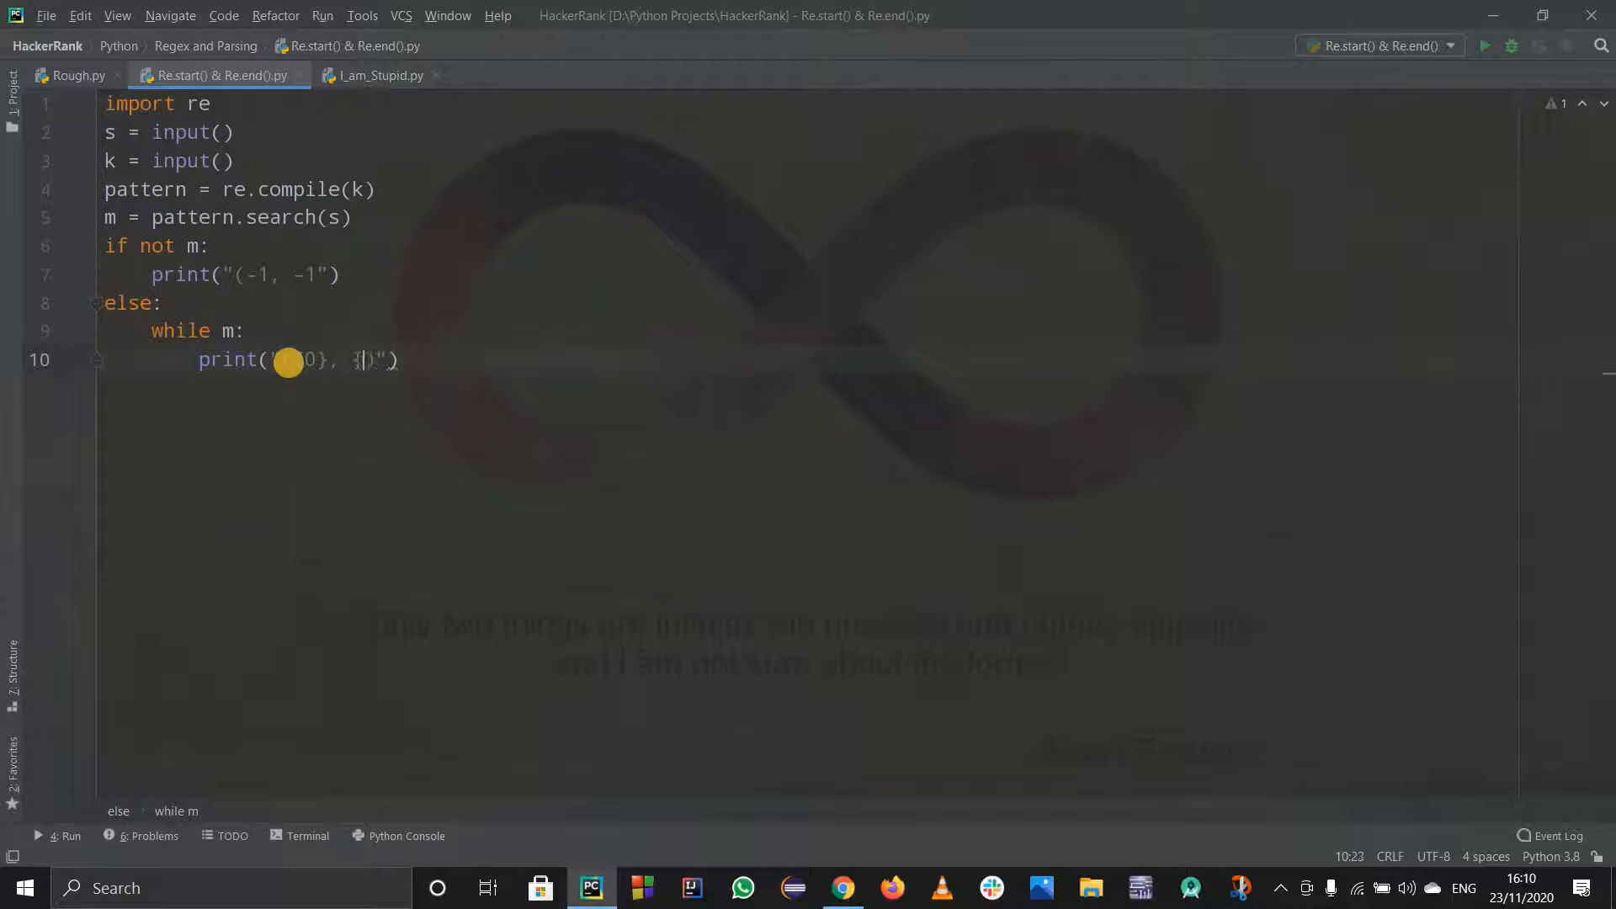
pyautogui.write('1')
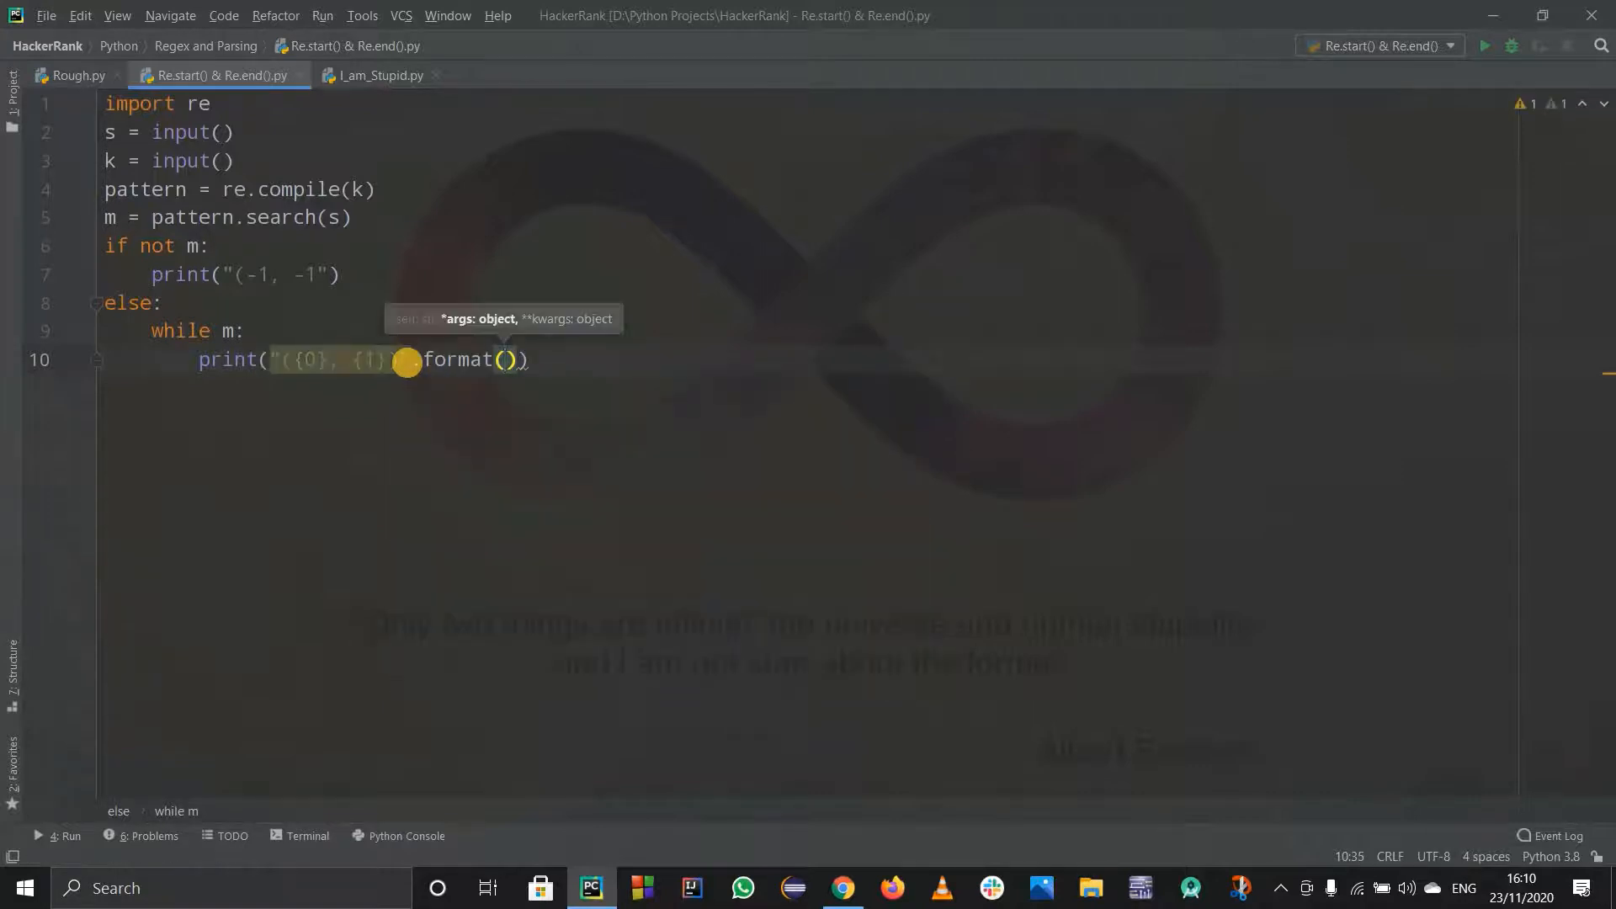
pyautogui.write('p')
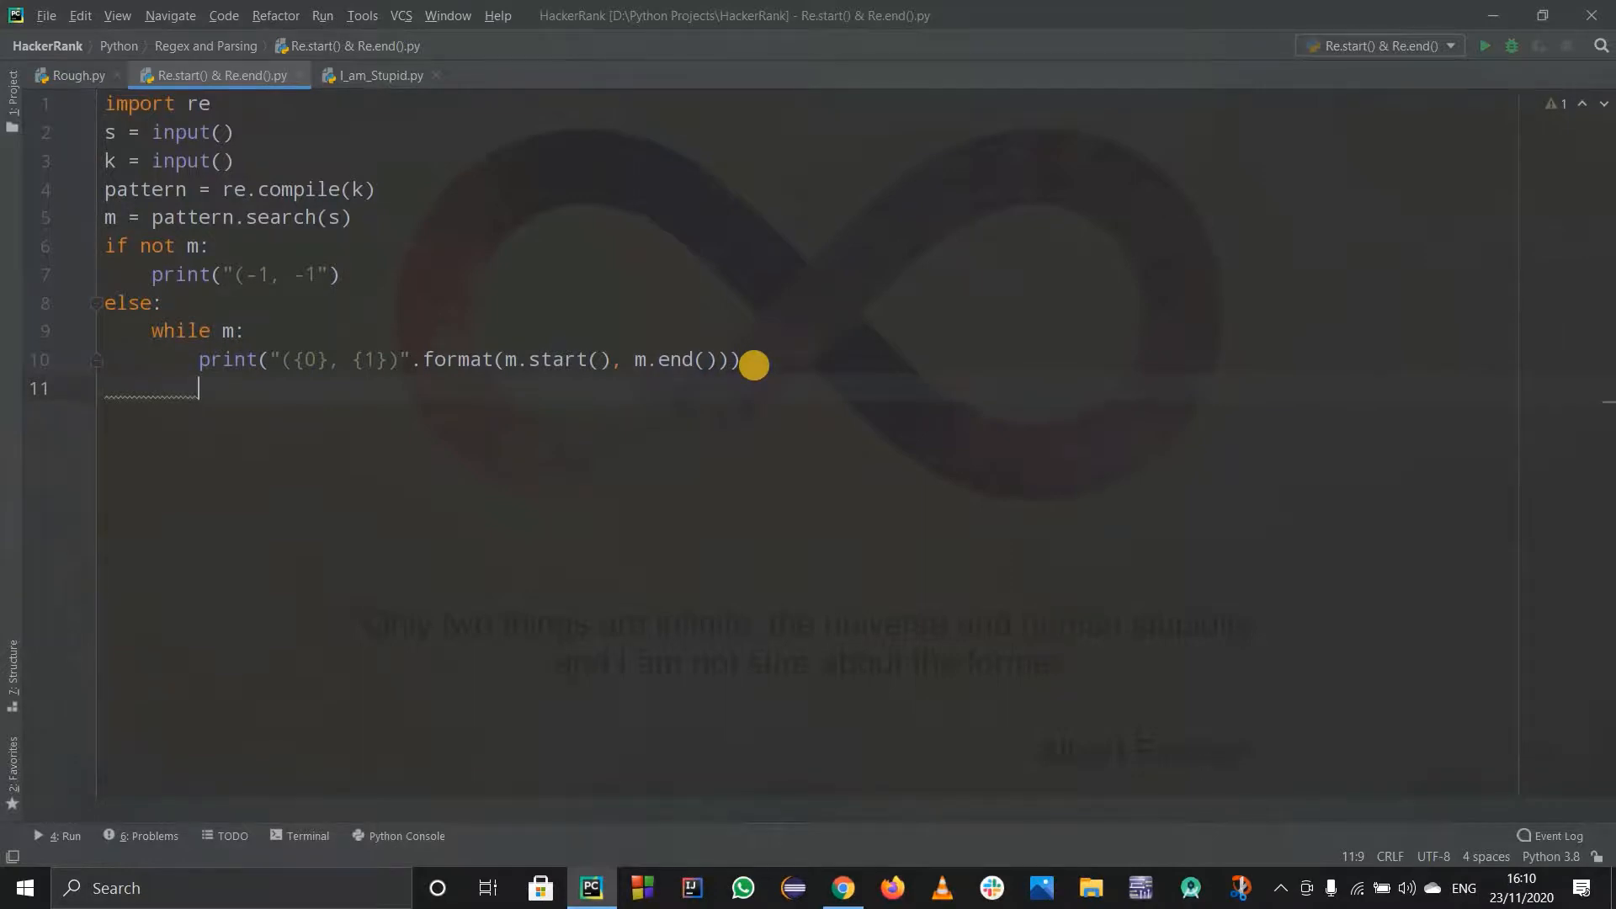
pyautogui.click(841, 887)
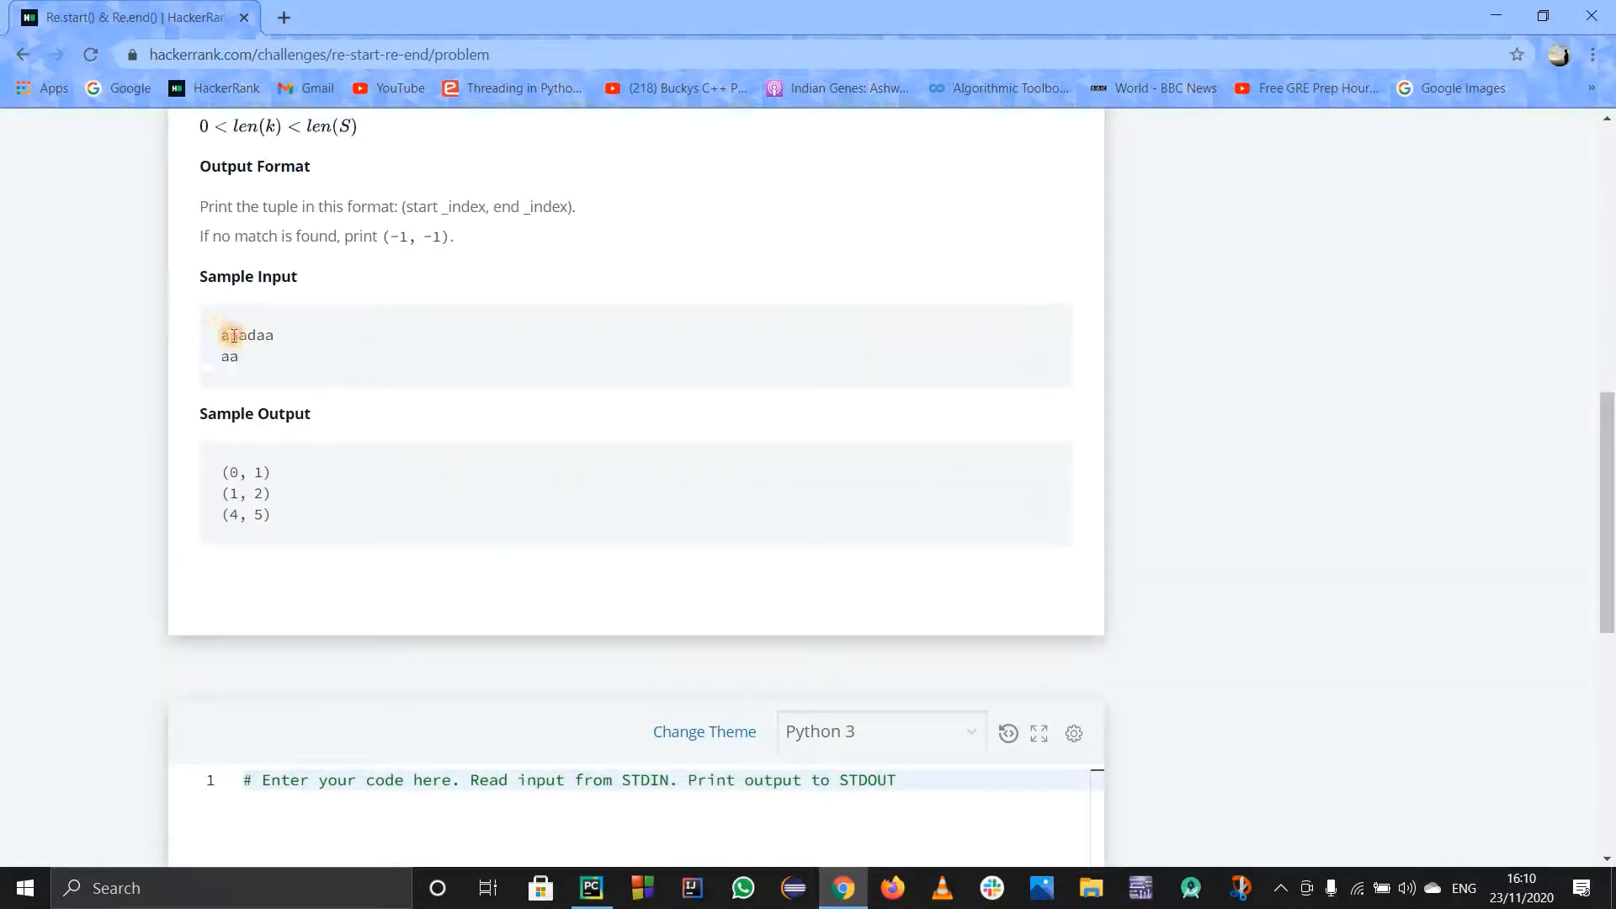
# - Inspect the sample input aaadaa with pattern aa and its expected pairs, then return to PyCharm
pyautogui.doubleClick(228, 335)
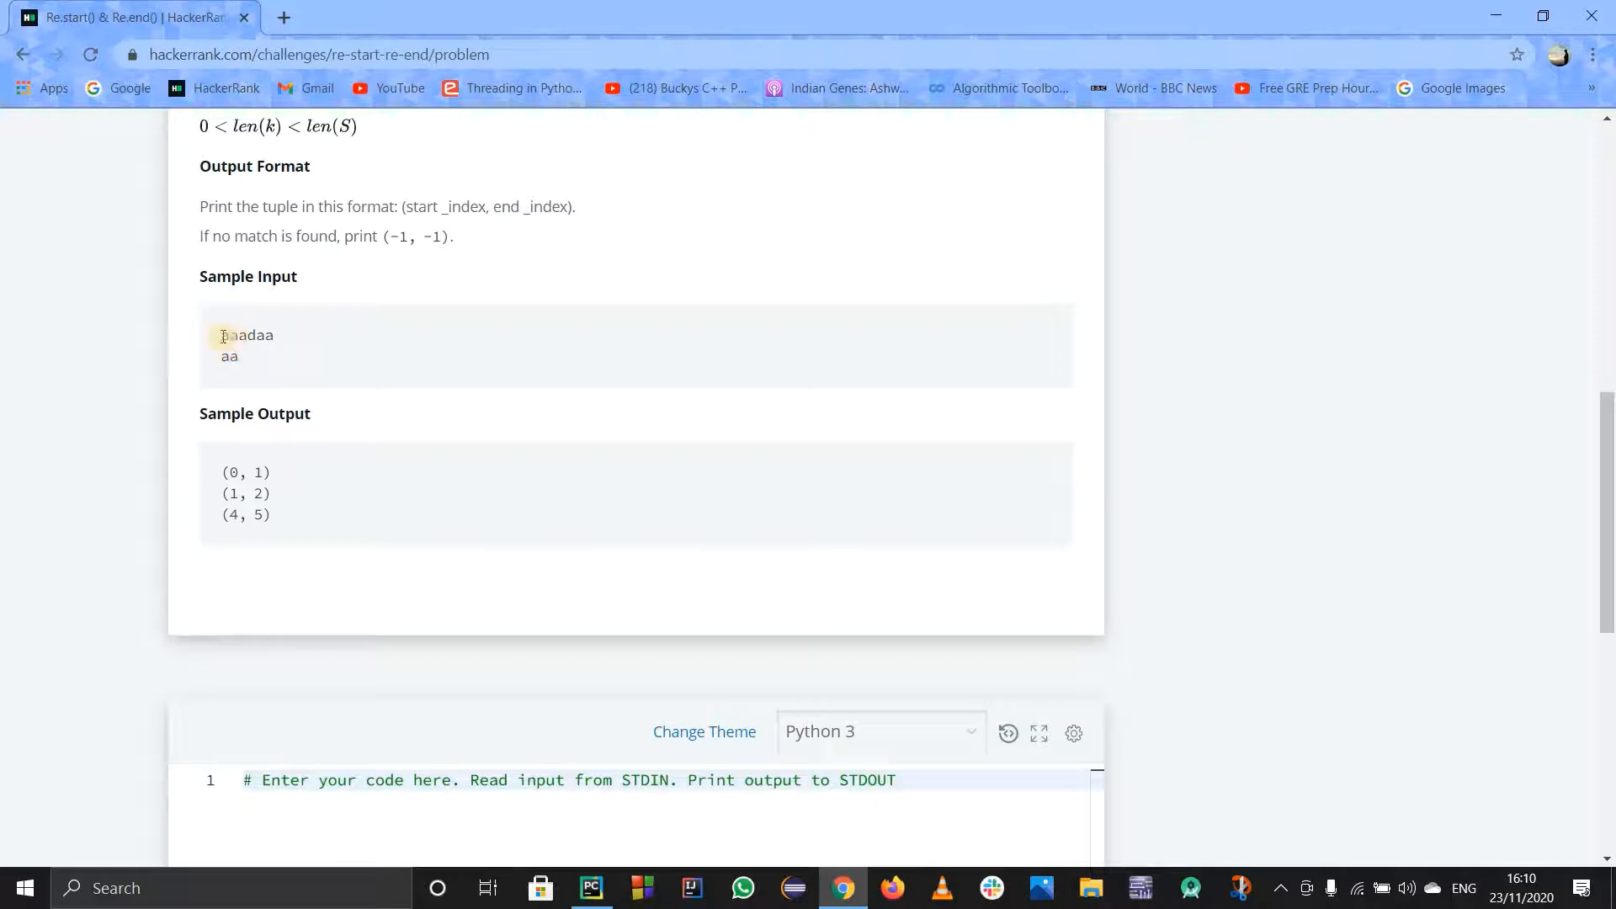
pyautogui.doubleClick(230, 335)
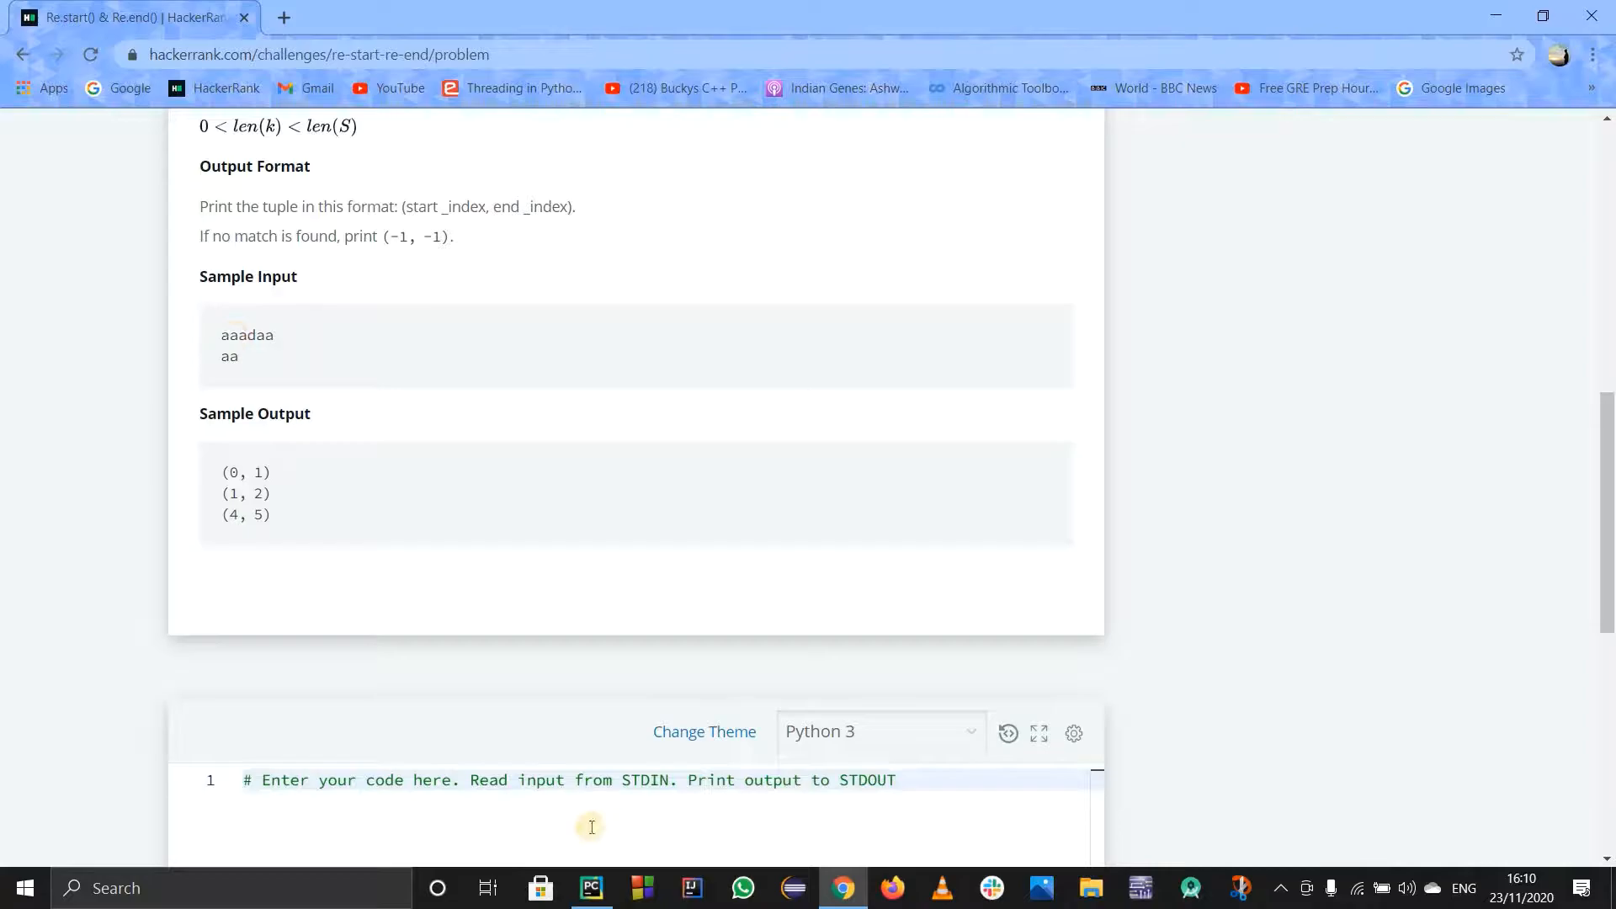
pyautogui.click(591, 887)
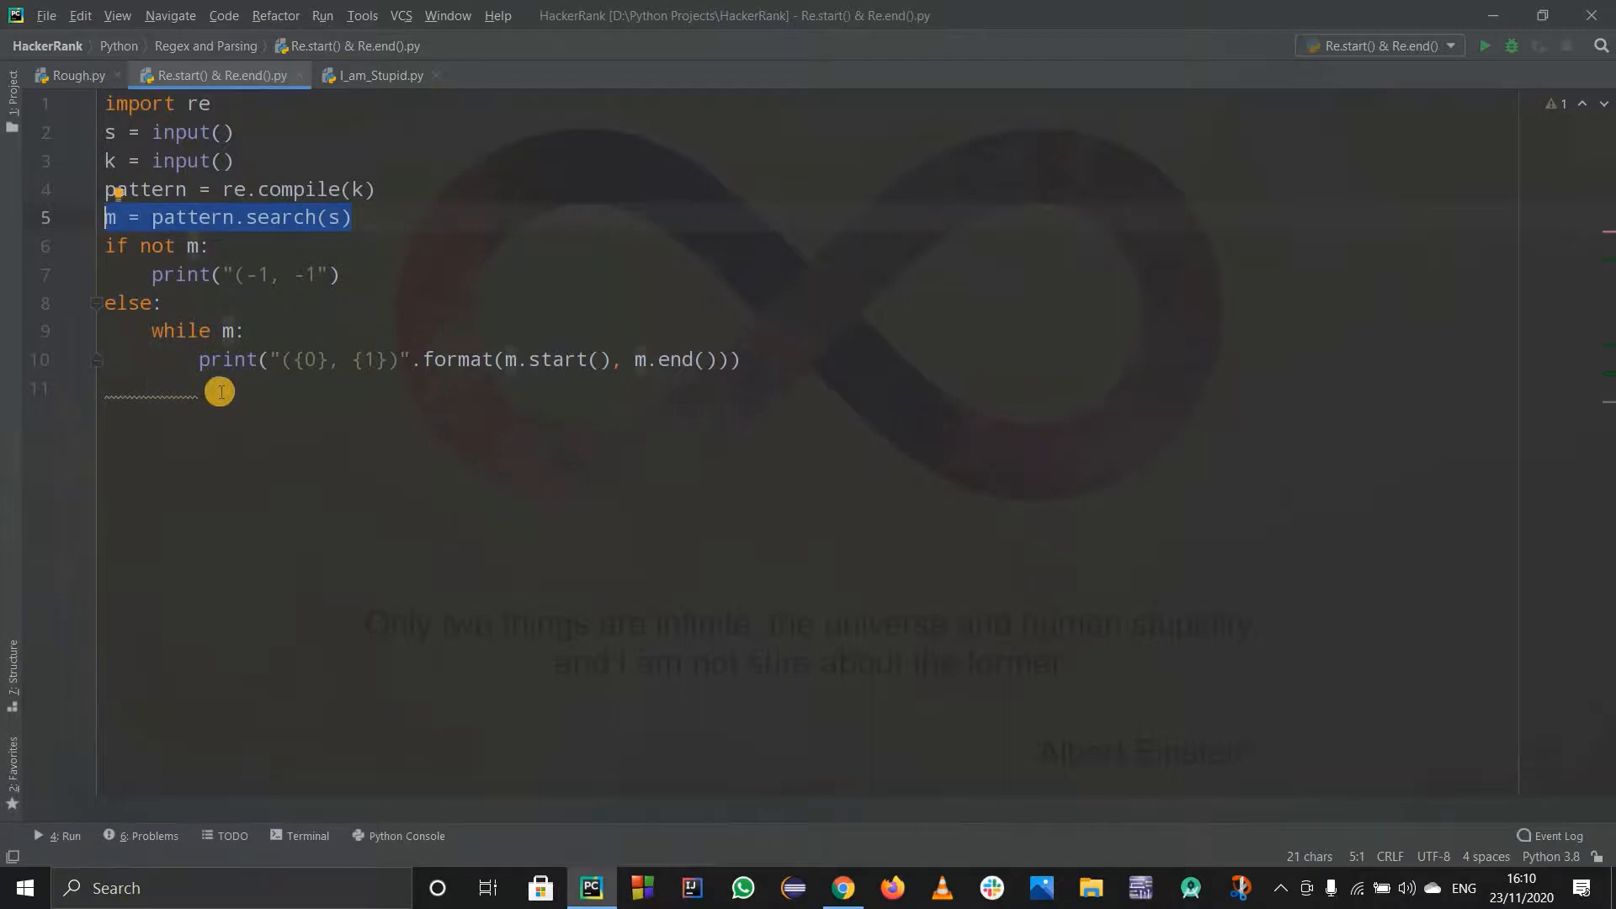
# - End the loop with m = pattern.search(s, m.start() + 1) to find the next overlapping match
pyautogui.write('m = pattern.search(s)')
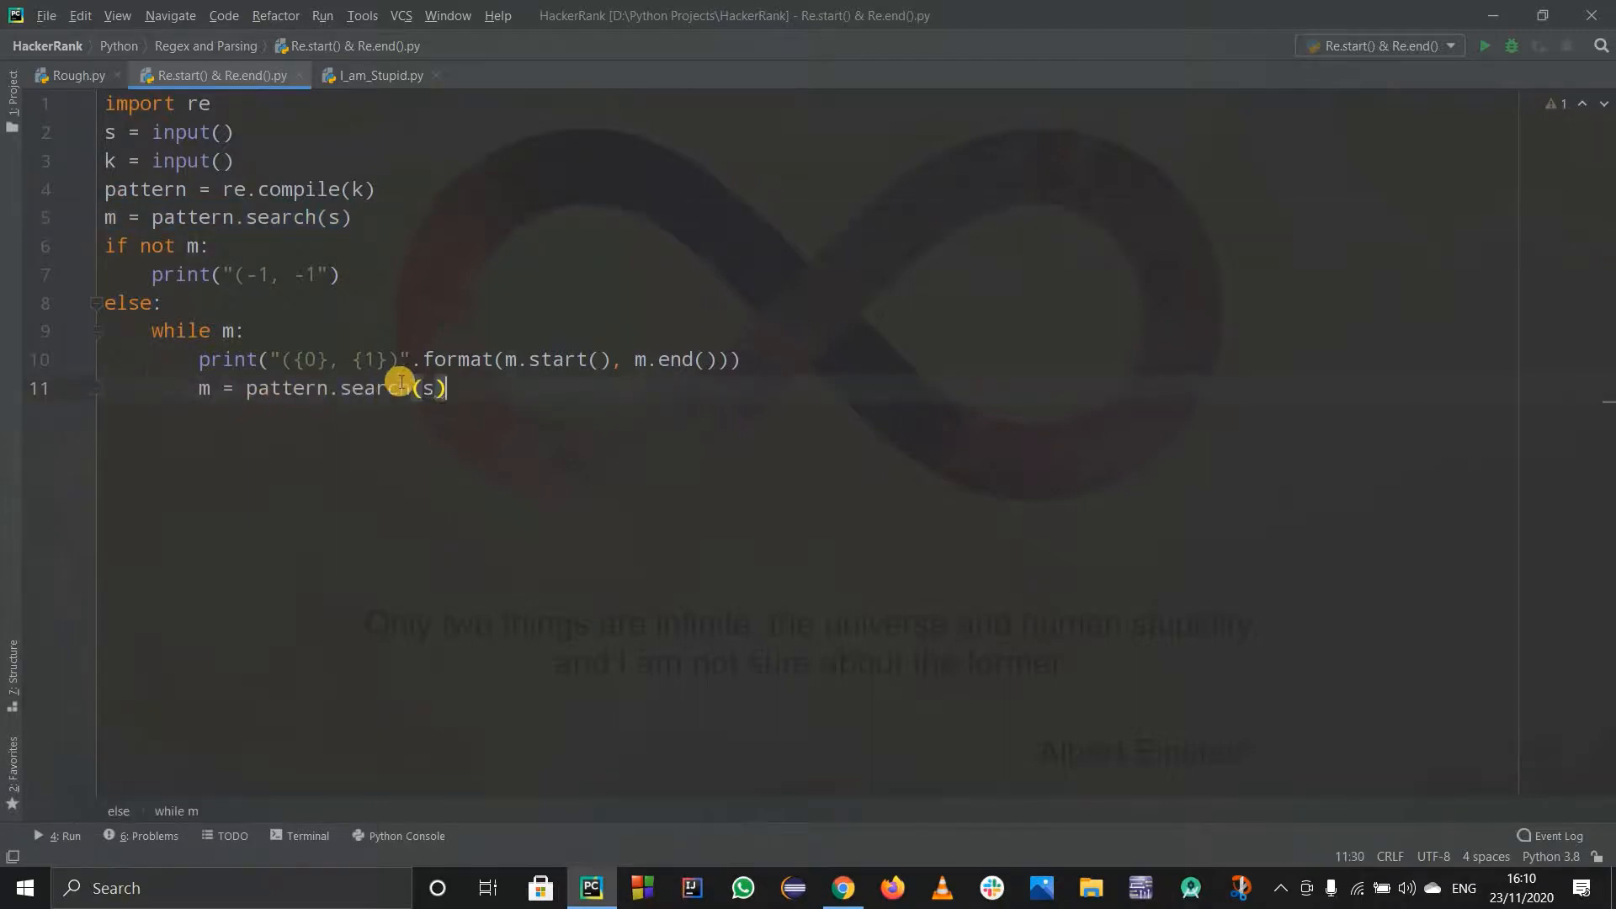
pyautogui.write(',')
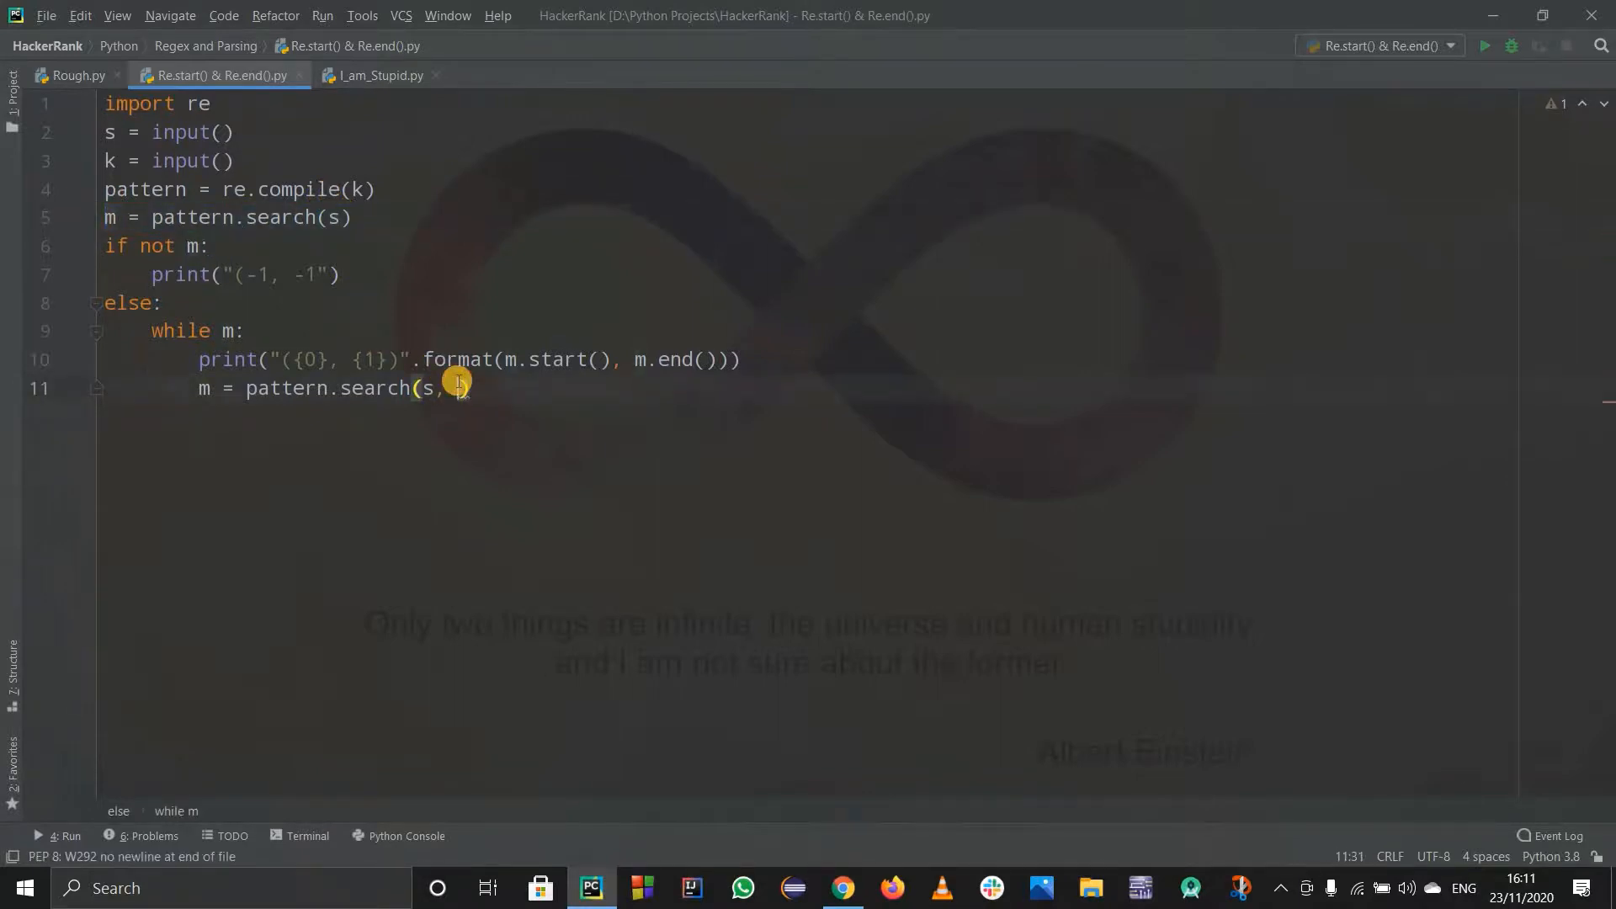
pyautogui.write('m.')
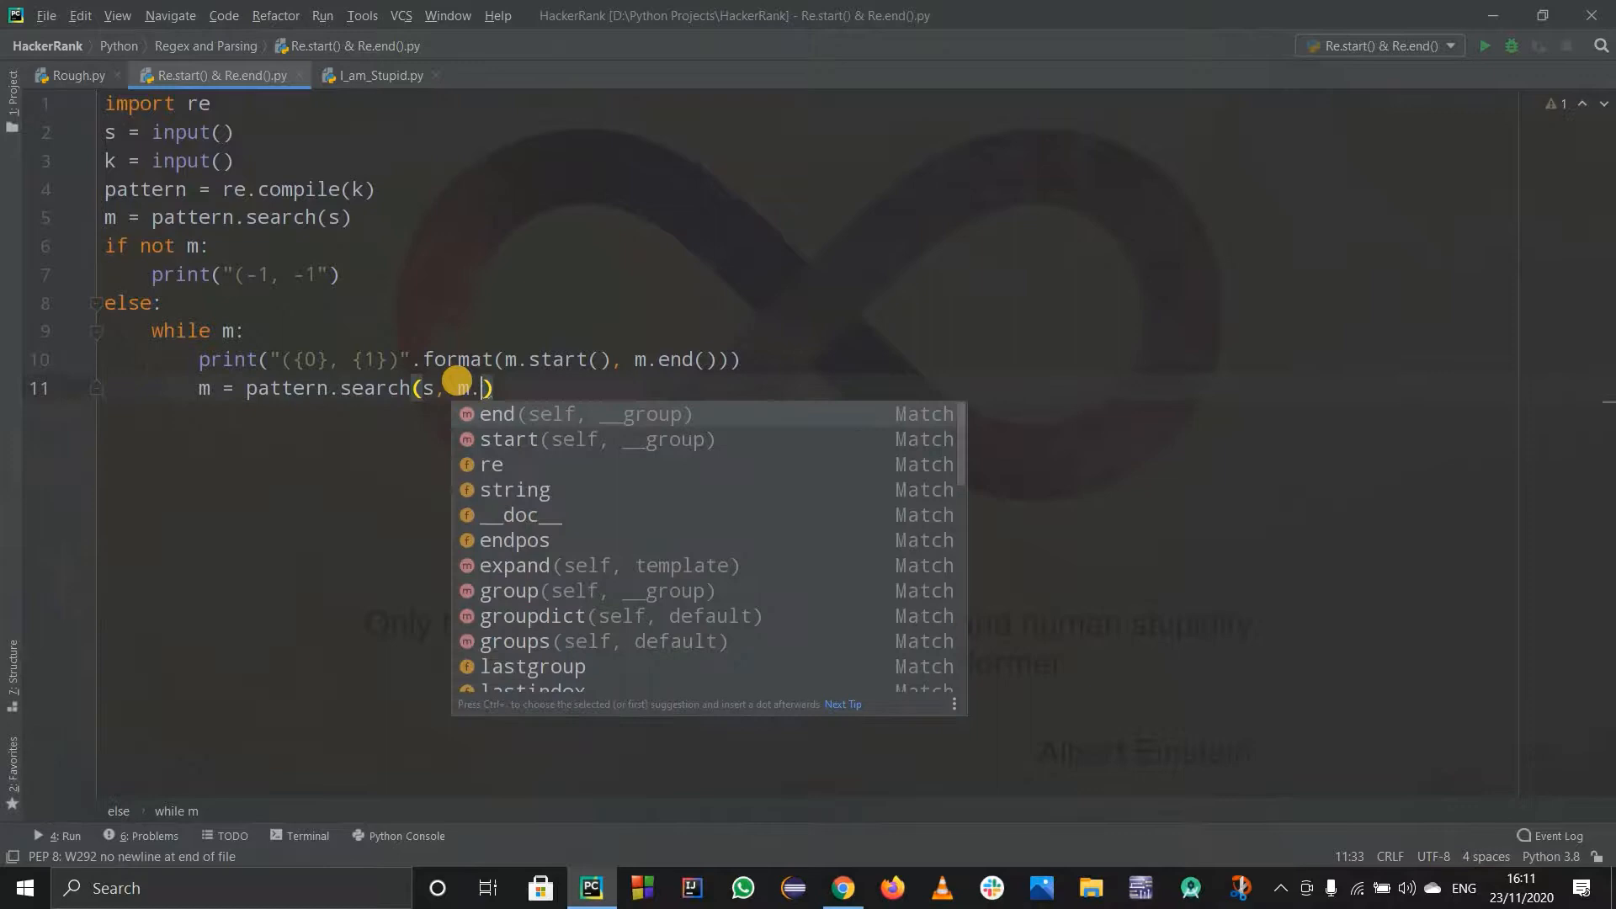
pyautogui.write('start() +)')
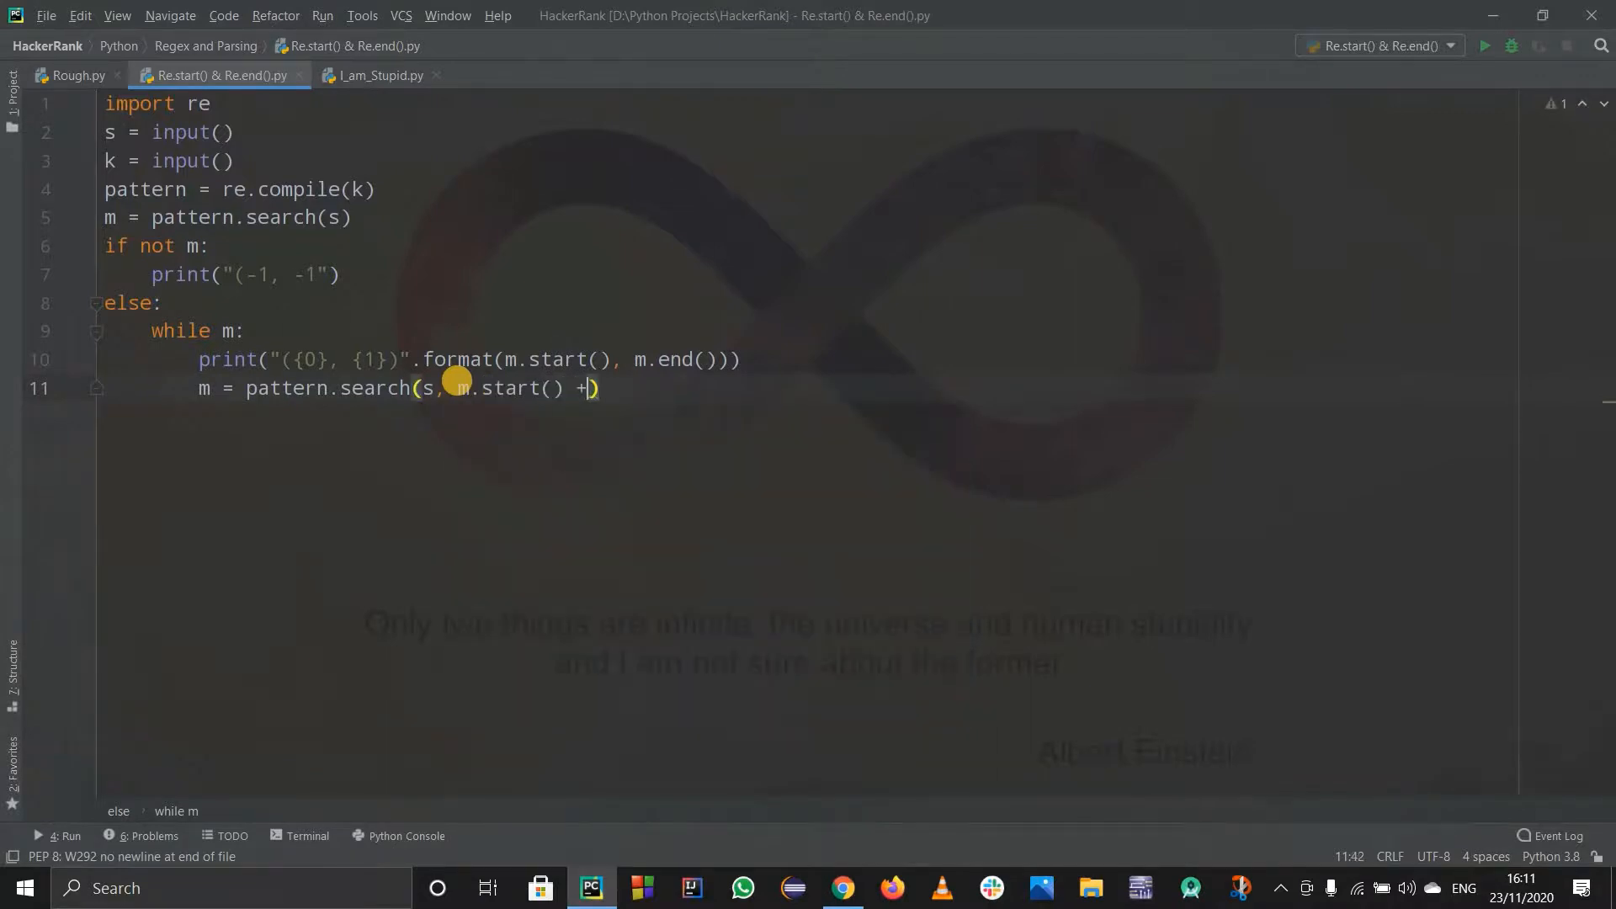
pyautogui.write('1')
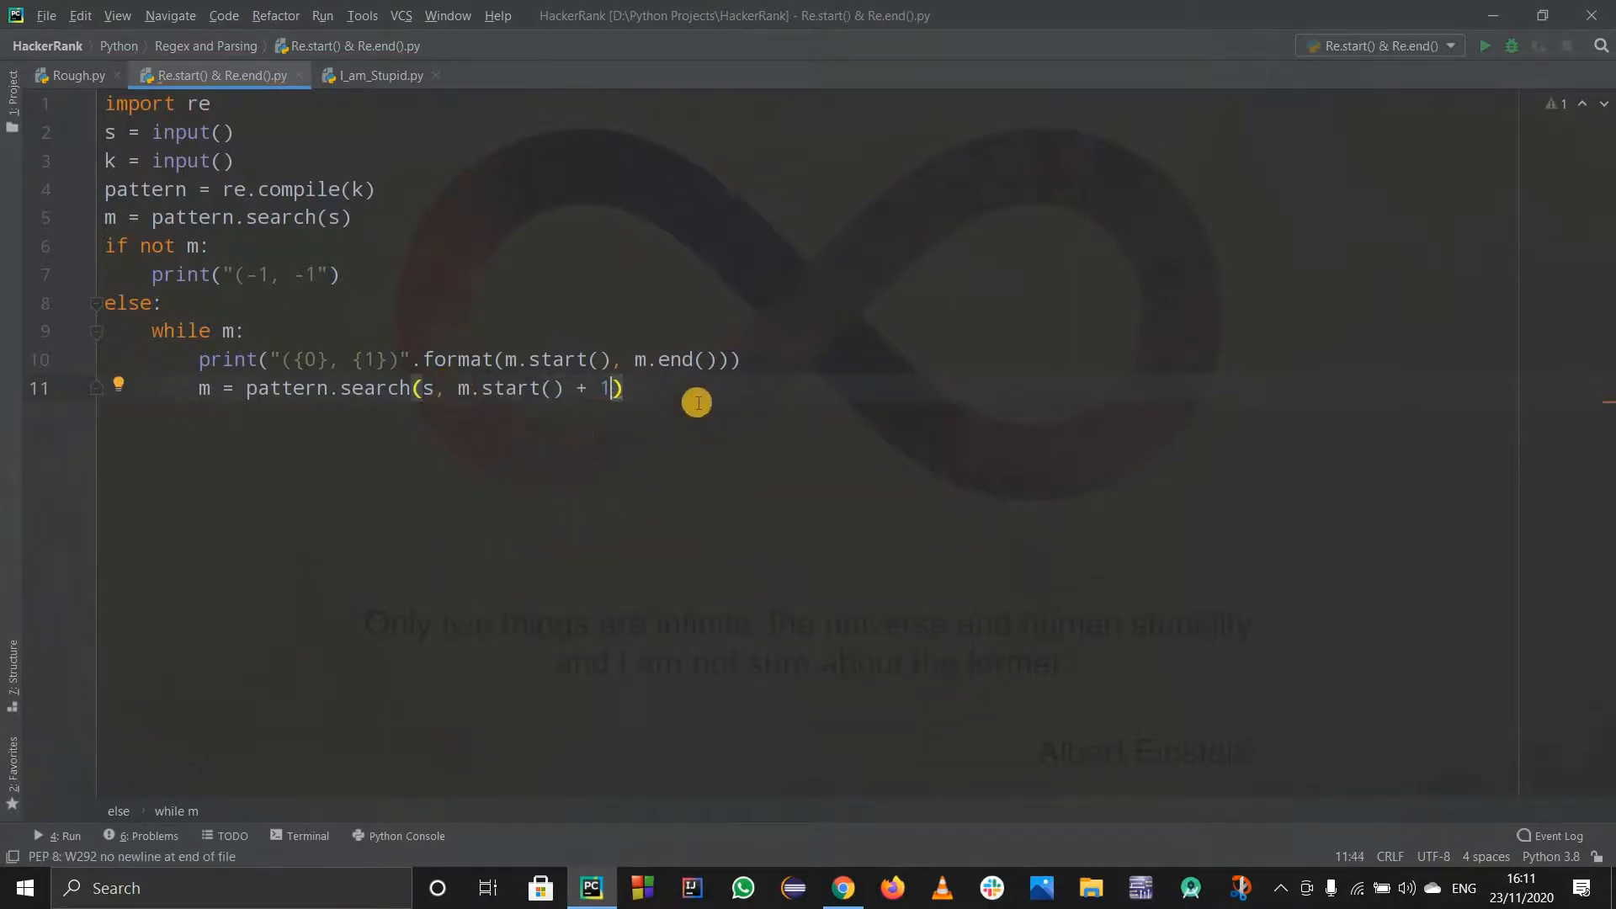
pyautogui.moveTo(610, 406)
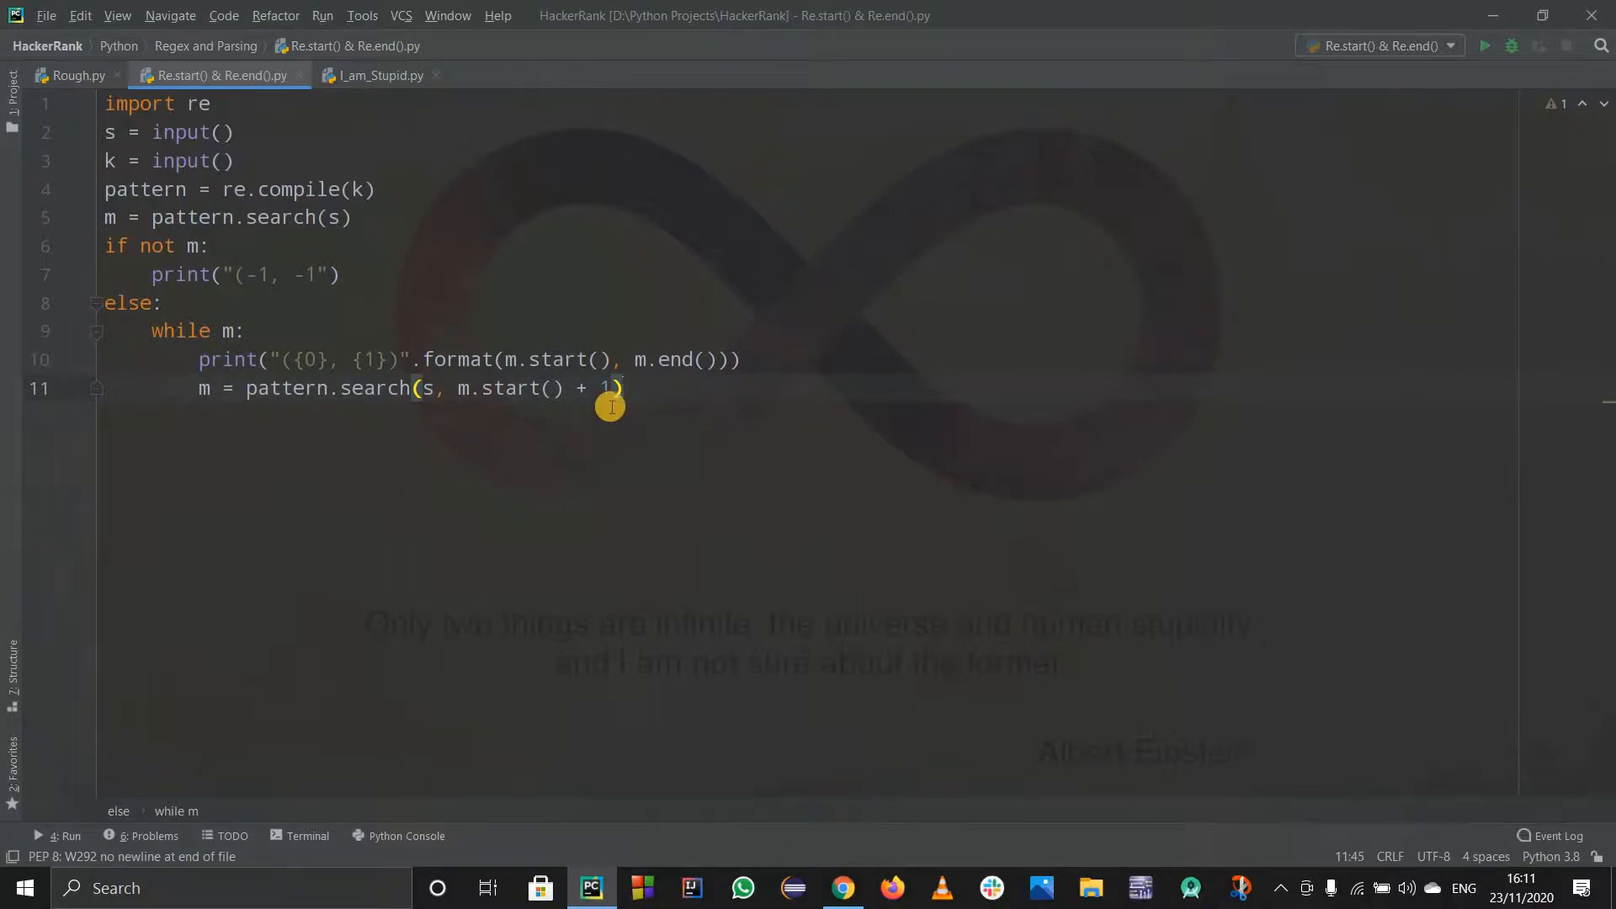
pyautogui.click(842, 887)
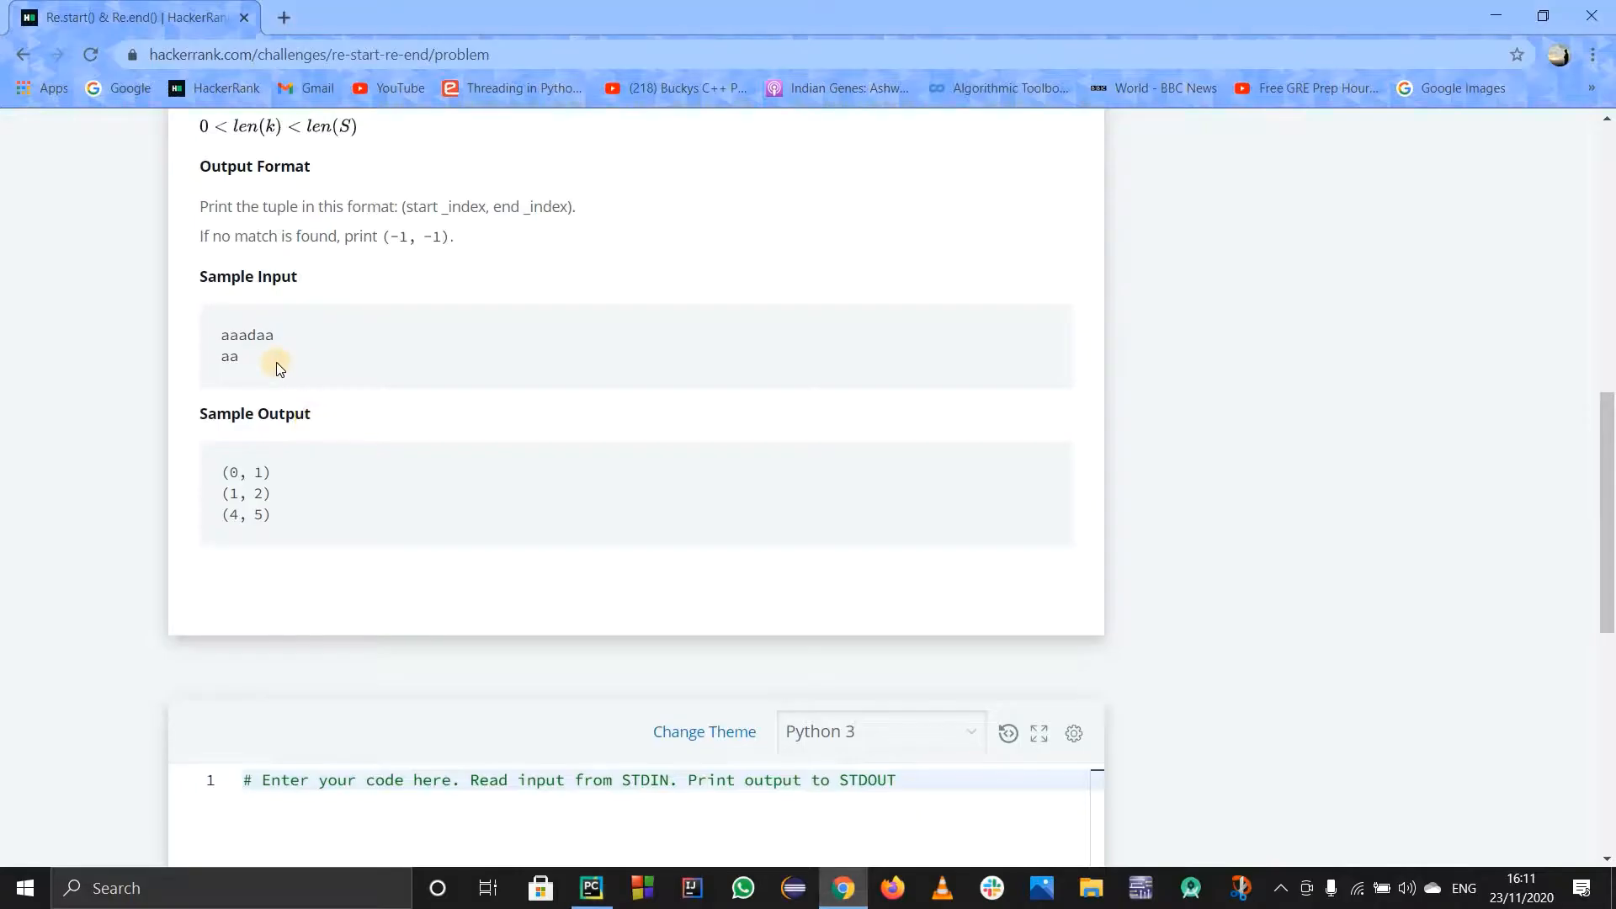
# - Copy the sample input, run the script on it and see (0, 2), (1, 3), (4, 6) printed
pyautogui.moveTo(220, 335); pyautogui.dragTo(240, 364)
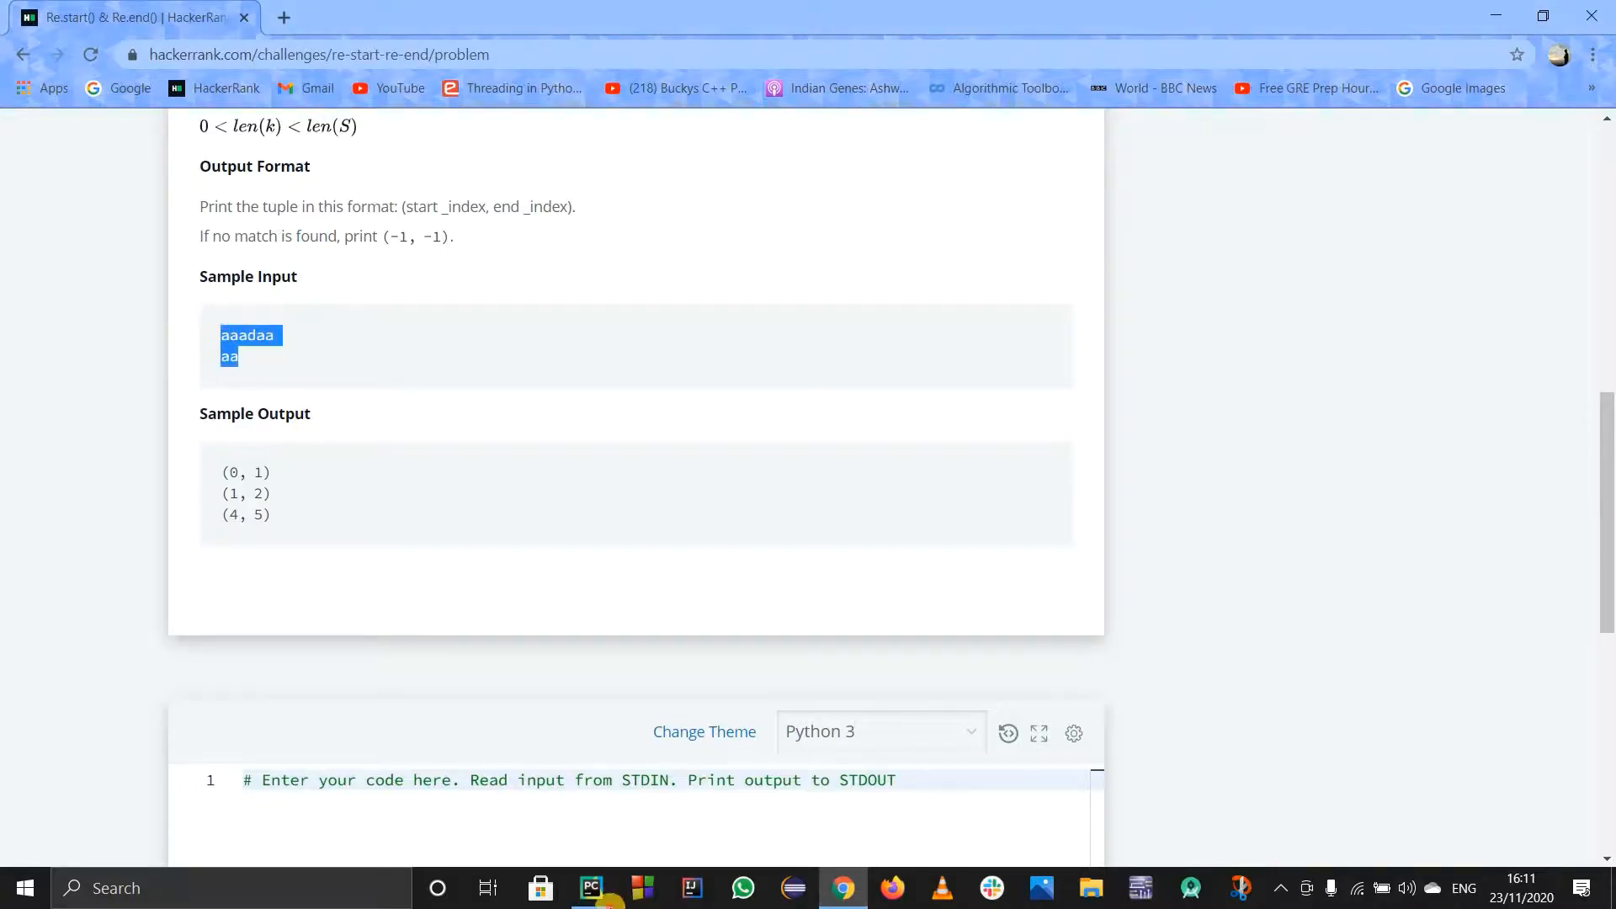
pyautogui.click(591, 887)
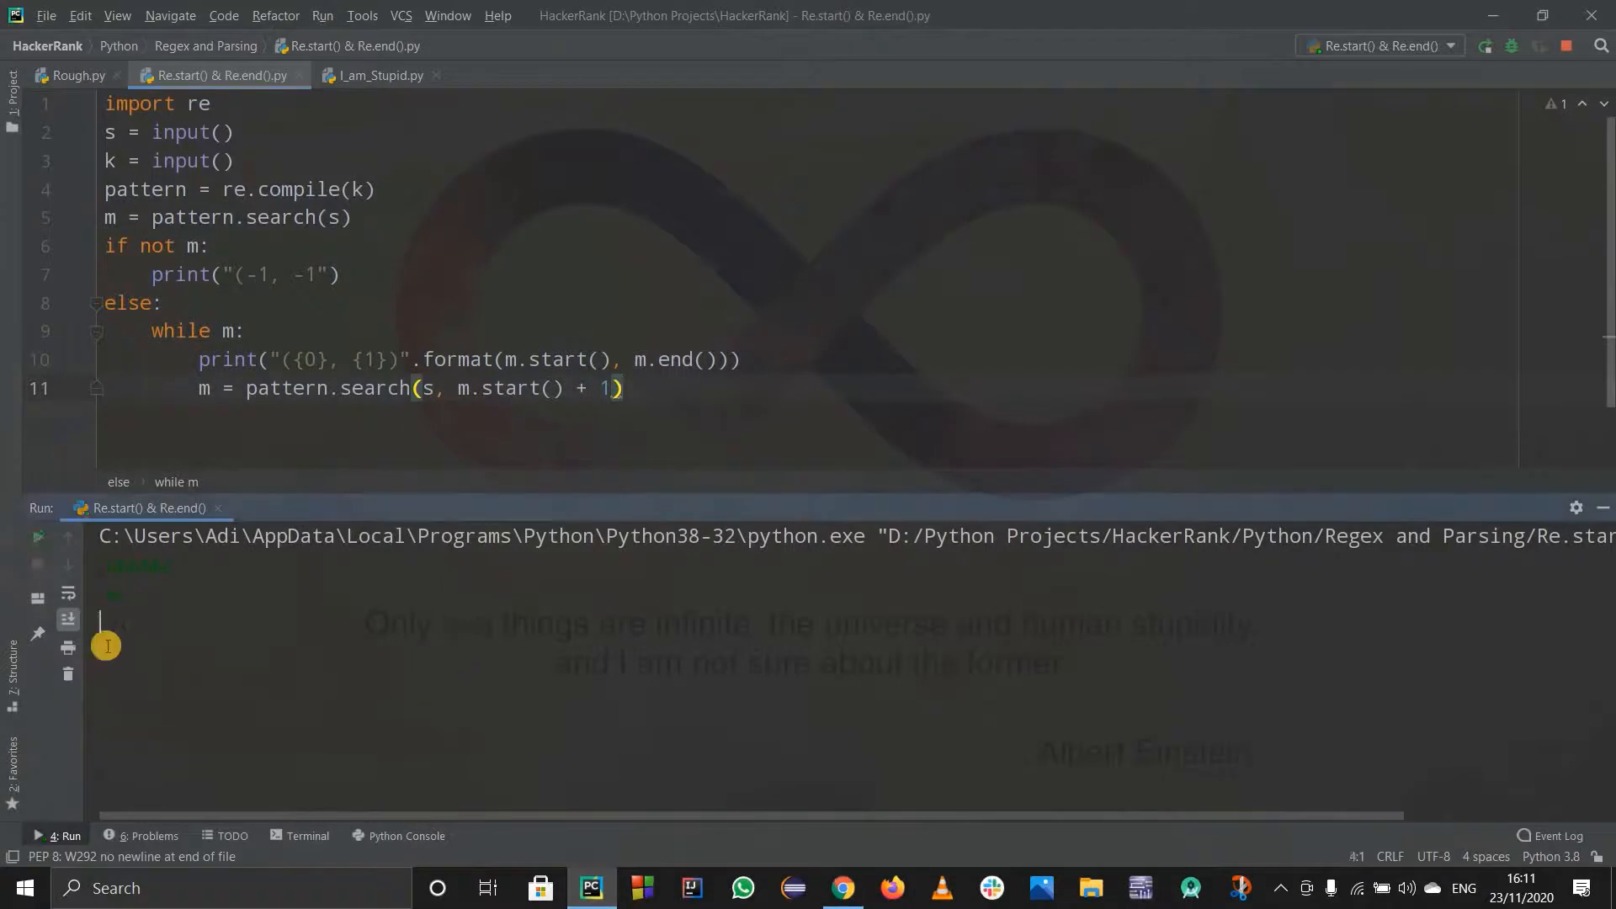
pyautogui.click(1483, 46)
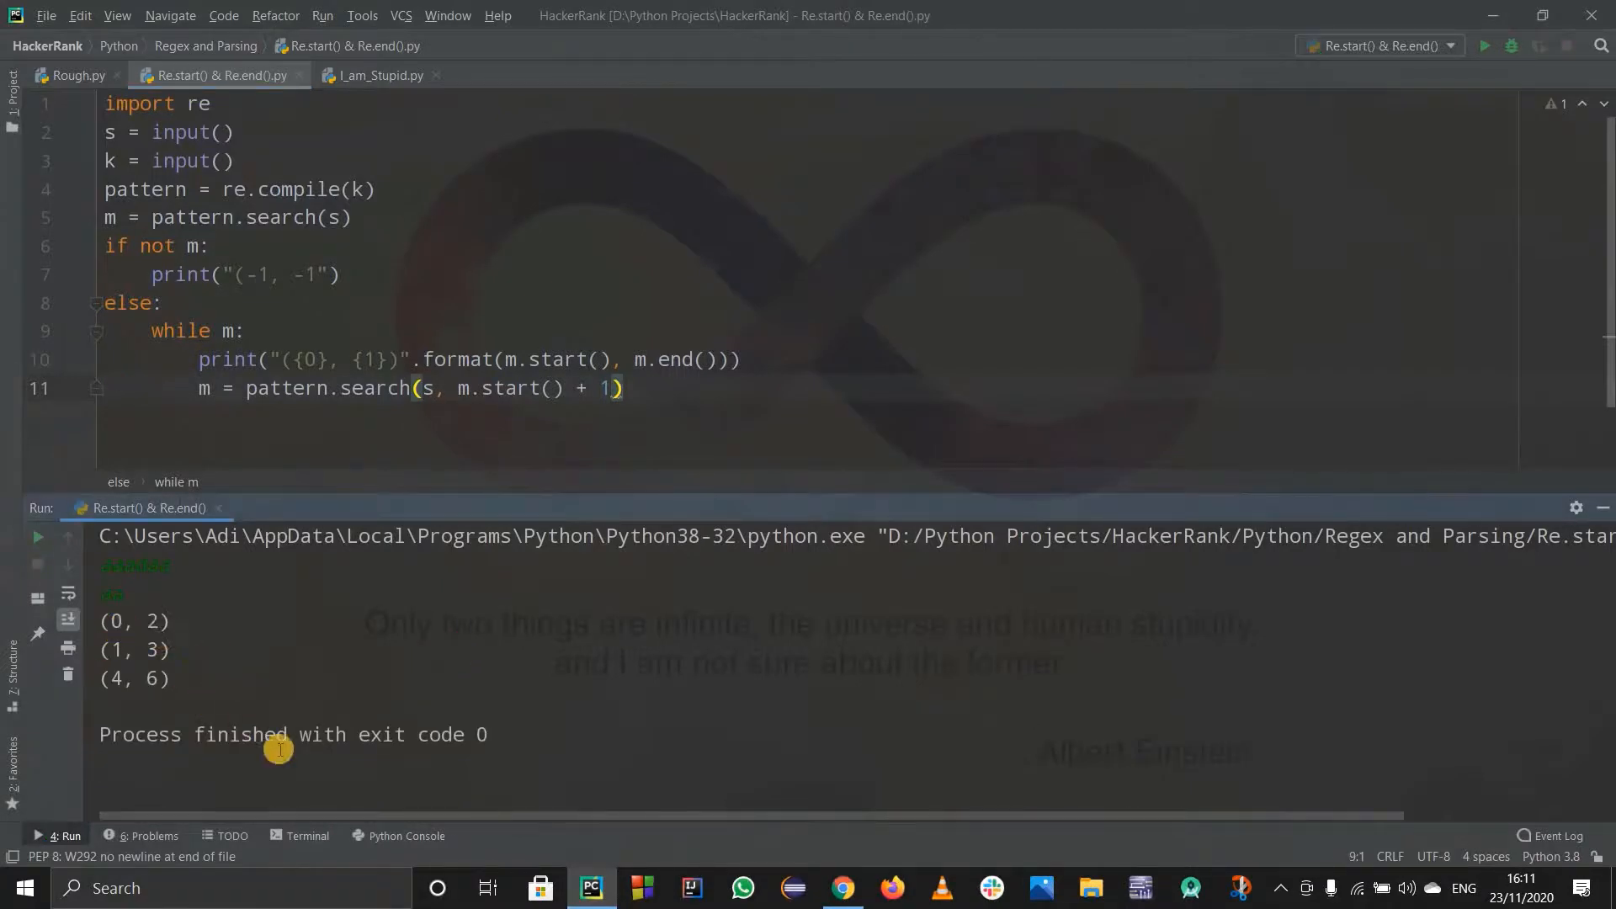
pyautogui.click(842, 887)
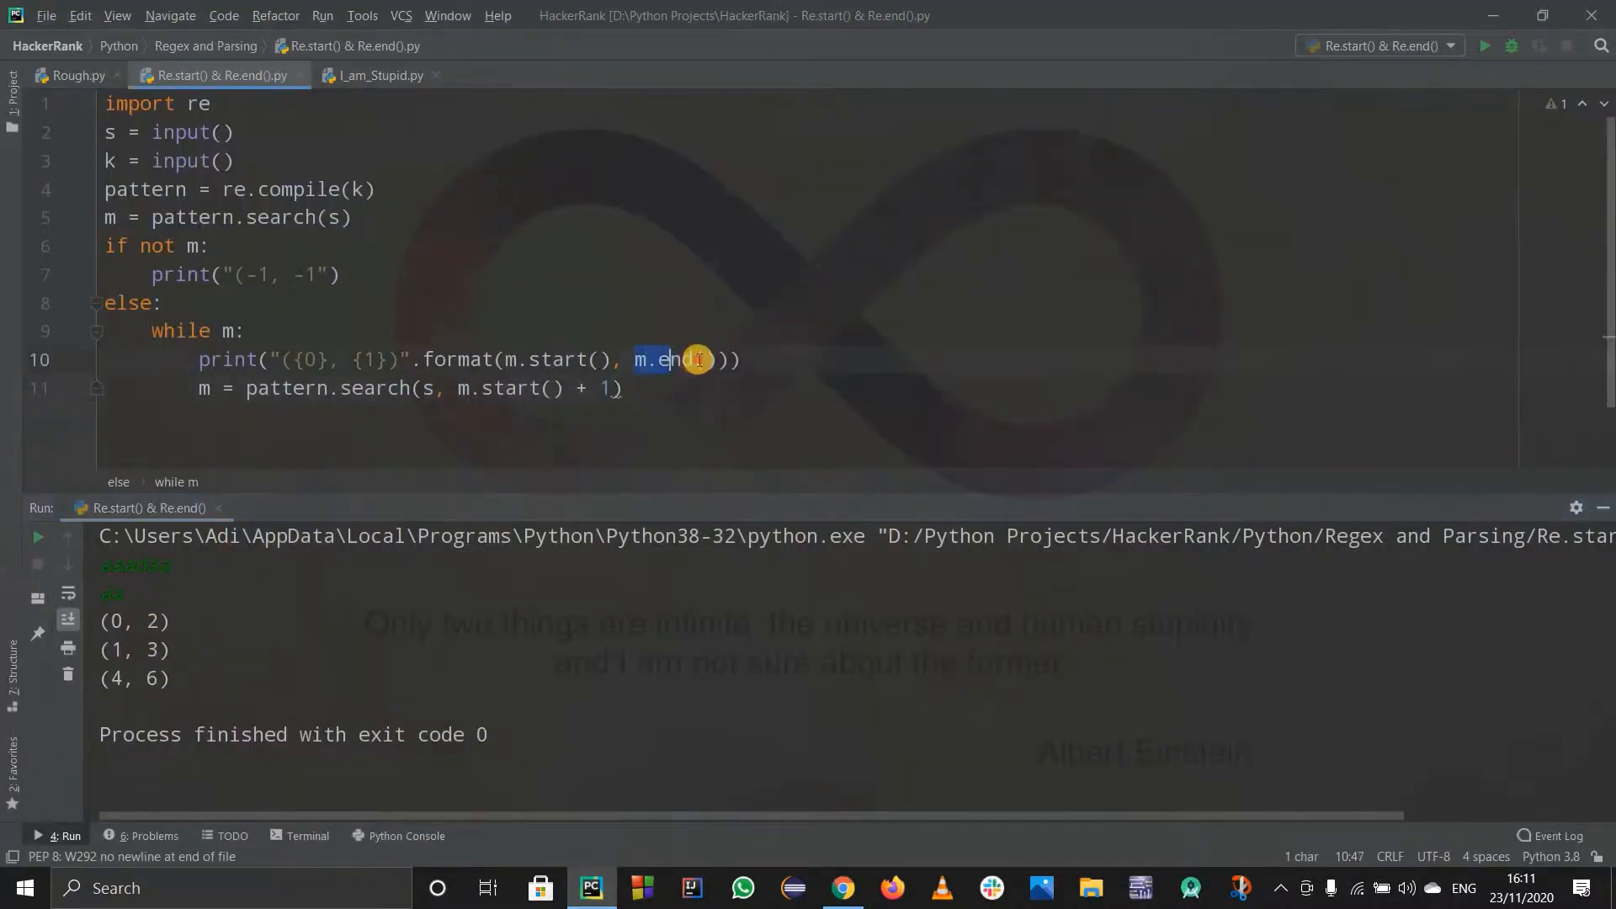
# - Change the printed end index to m.end() - 1 so it matches the expected output
pyautogui.click(712, 359)
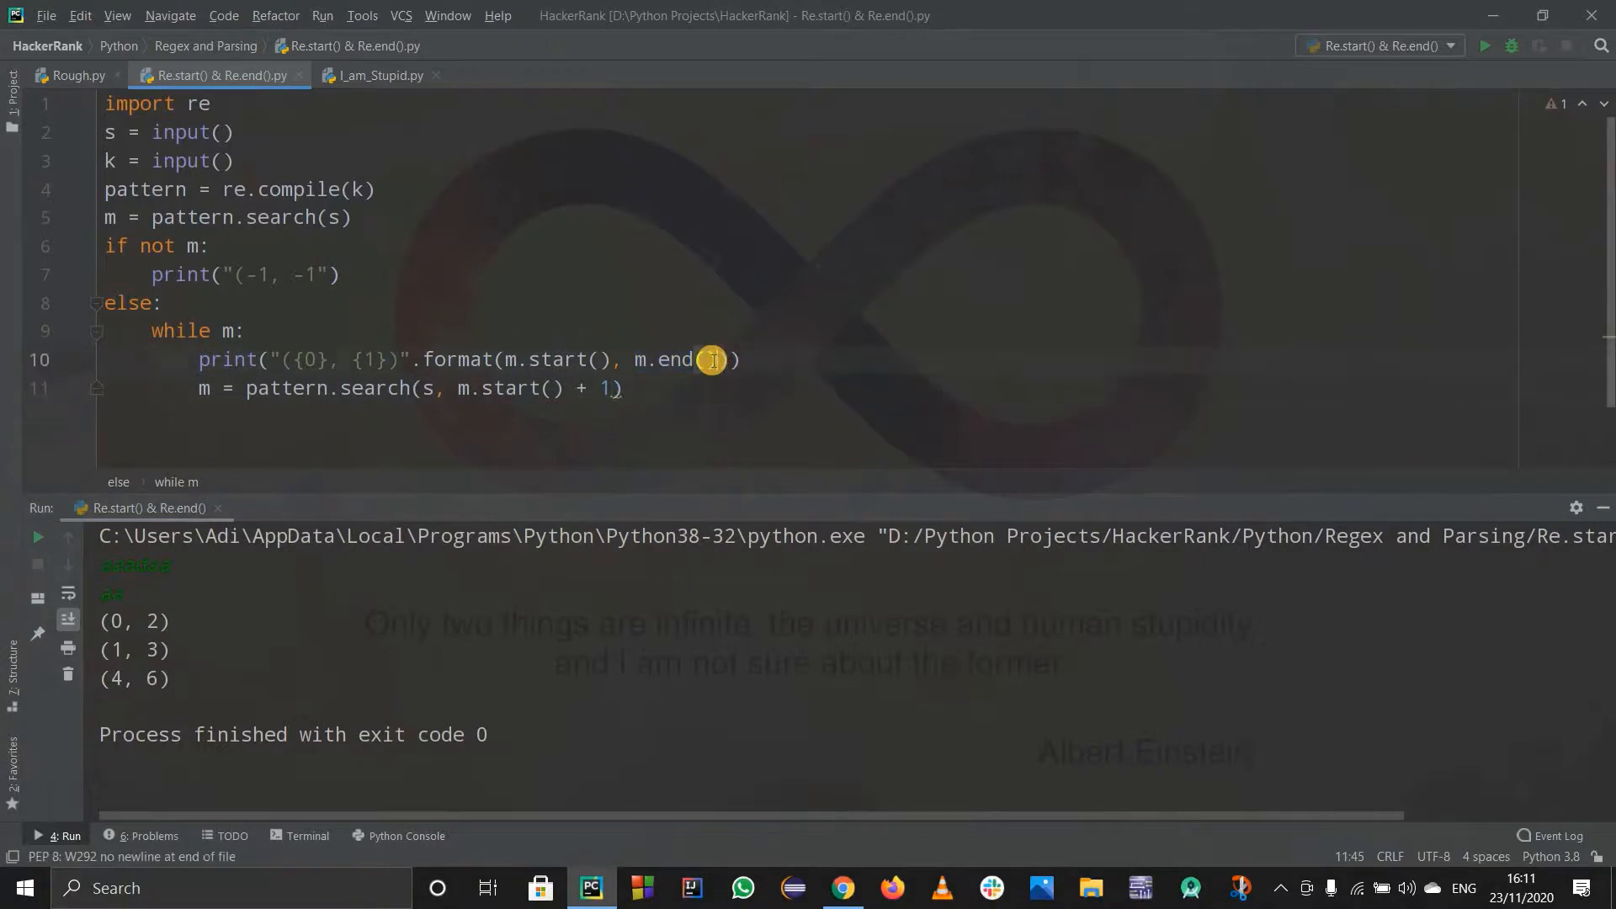
pyautogui.write('- 1')
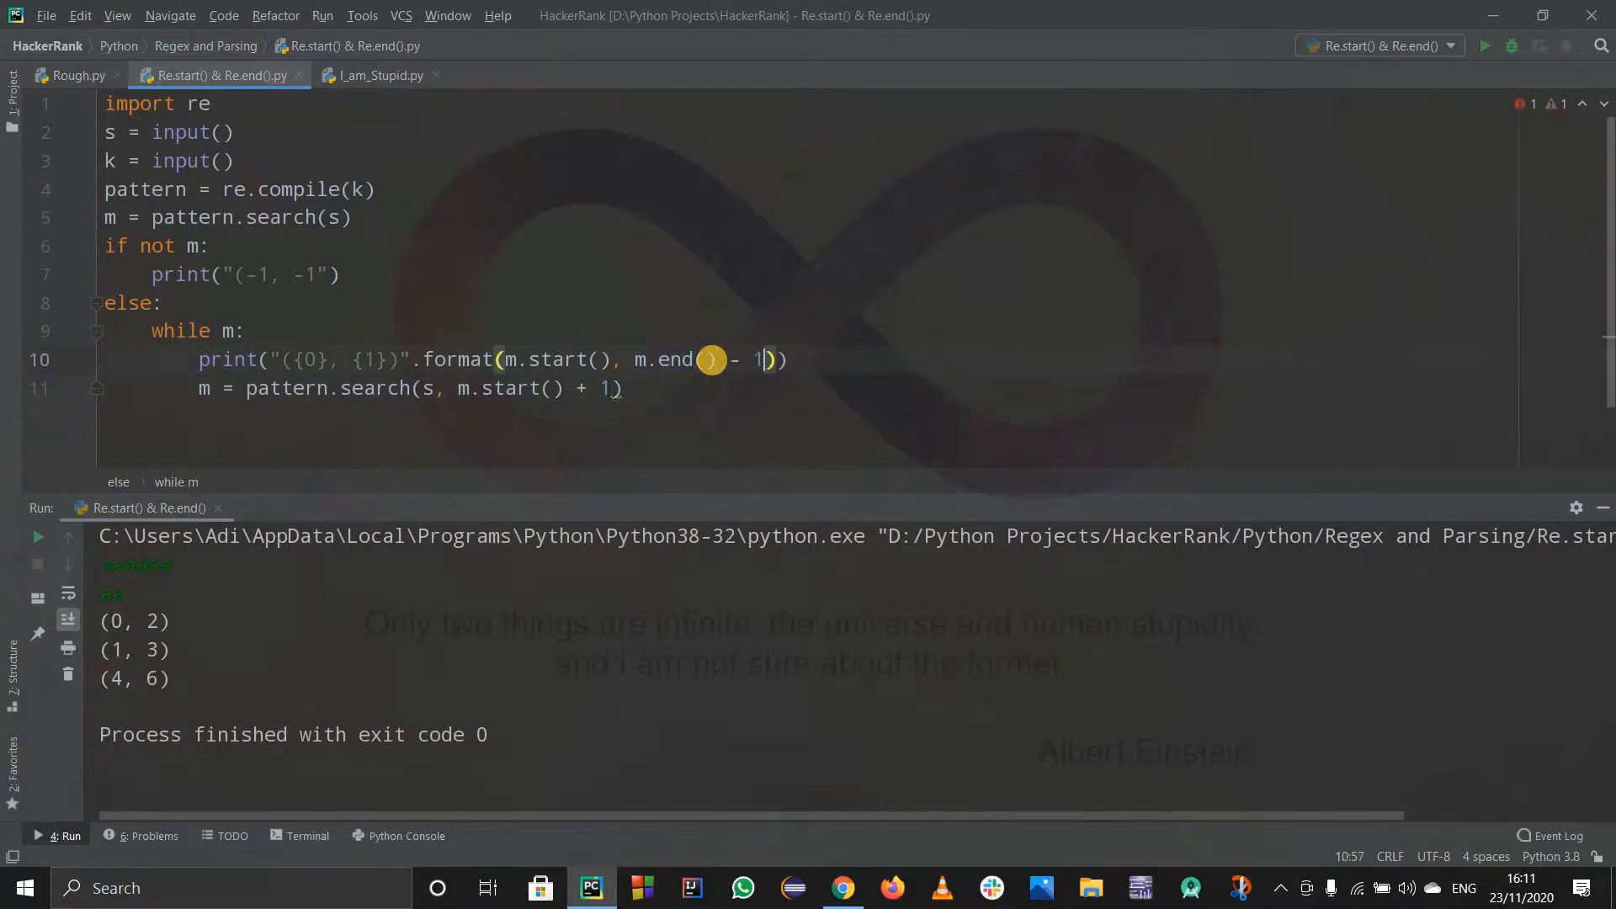
pyautogui.click(1484, 45)
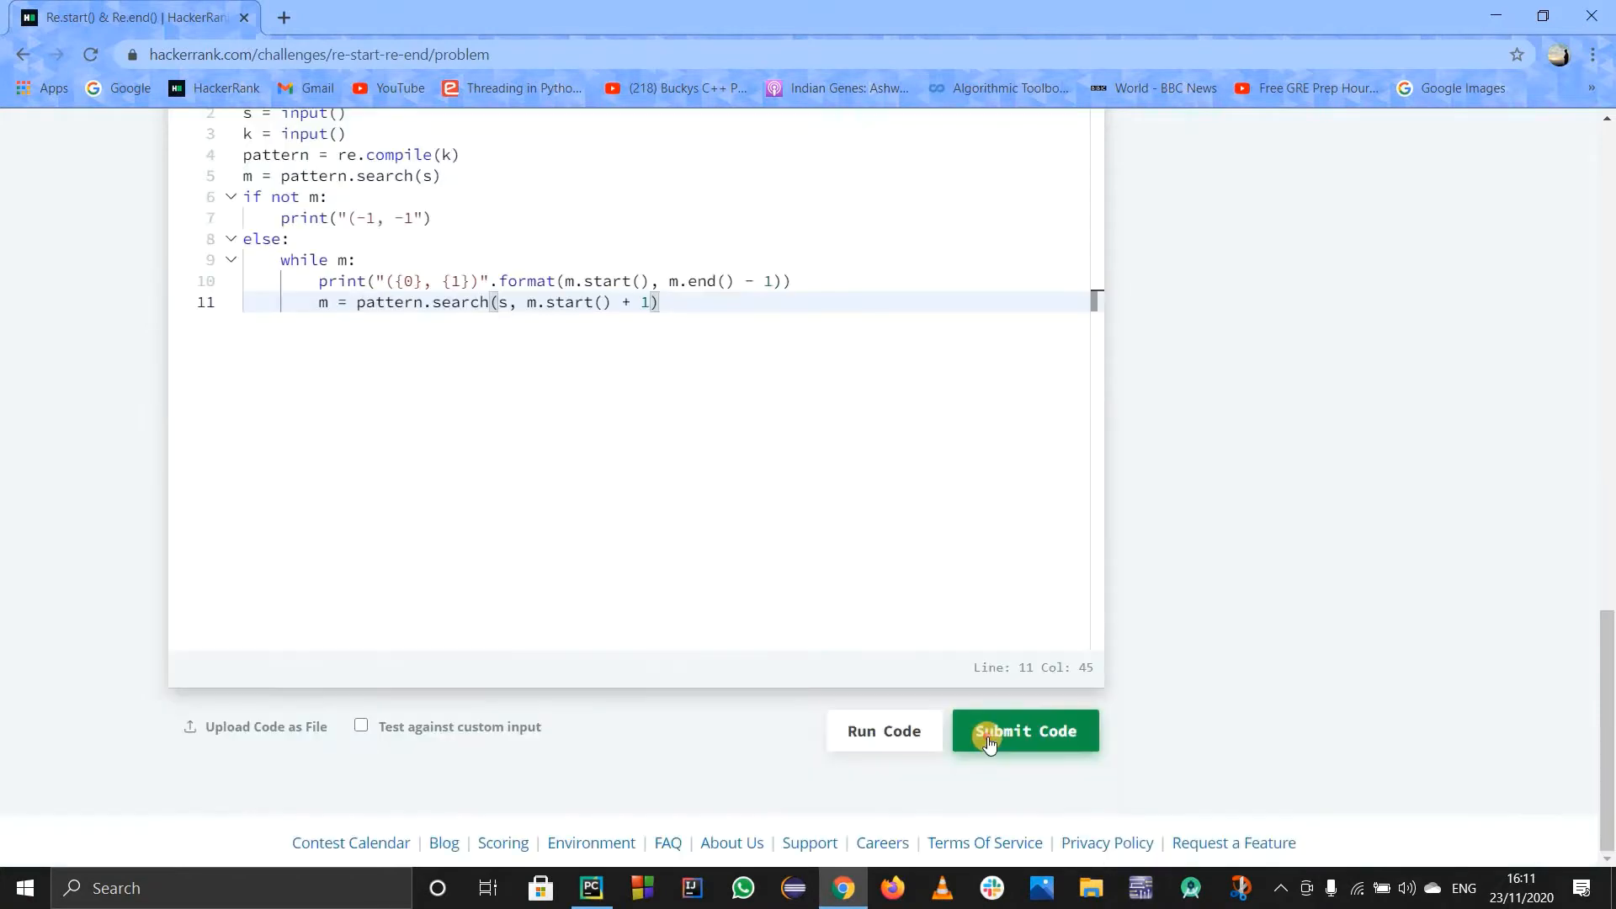
# - Submit the code on HackerRank, see 2 of 6 test cases fail, and correct the no-match output to (-1, -1)
pyautogui.click(1025, 731)
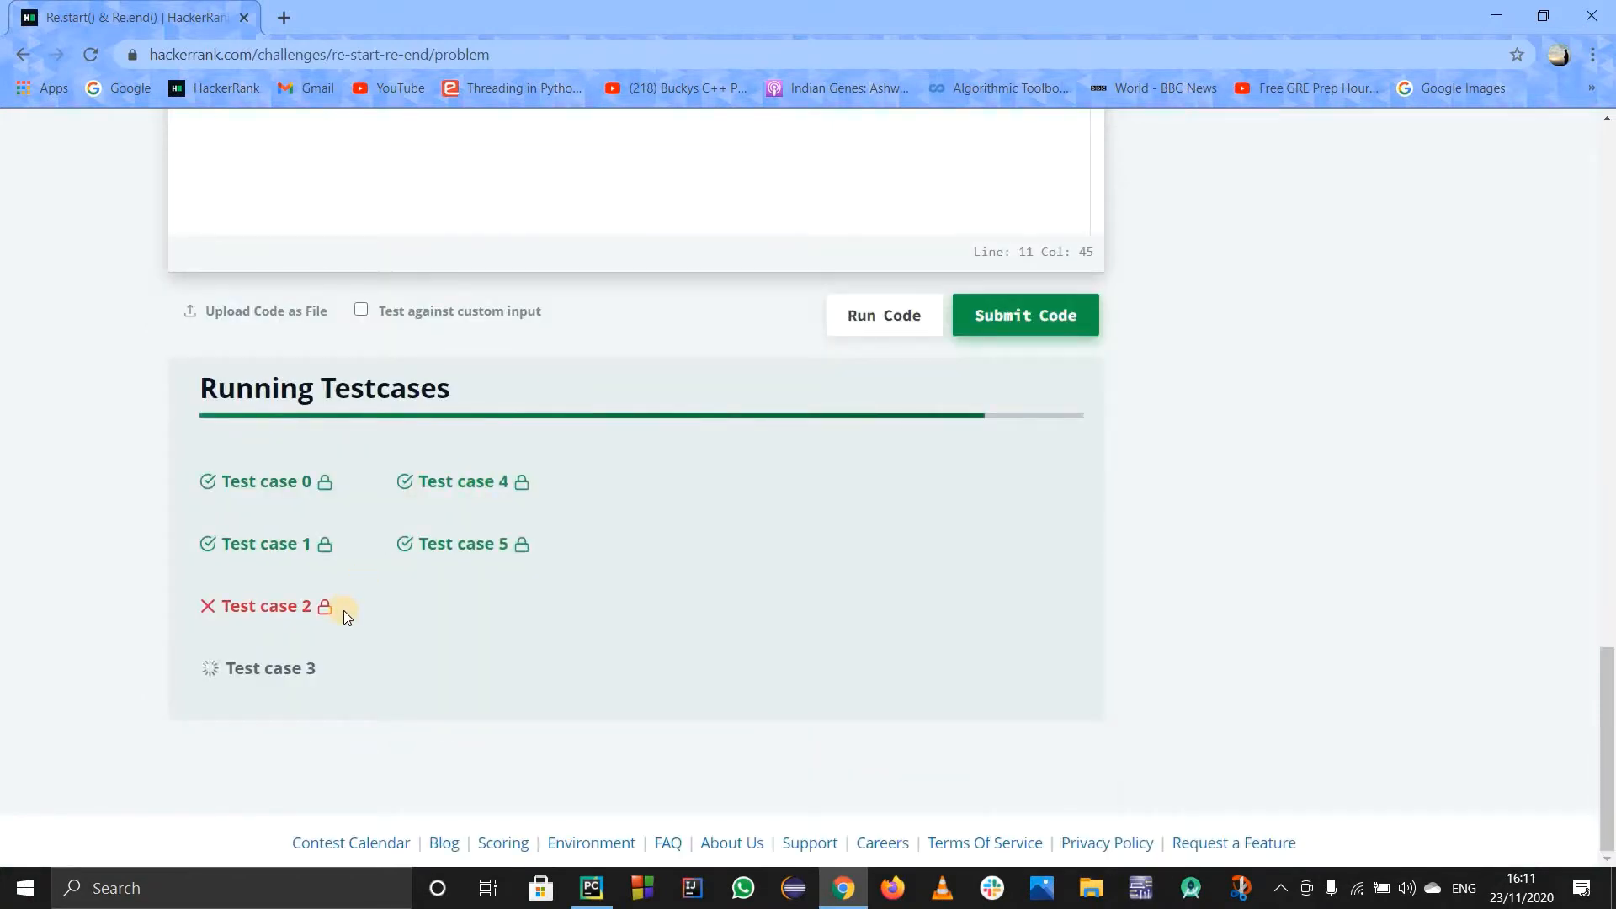
pyautogui.click(1024, 314)
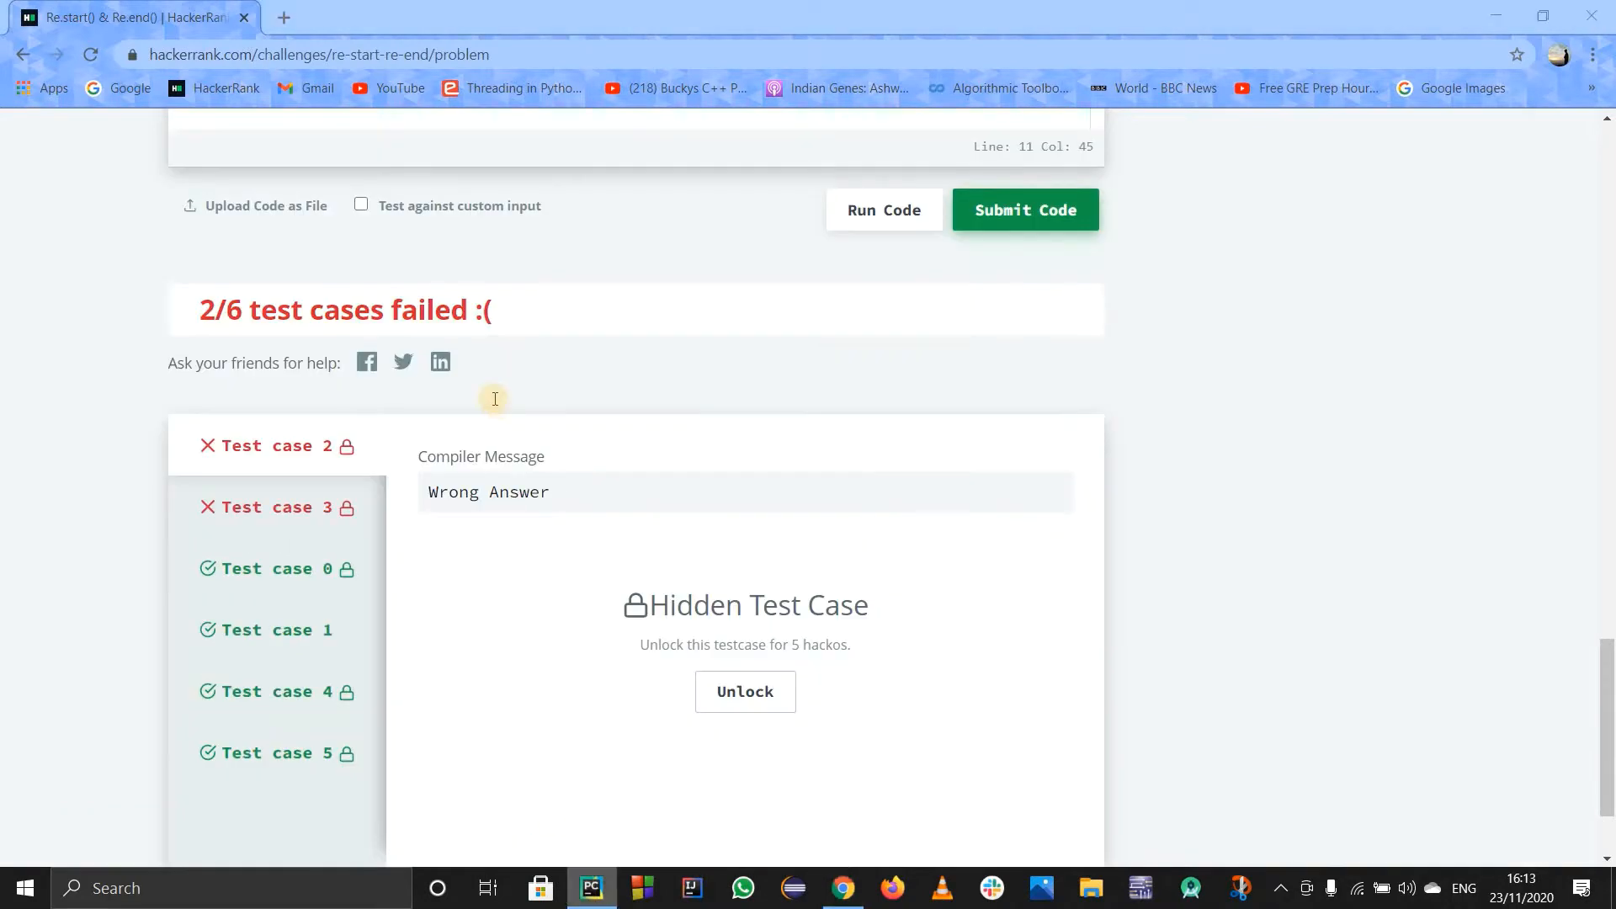
pyautogui.click(591, 887)
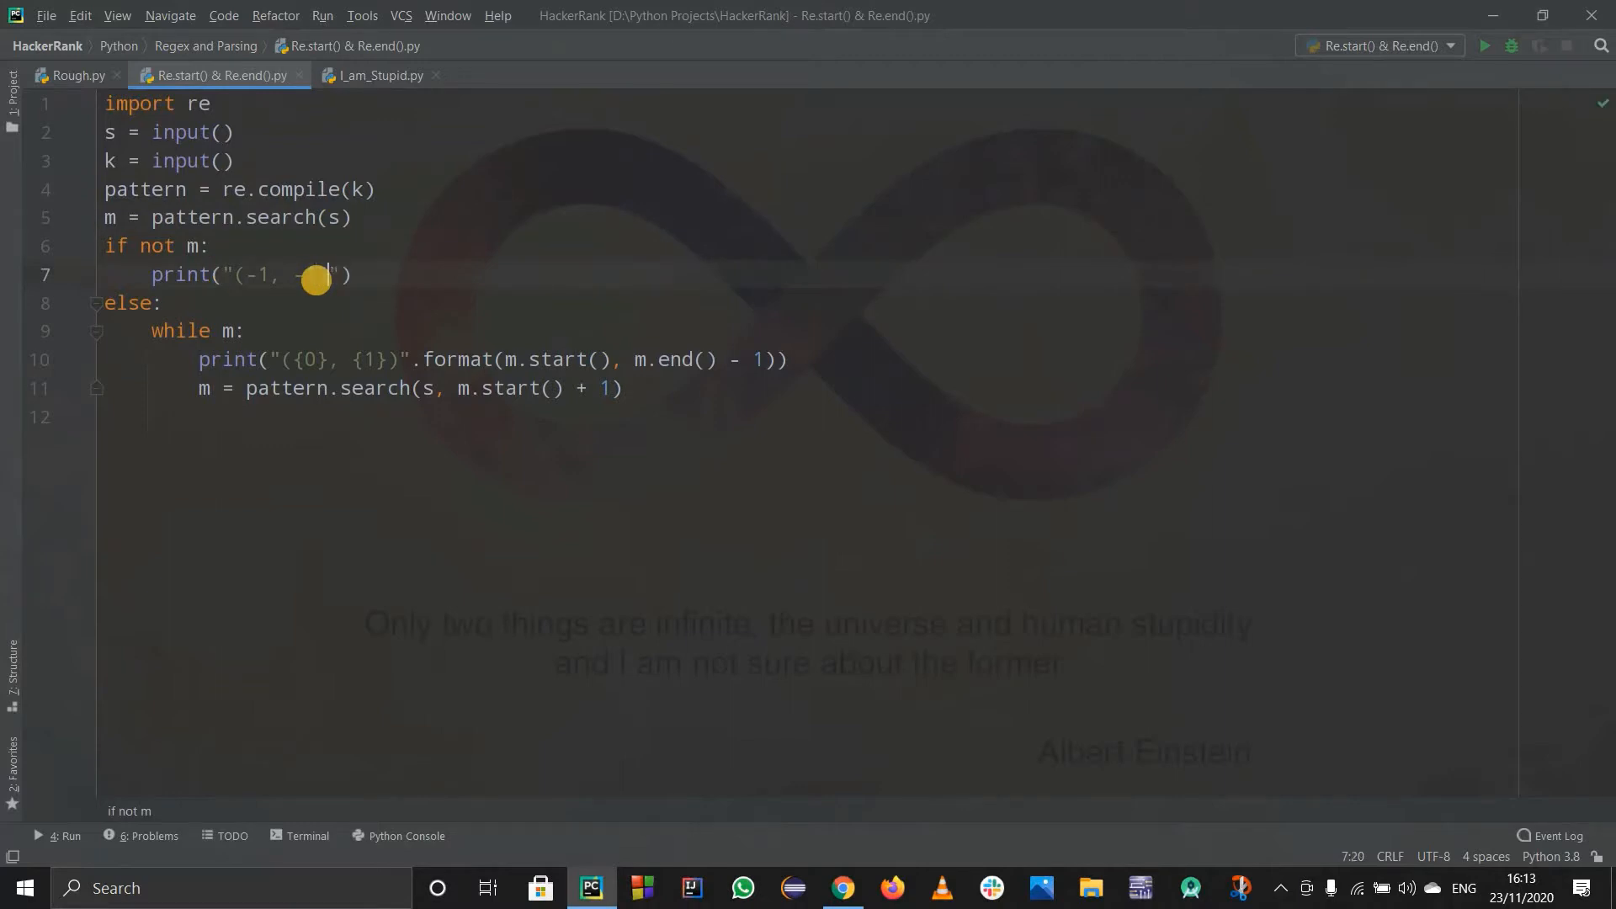
pyautogui.click(1482, 46)
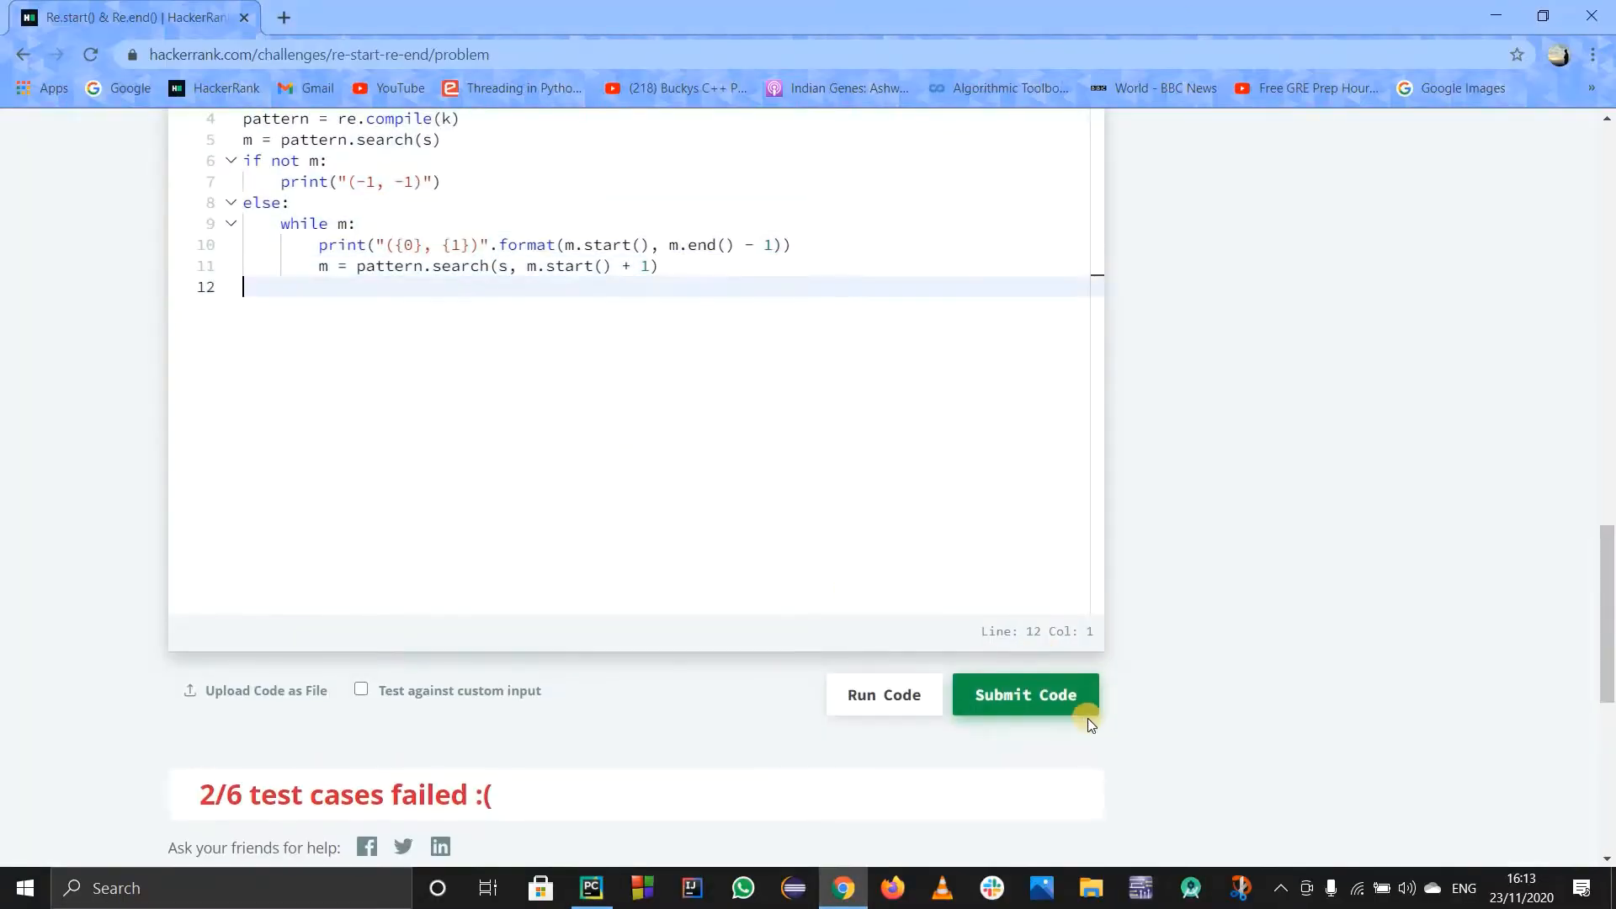
# - Resubmit the solution and check the test case tabs, all six now passing
pyautogui.click(1024, 694)
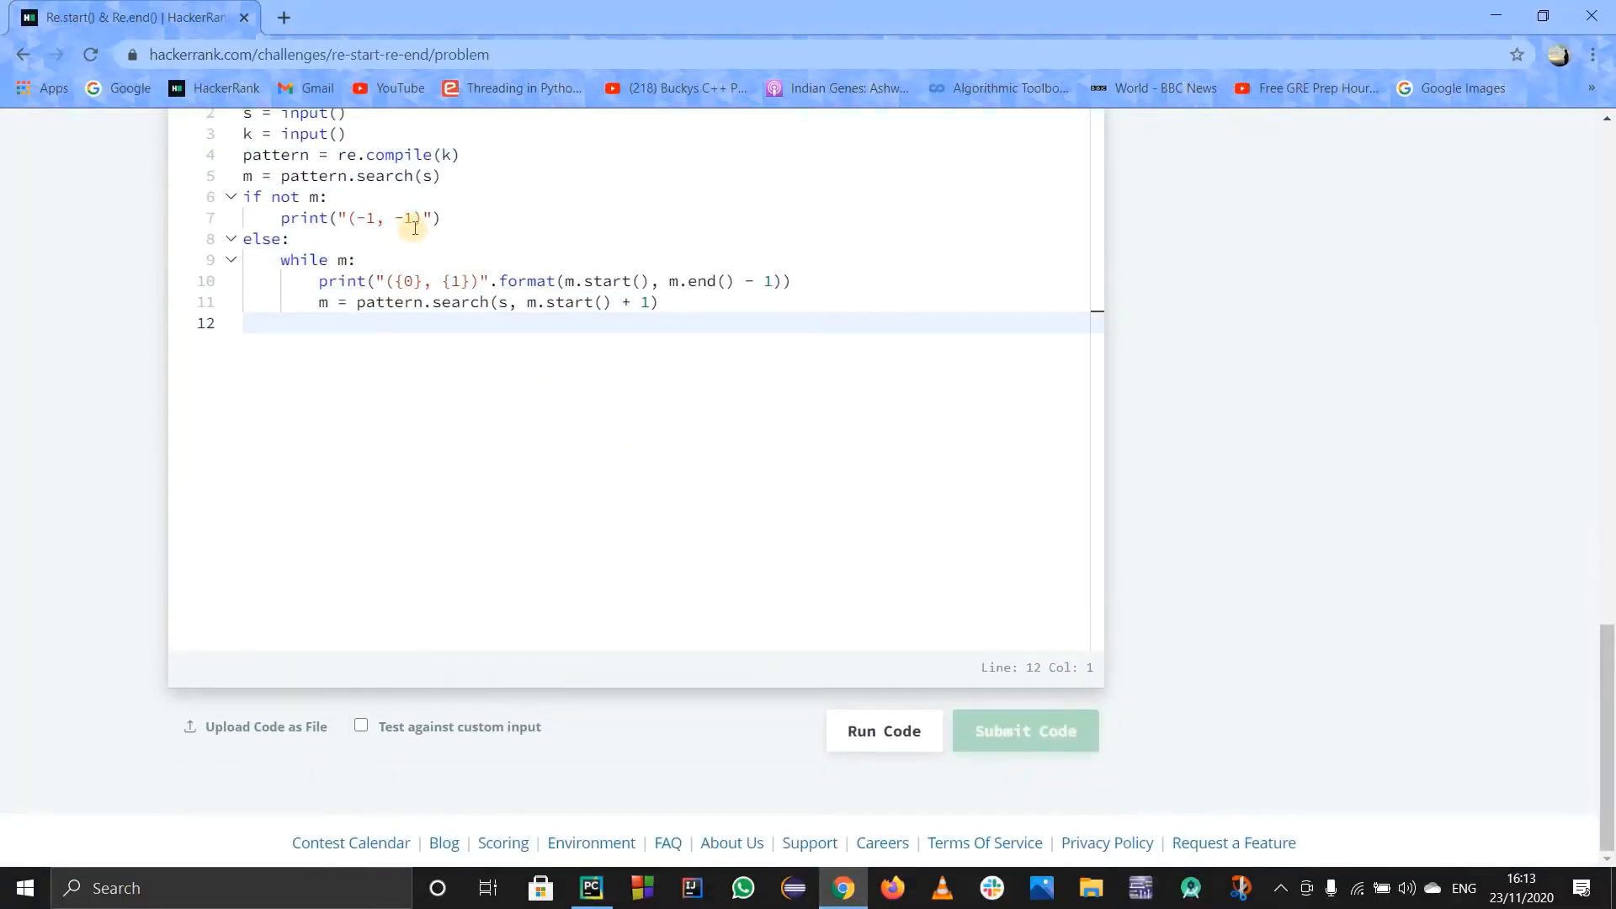
pyautogui.click(882, 730)
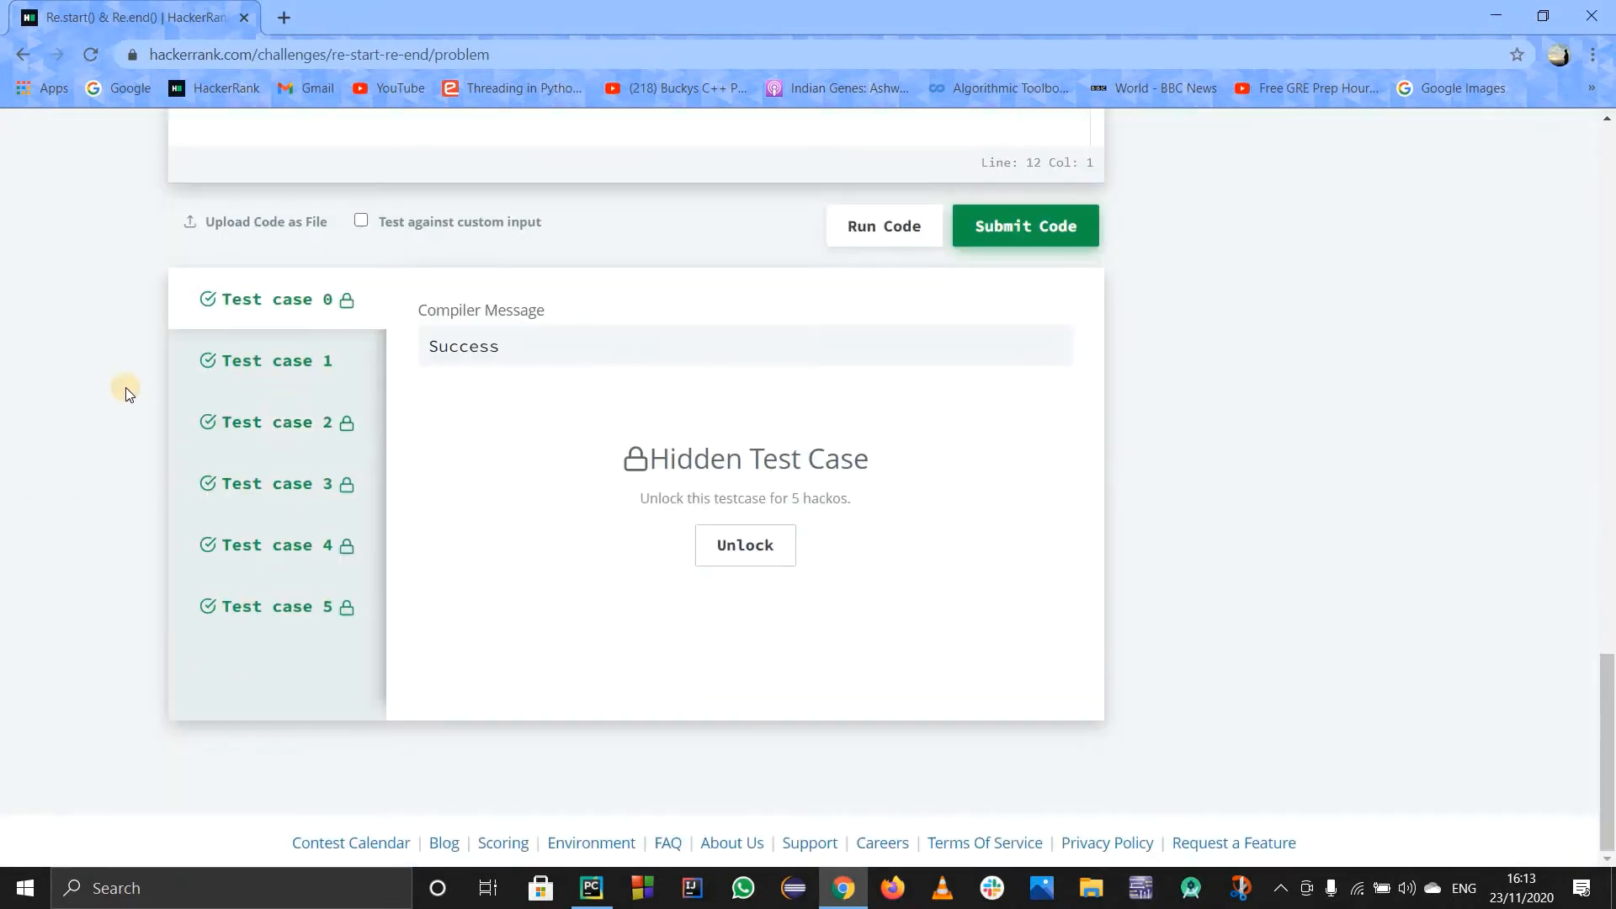
pyautogui.click(1023, 225)
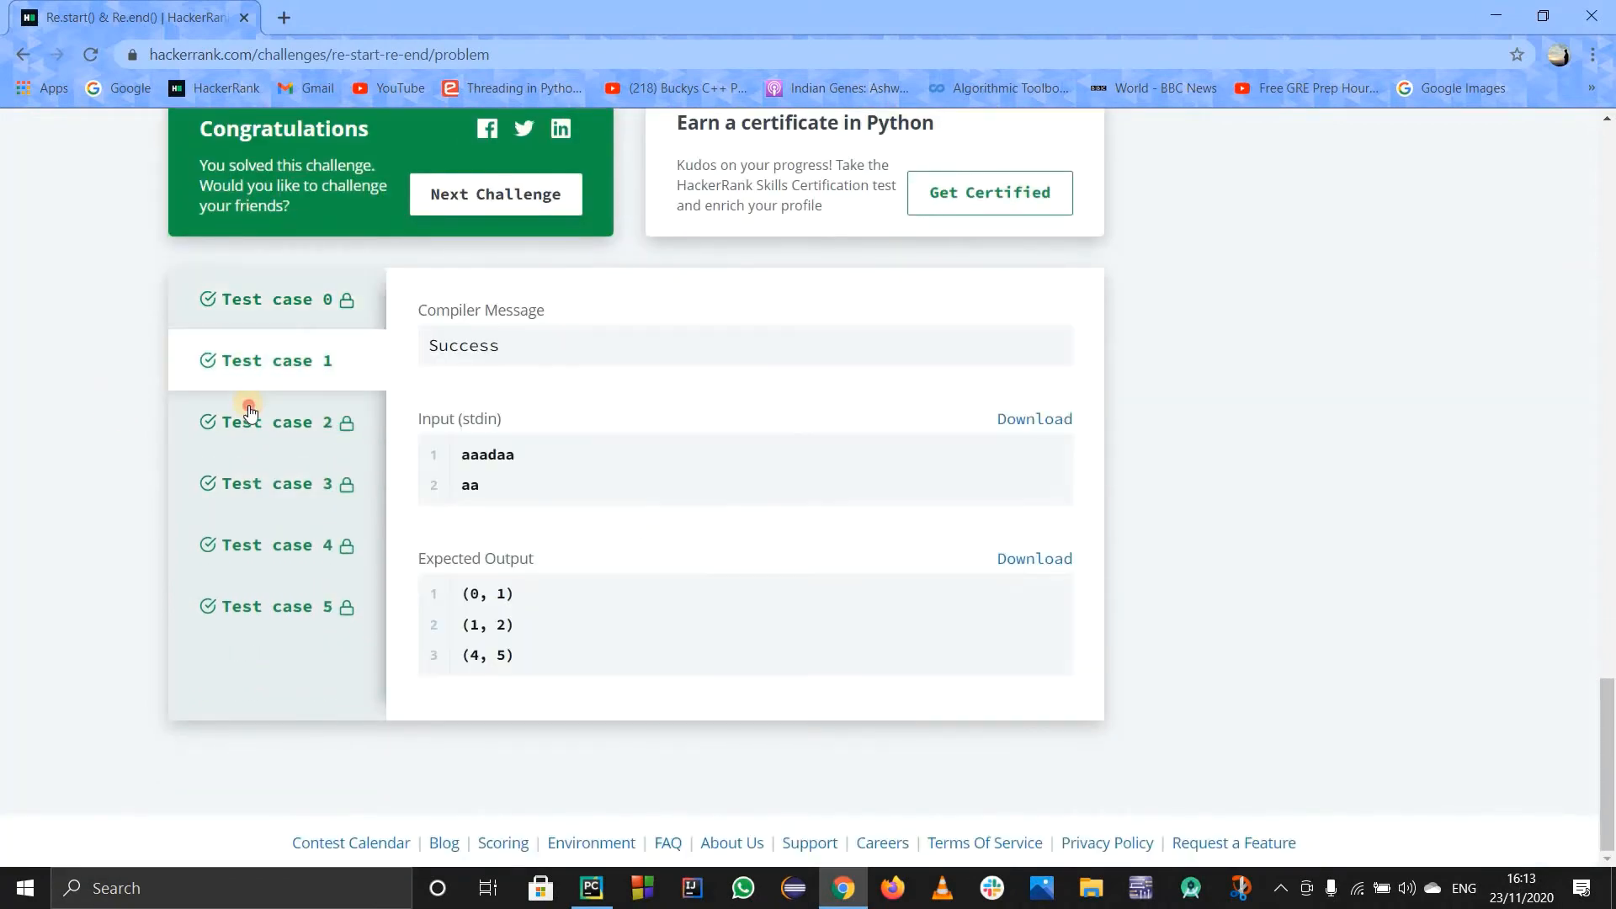
pyautogui.click(276, 483)
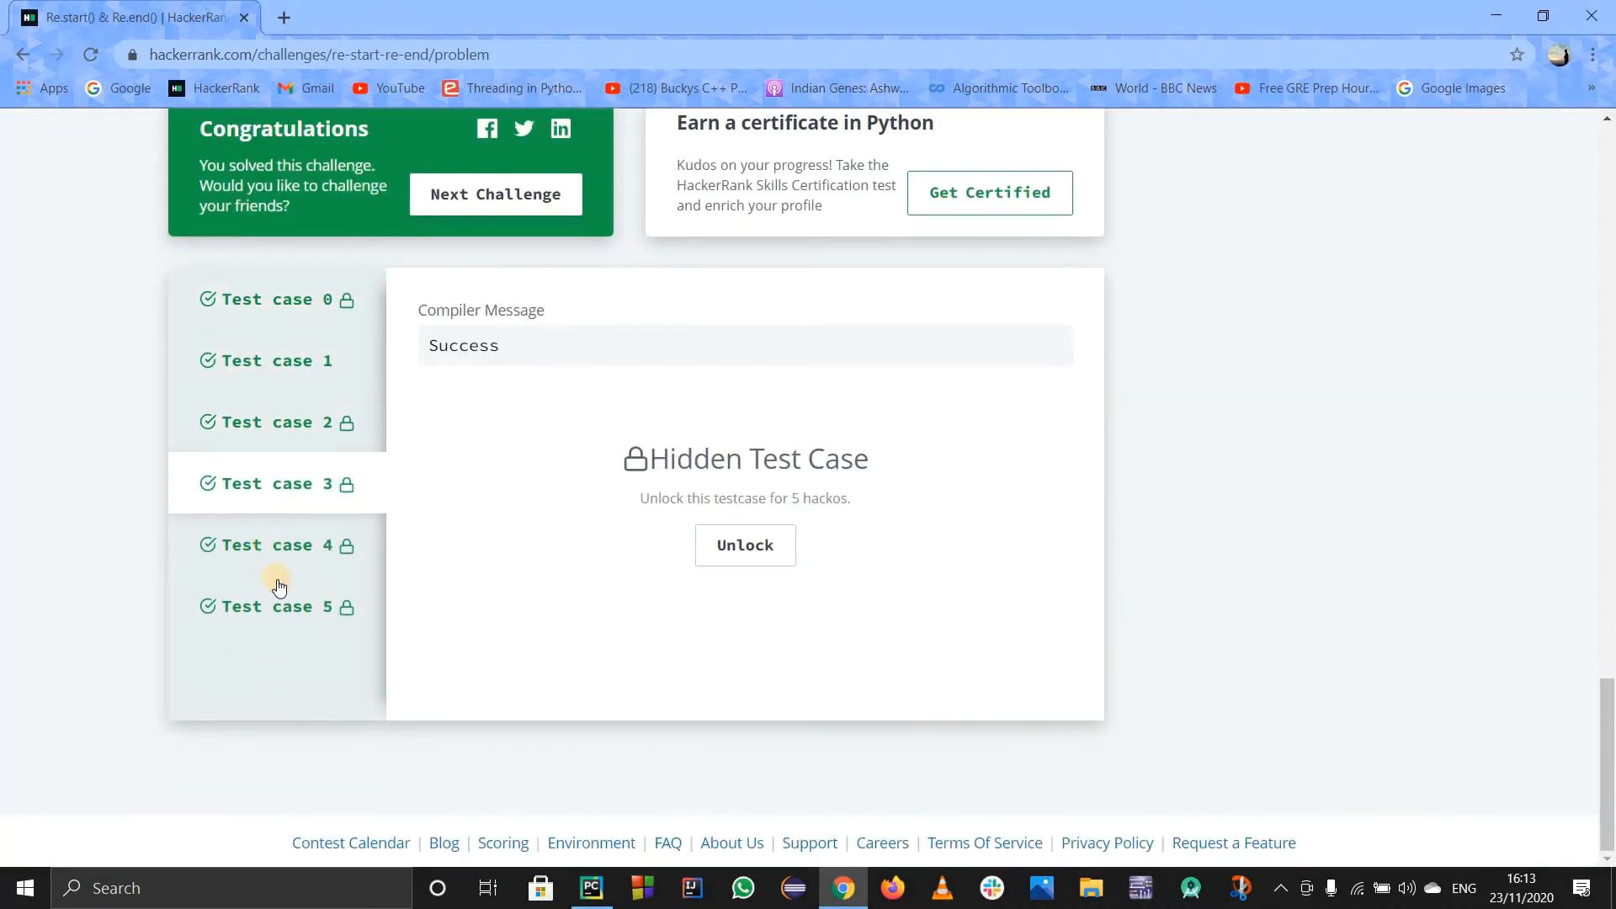